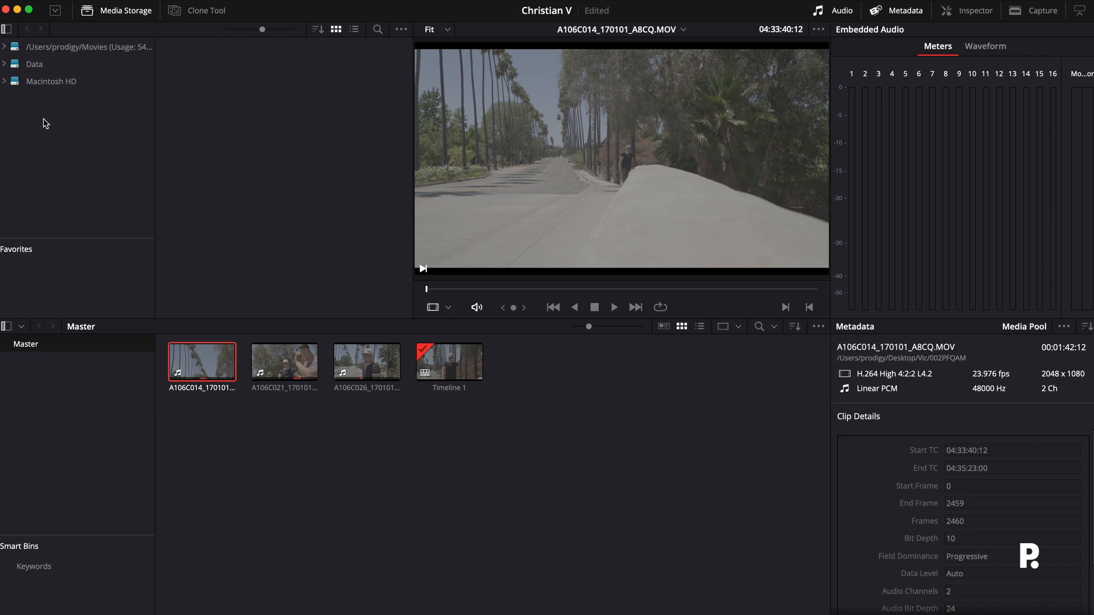
pyautogui.moveTo(101, 126)
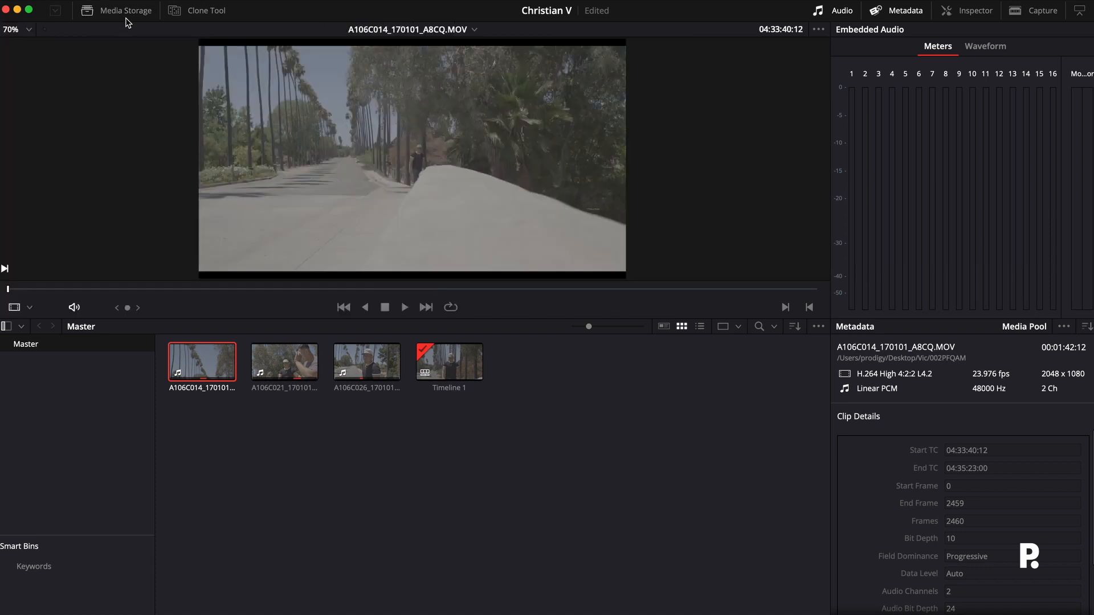
# Browse Media Storage from Macintosh HD through Users toward Desktop, then deselect the Master bin clips.
pyautogui.click(122, 10)
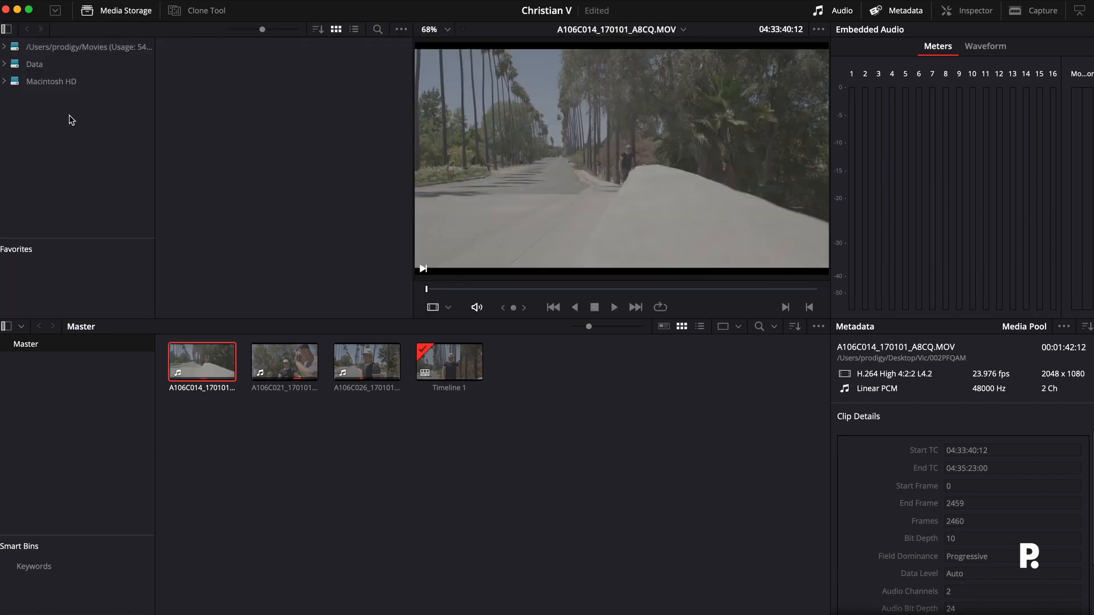
pyautogui.click(52, 81)
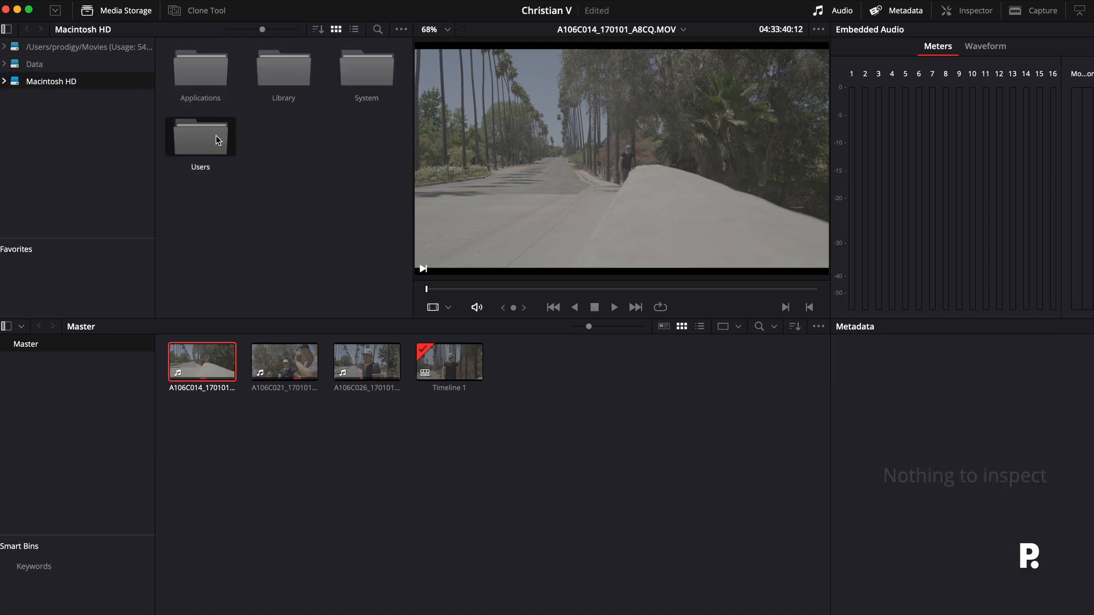
pyautogui.doubleClick(200, 136)
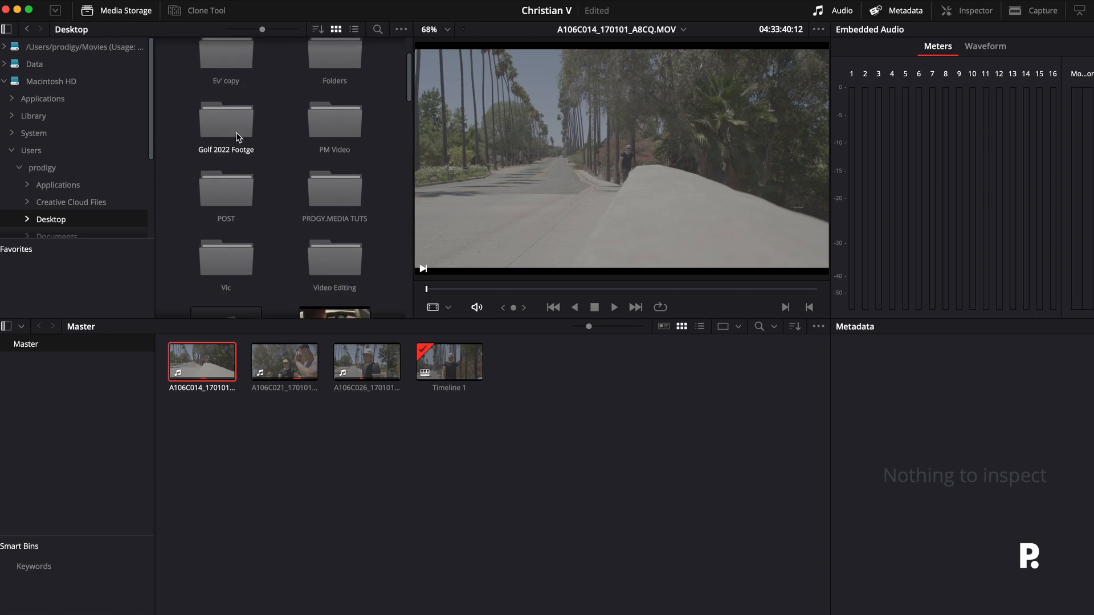
pyautogui.scroll(-3)
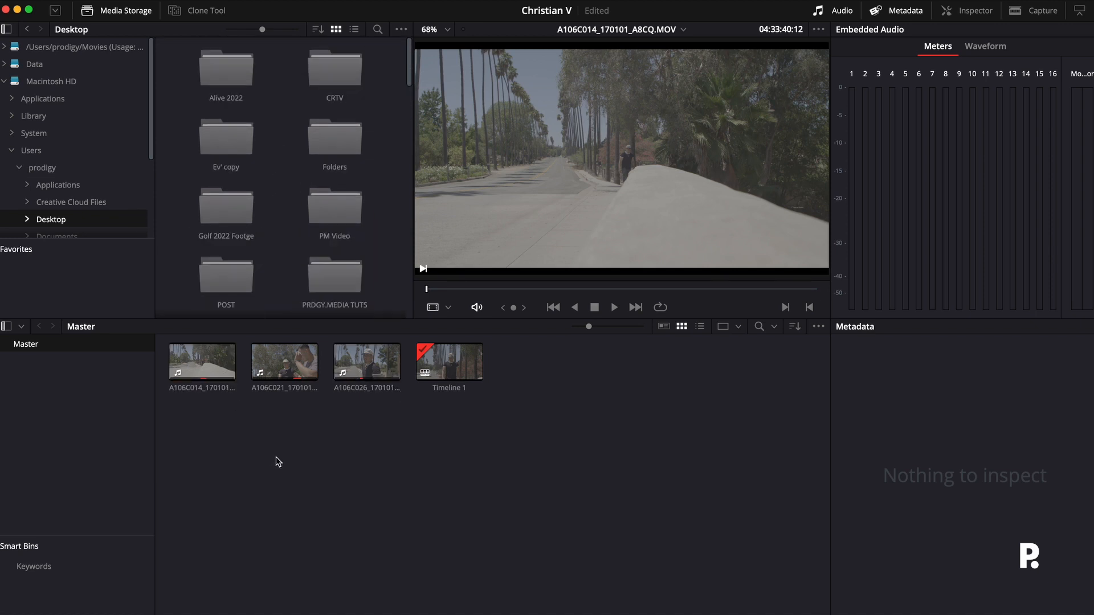
pyautogui.click(203, 363)
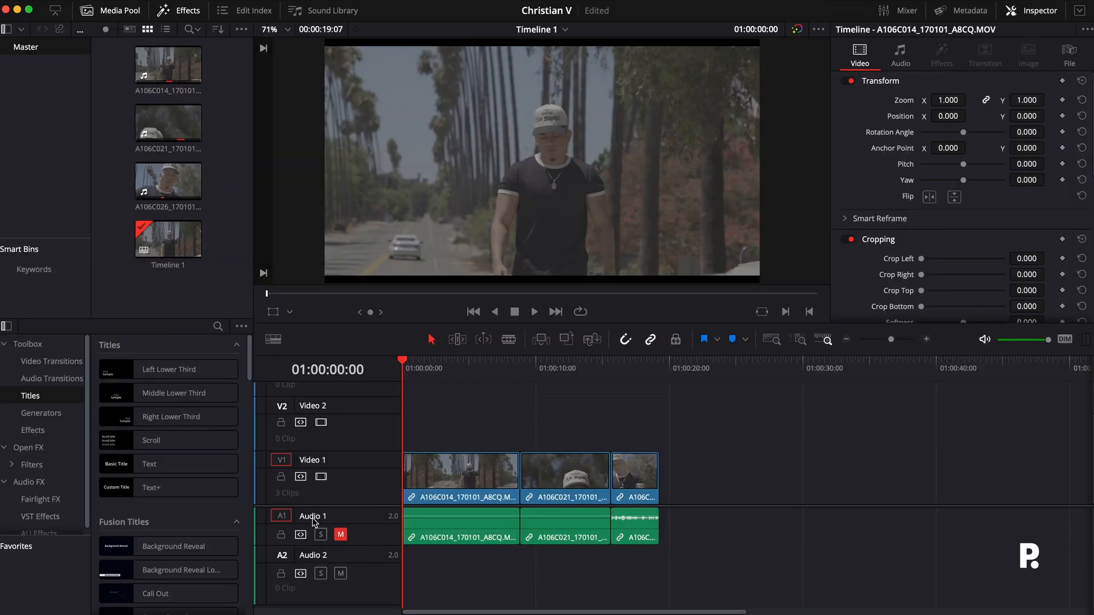
# Scrub Timeline 1, return the playhead to the start, and select the first and third clips.
pyautogui.click(494, 368)
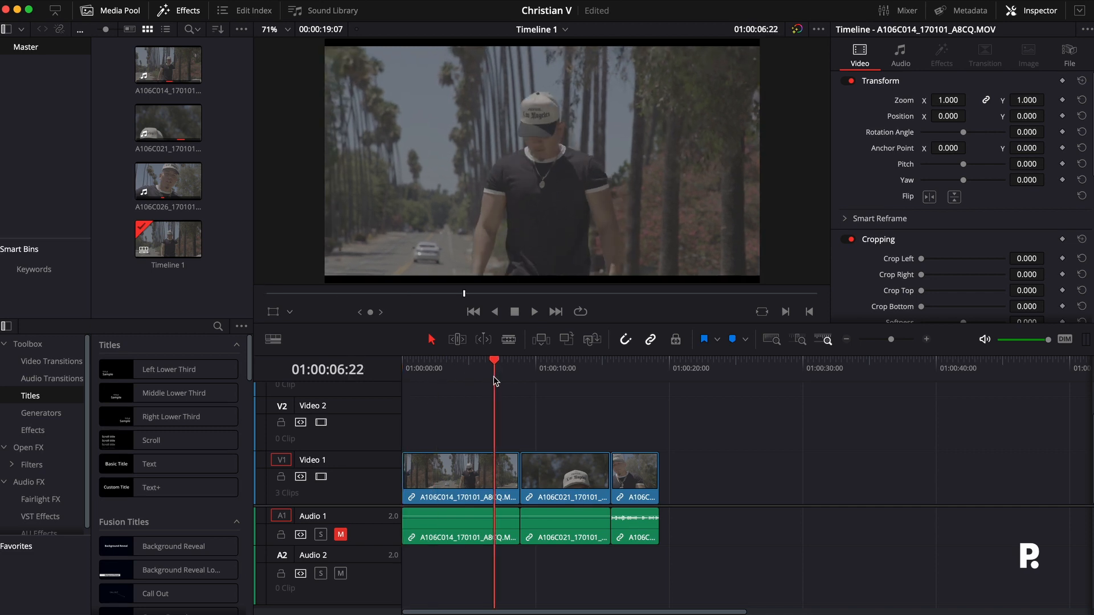
pyautogui.click(519, 368)
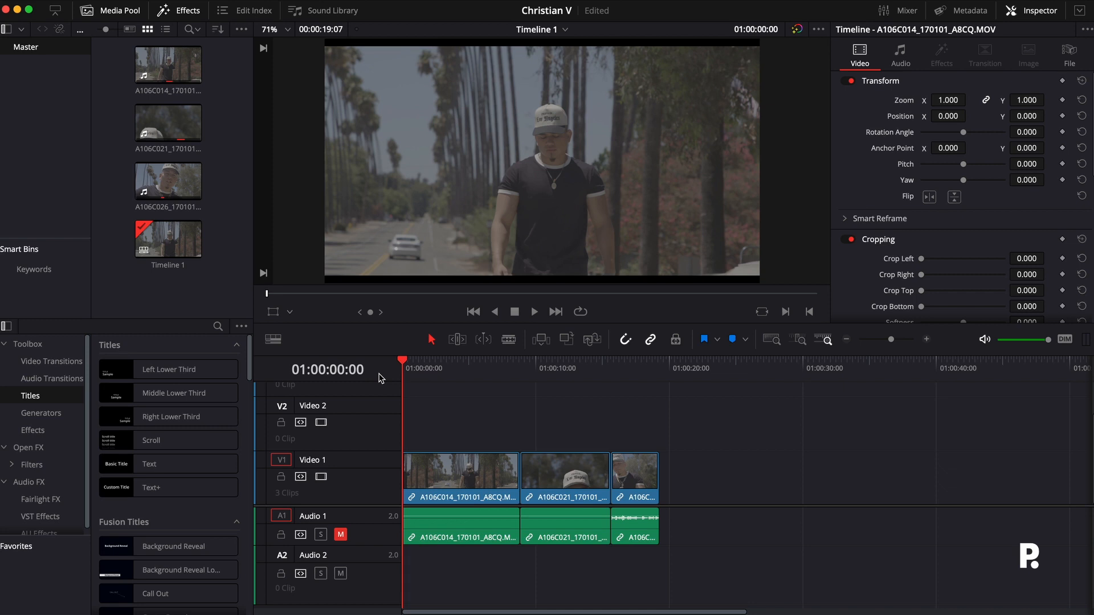
pyautogui.moveTo(388, 387)
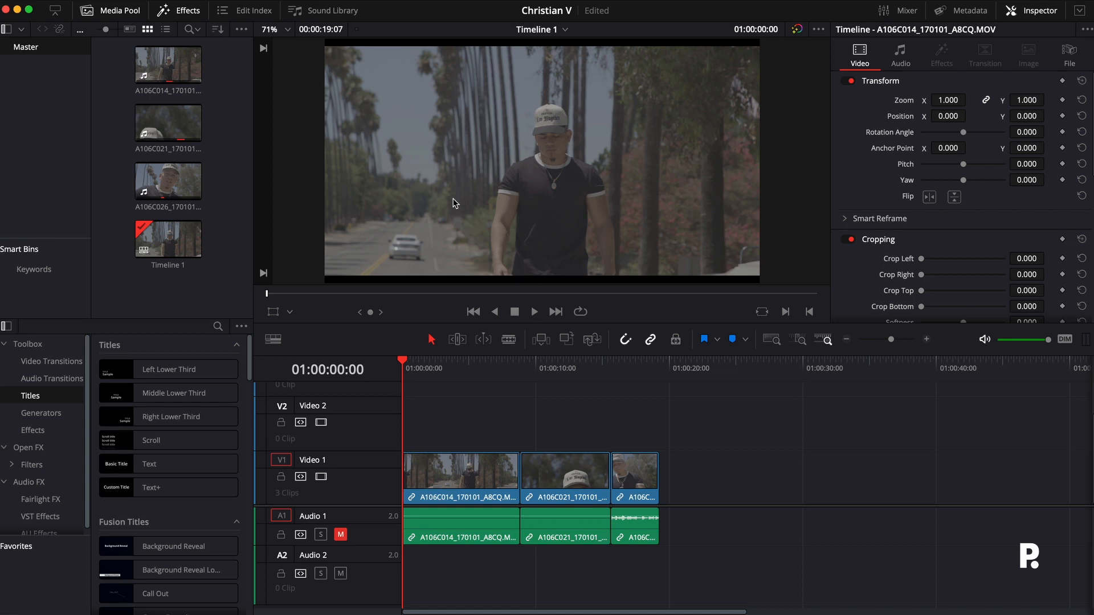
pyautogui.moveTo(704, 58)
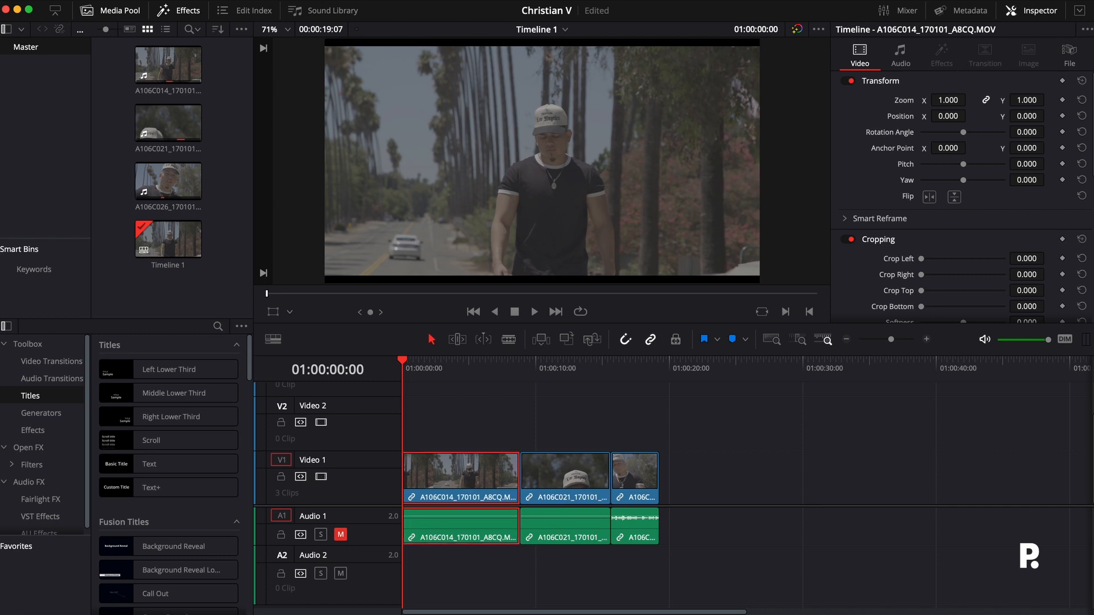
pyautogui.click(948, 100)
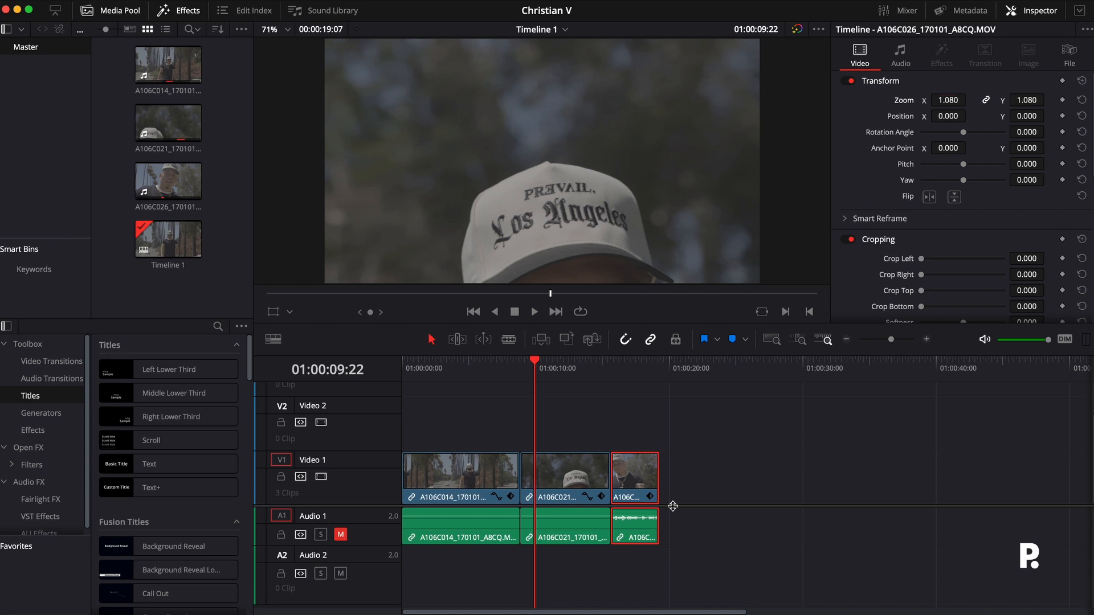
pyautogui.click(446, 368)
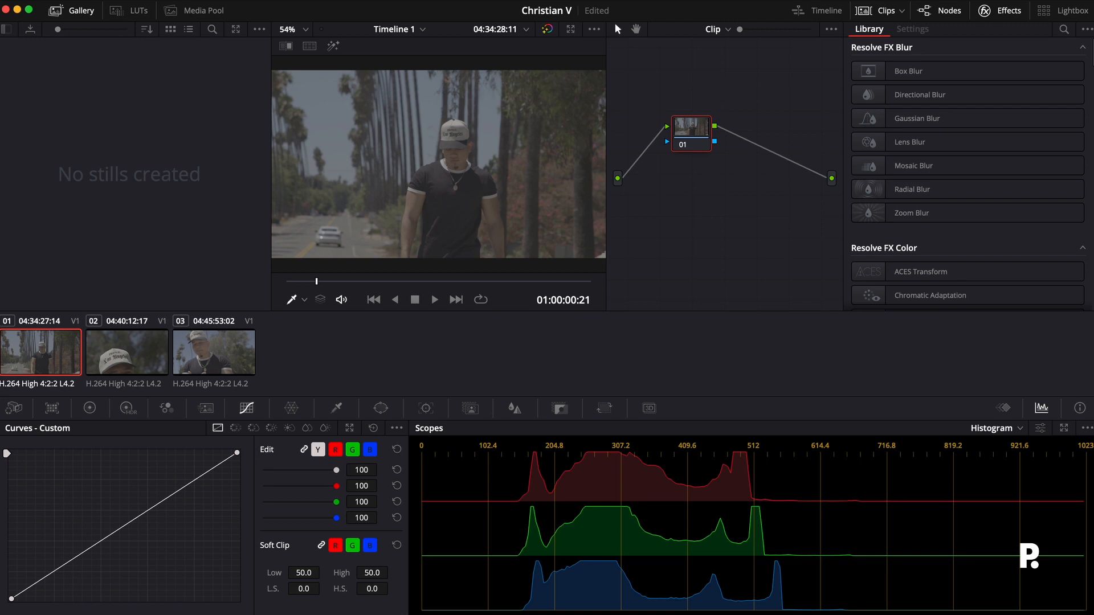
# Select node 01 on the Color page as the start of the serial node chain.
pyautogui.click(997, 428)
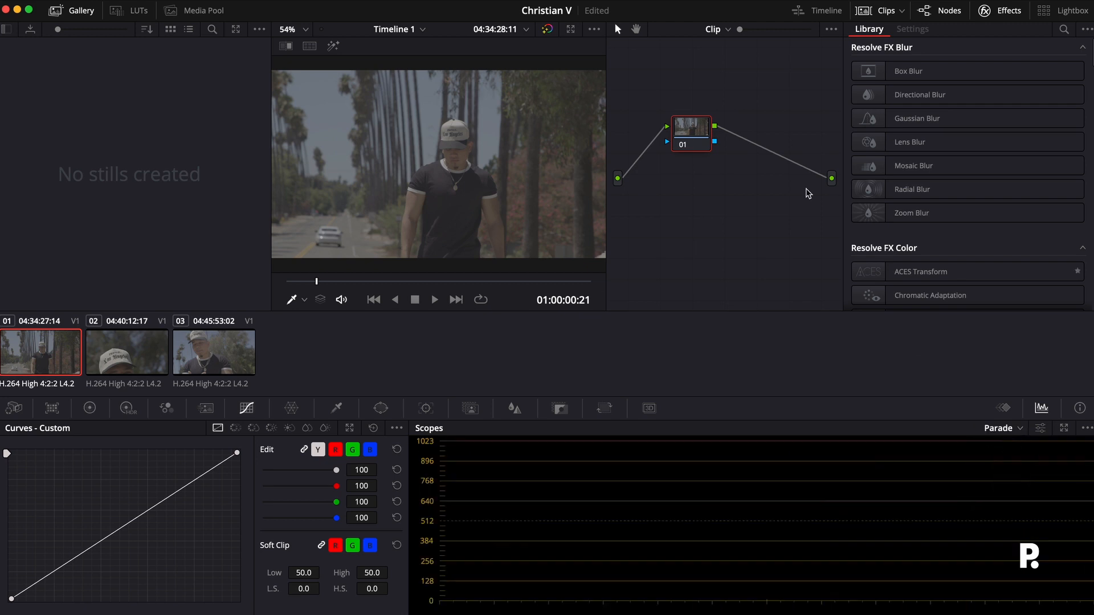
pyautogui.moveTo(696, 127)
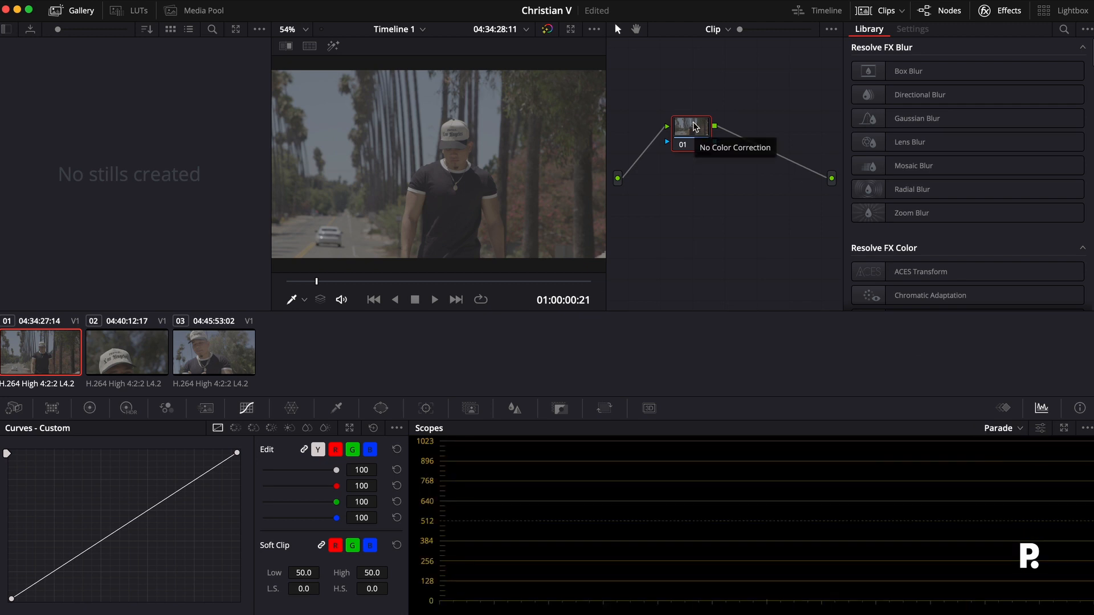
pyautogui.click(691, 127)
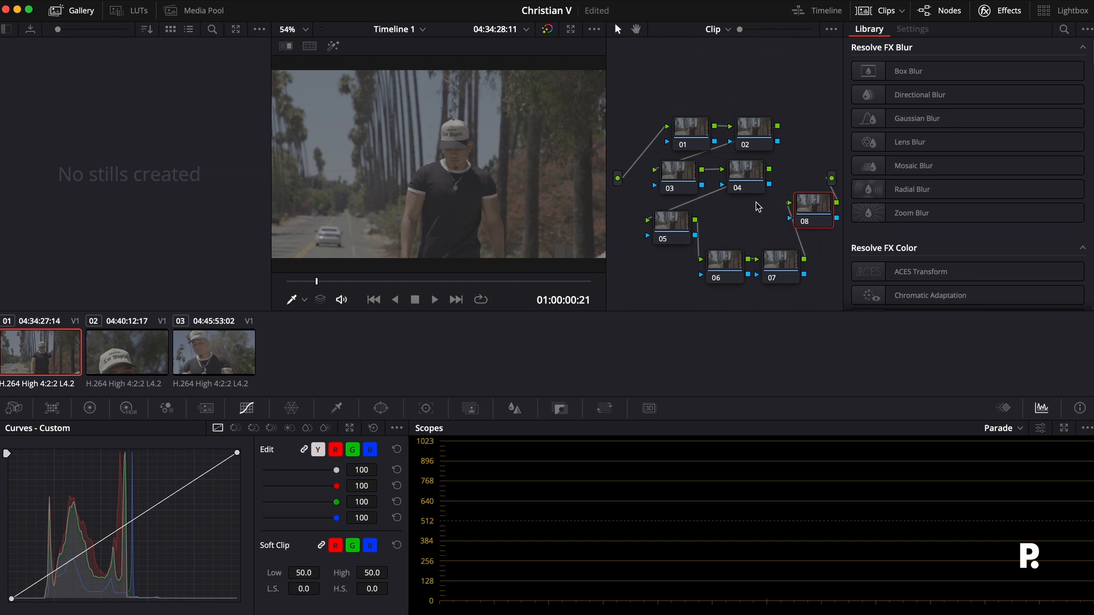
pyautogui.moveTo(692, 182)
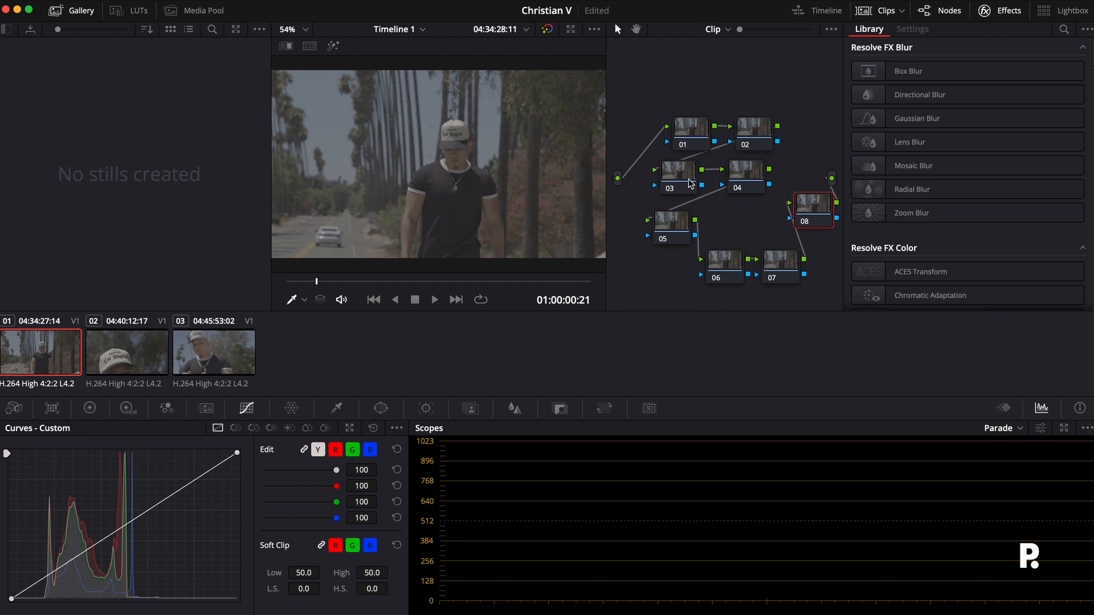
pyautogui.moveTo(669, 180)
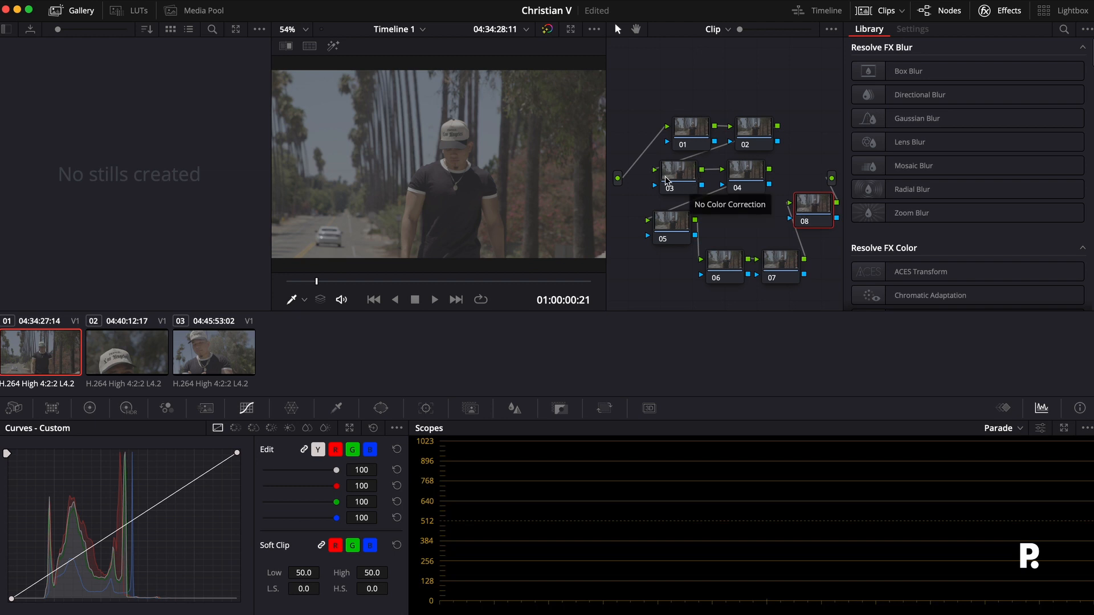
pyautogui.moveTo(649, 73)
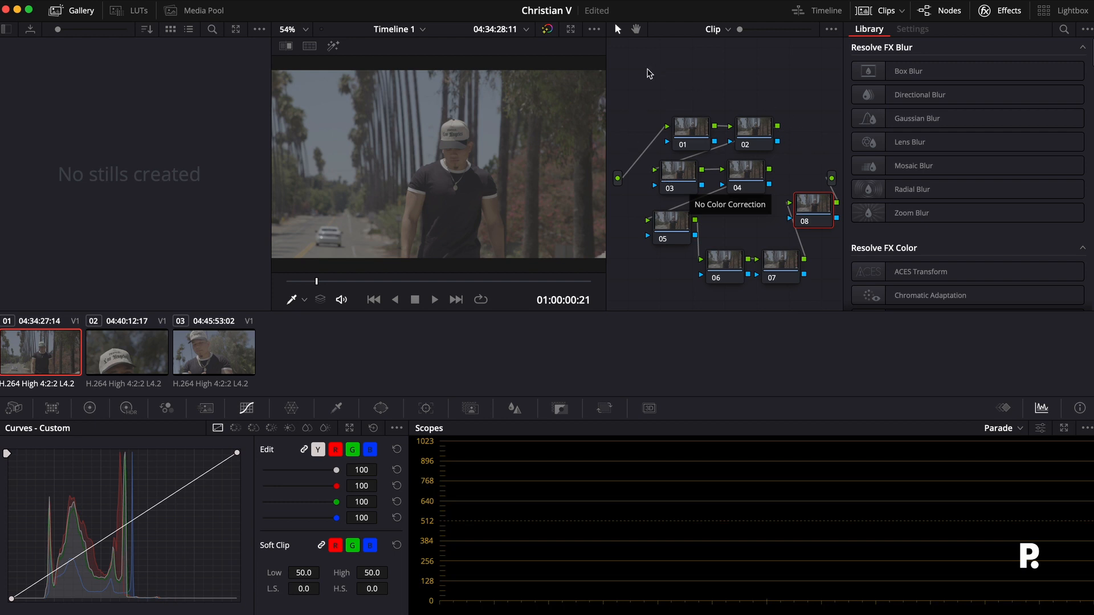
pyautogui.moveTo(657, 135)
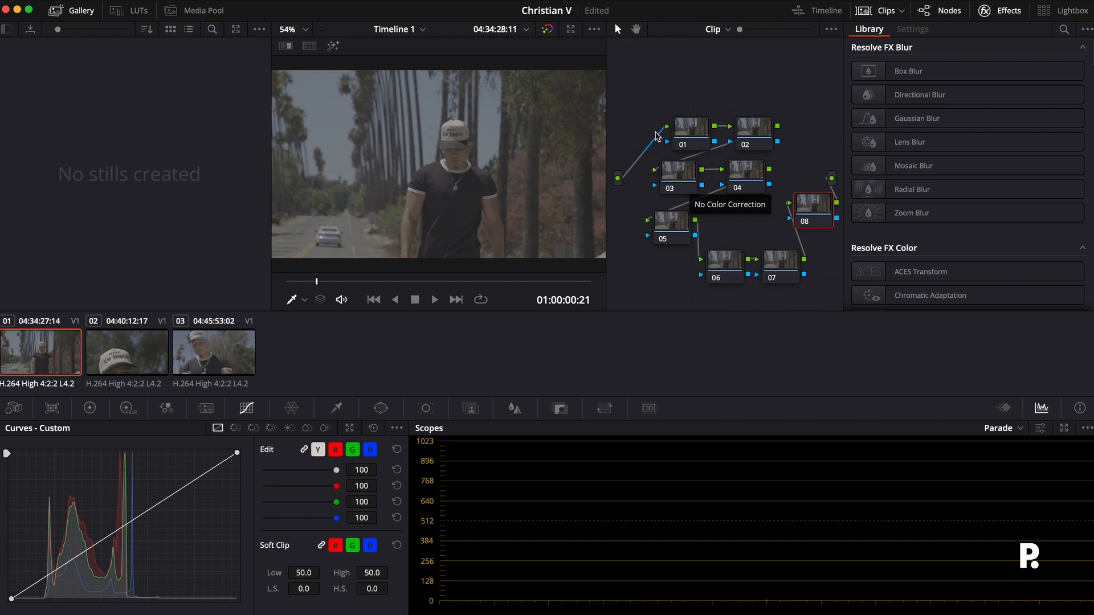
pyautogui.moveTo(683, 153)
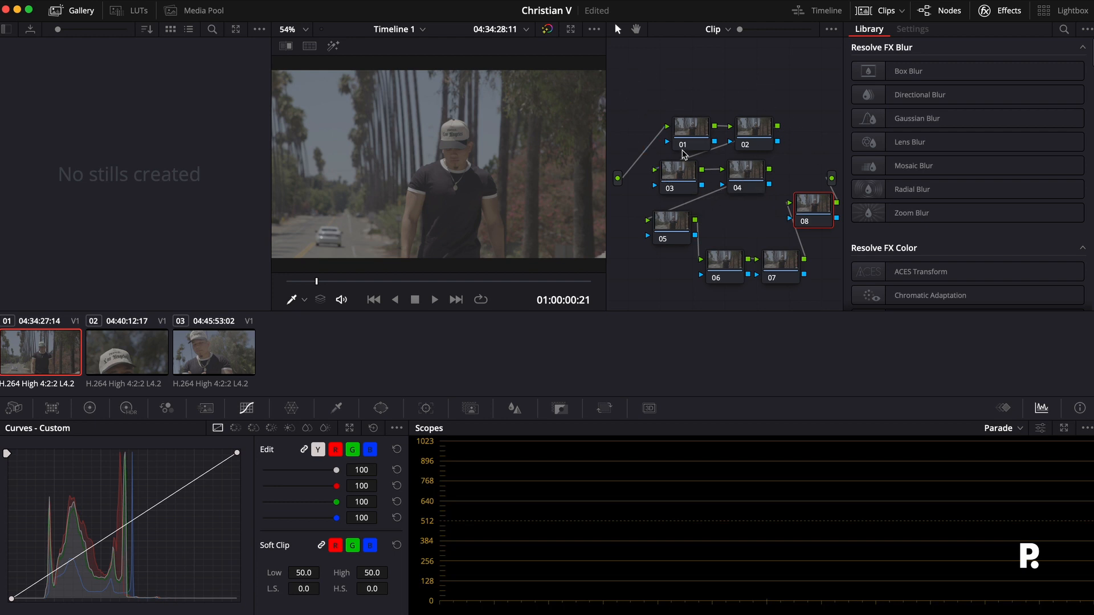
pyautogui.moveTo(771, 229)
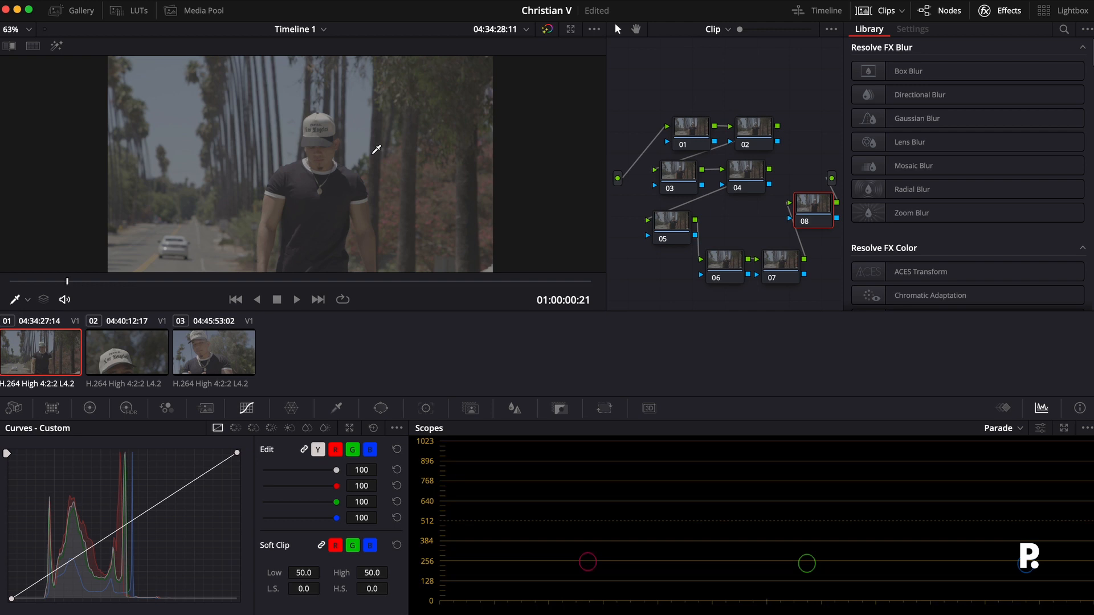
# Select node 06 and show the node graph with the Effects library beside it.
pyautogui.click(725, 264)
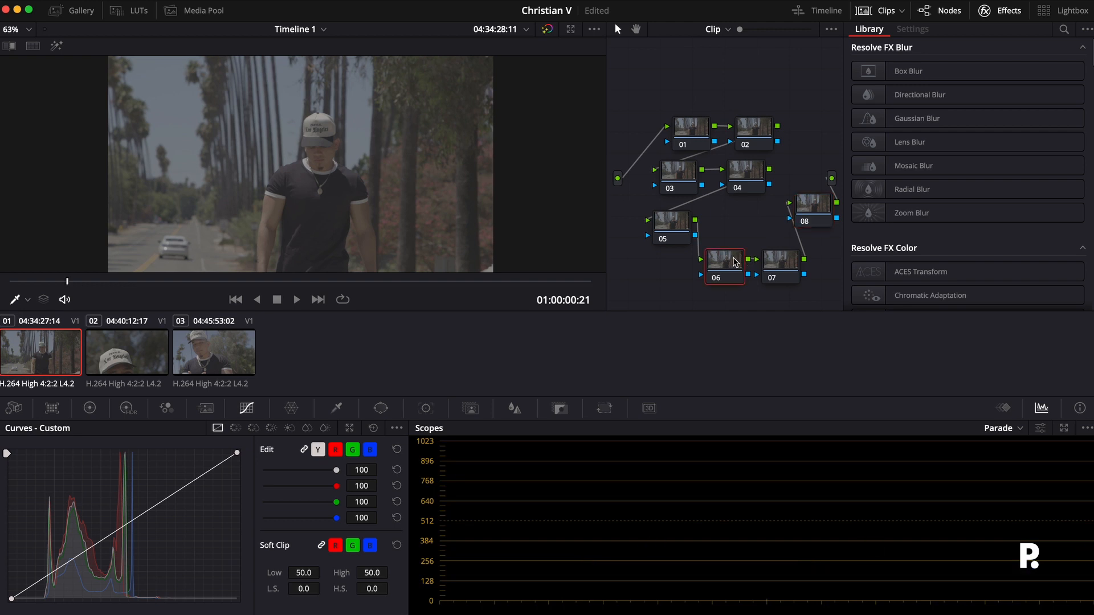
pyautogui.moveTo(946, 234)
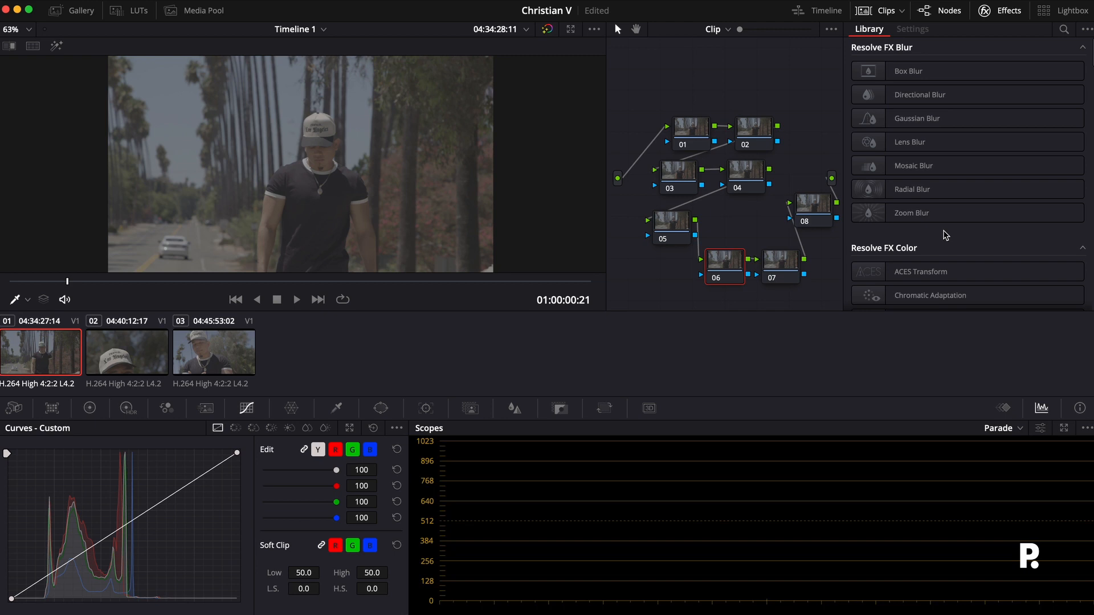
pyautogui.scroll(-3)
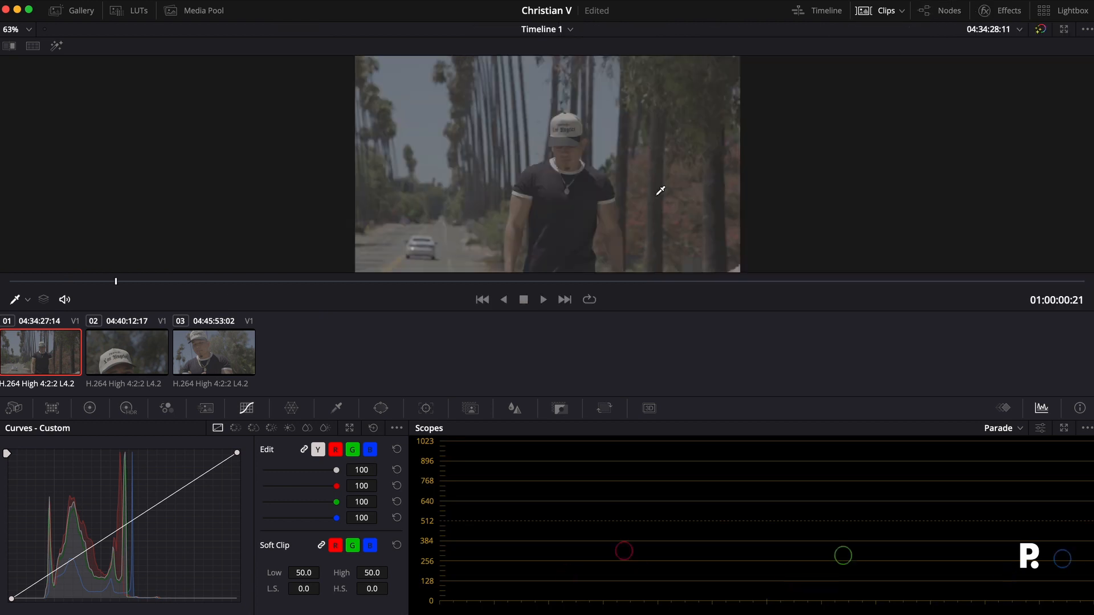
pyautogui.click(941, 11)
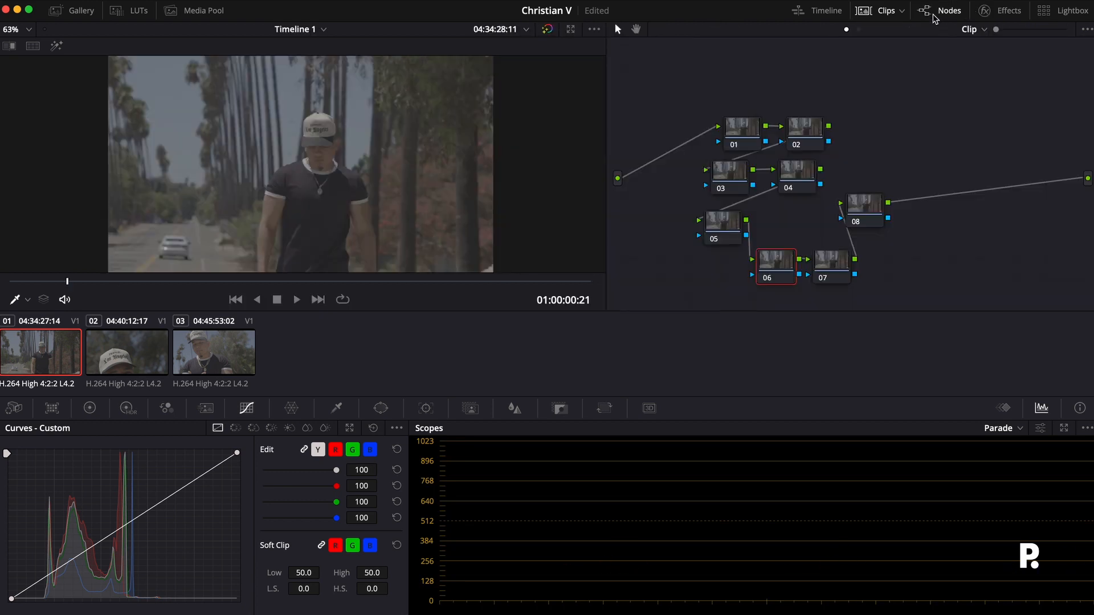
pyautogui.click(986, 11)
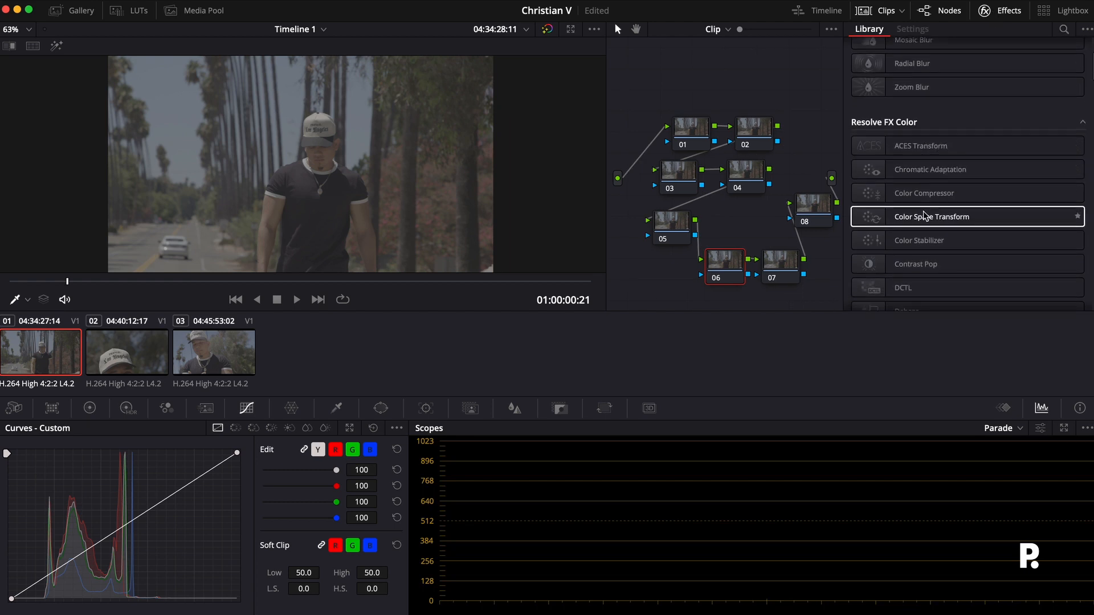
# Apply Color Space Transform to node 06 with Panasonic V-Log input and Cineon Film Log output gamma.
pyautogui.moveTo(930, 216); pyautogui.dragTo(736, 268)
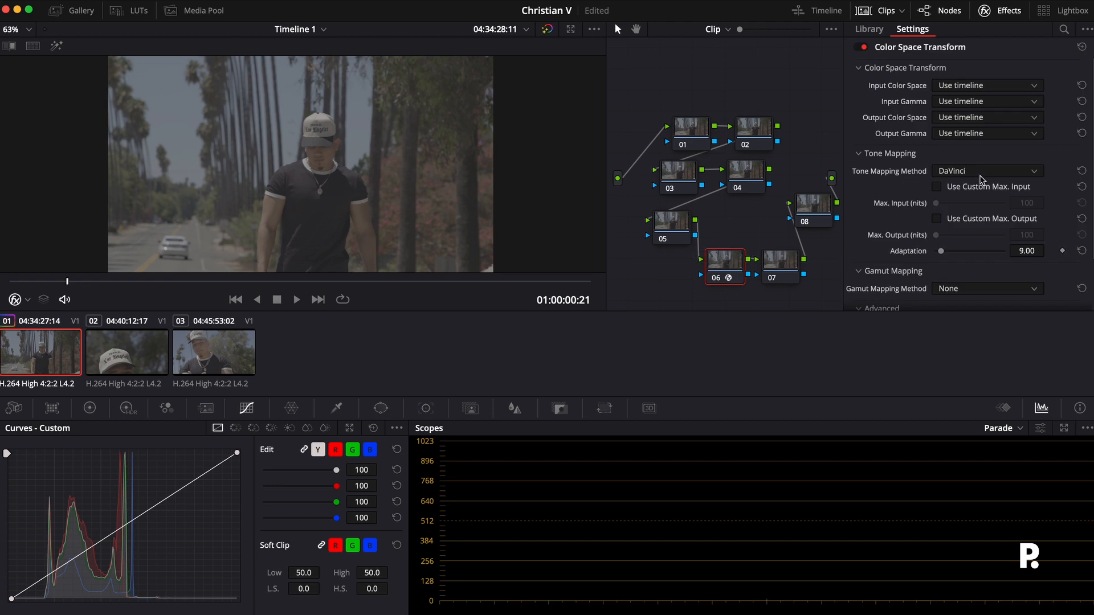
pyautogui.moveTo(964, 90)
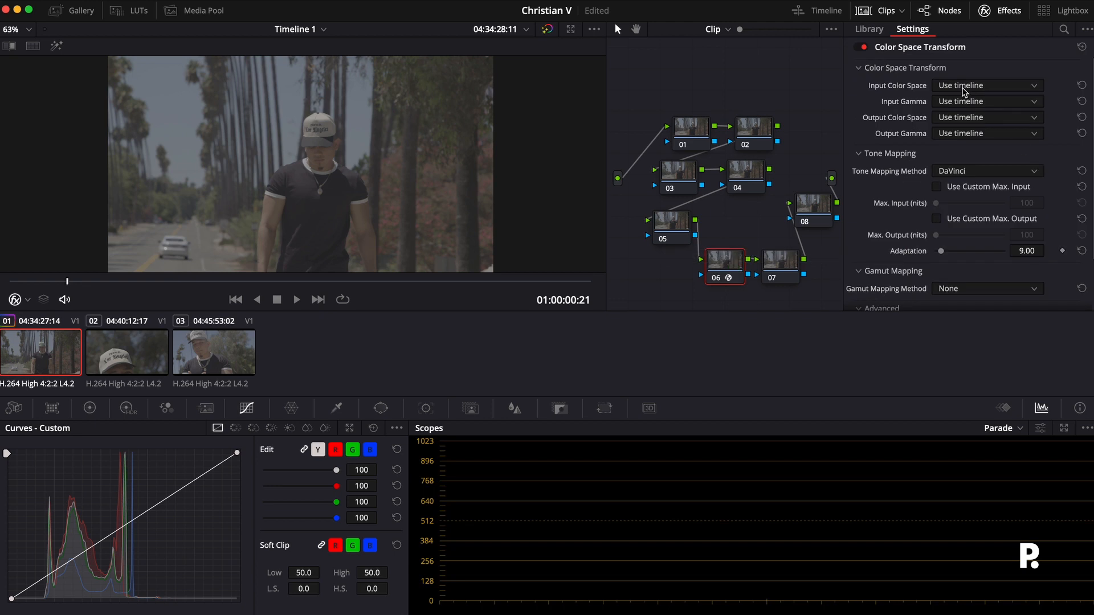
pyautogui.click(987, 117)
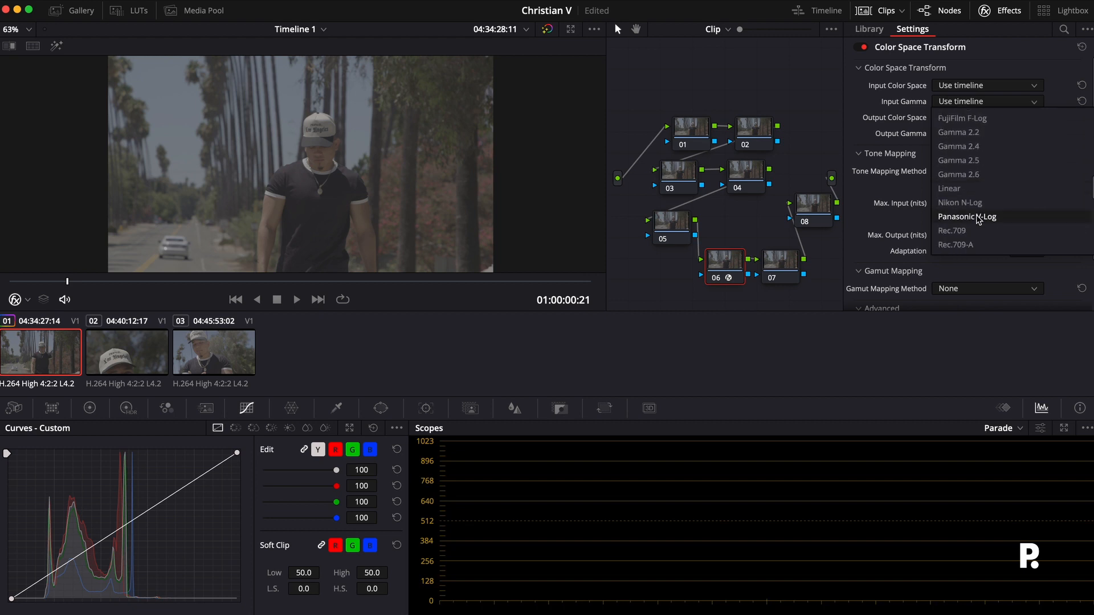
pyautogui.click(967, 216)
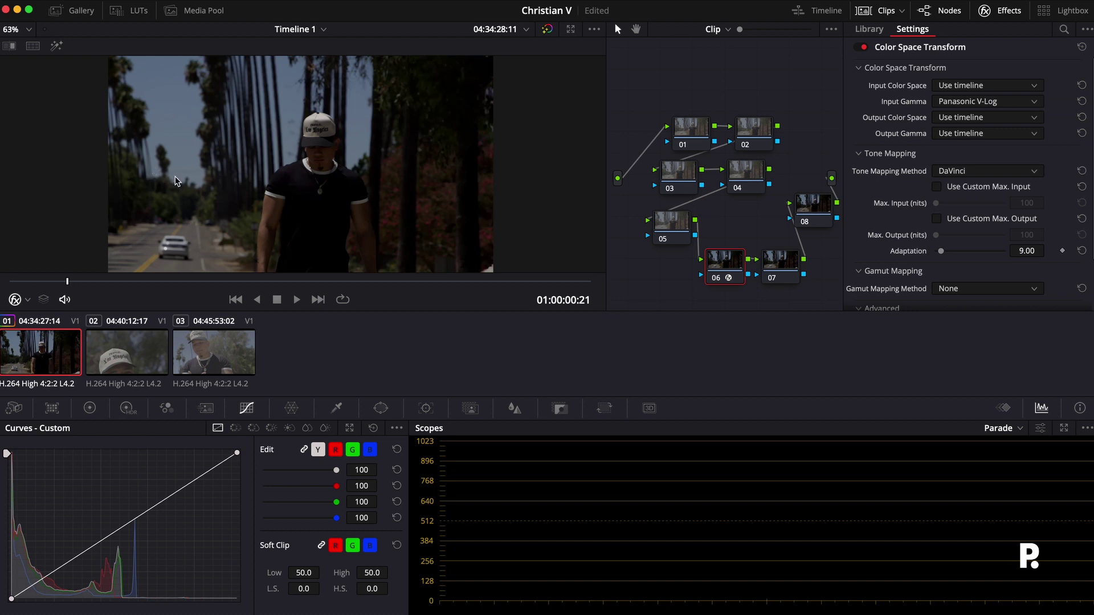
pyautogui.moveTo(274, 187)
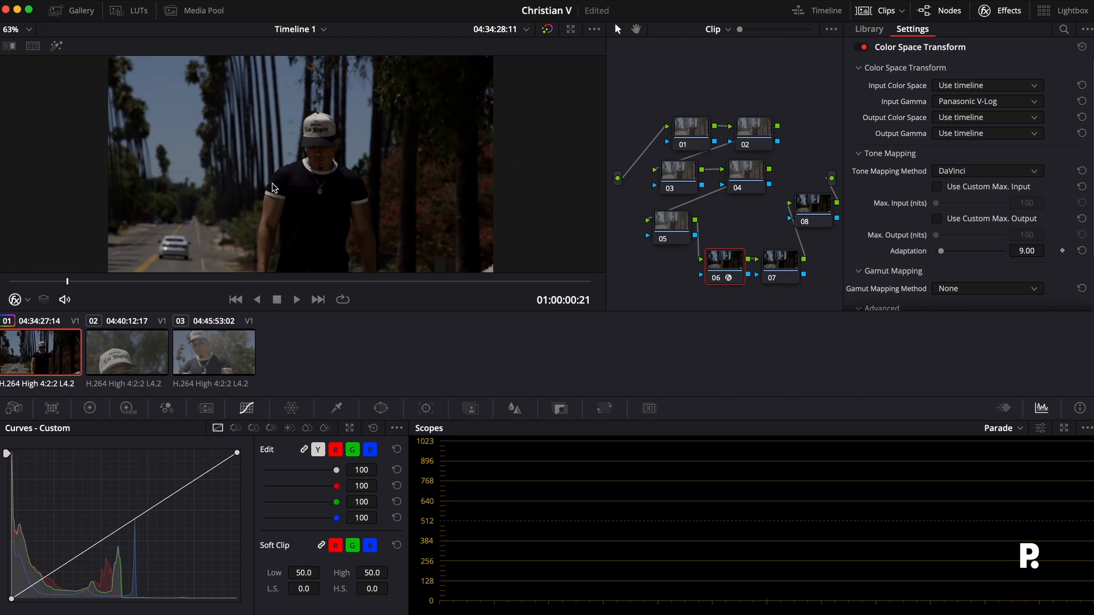
pyautogui.click(987, 134)
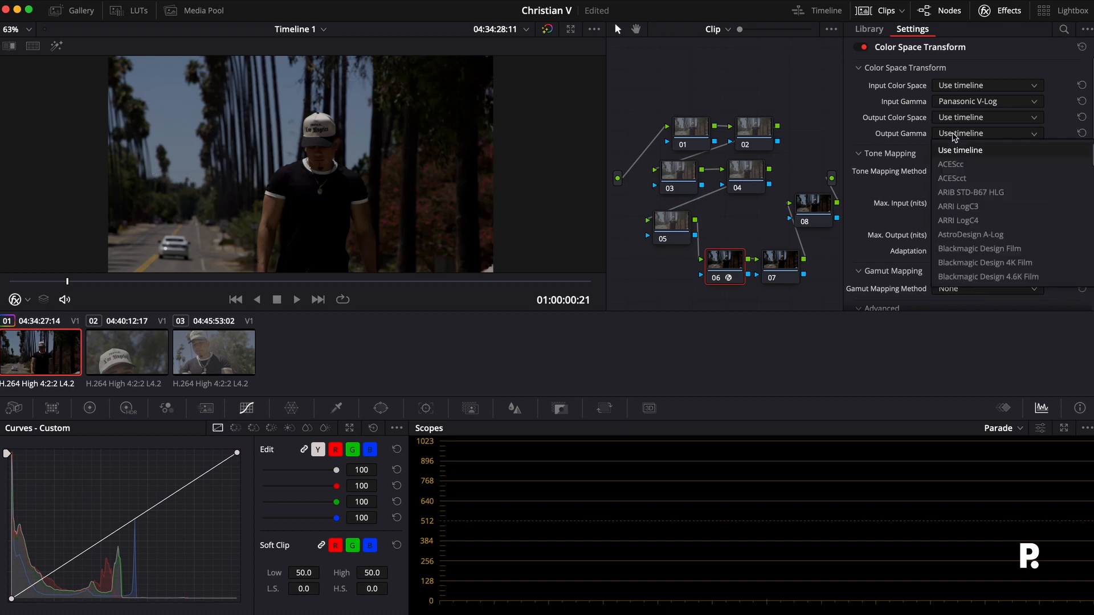
pyautogui.scroll(-3)
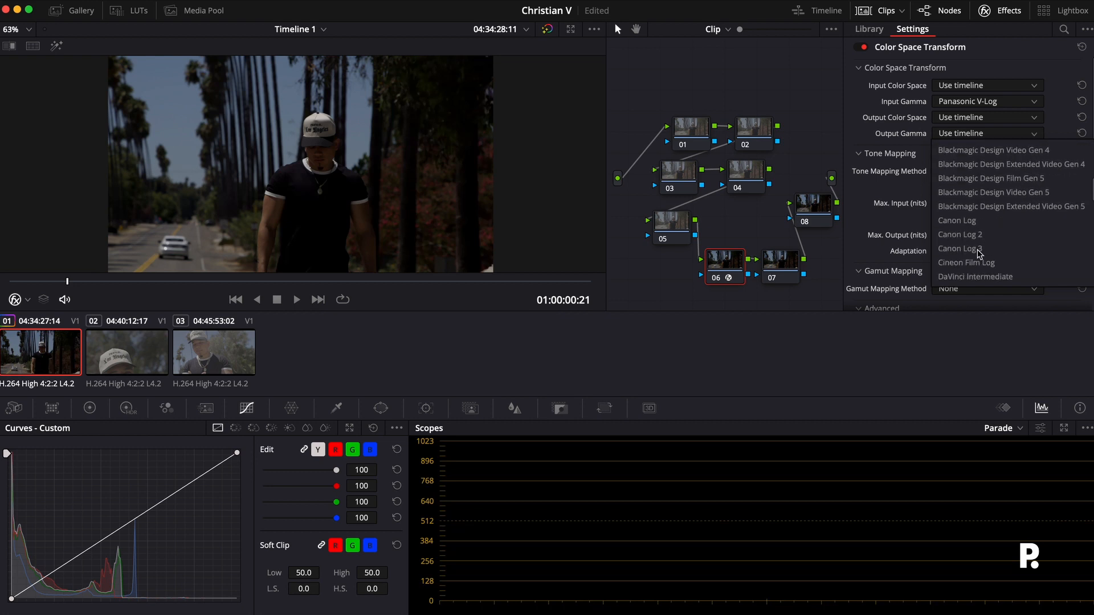
pyautogui.click(967, 263)
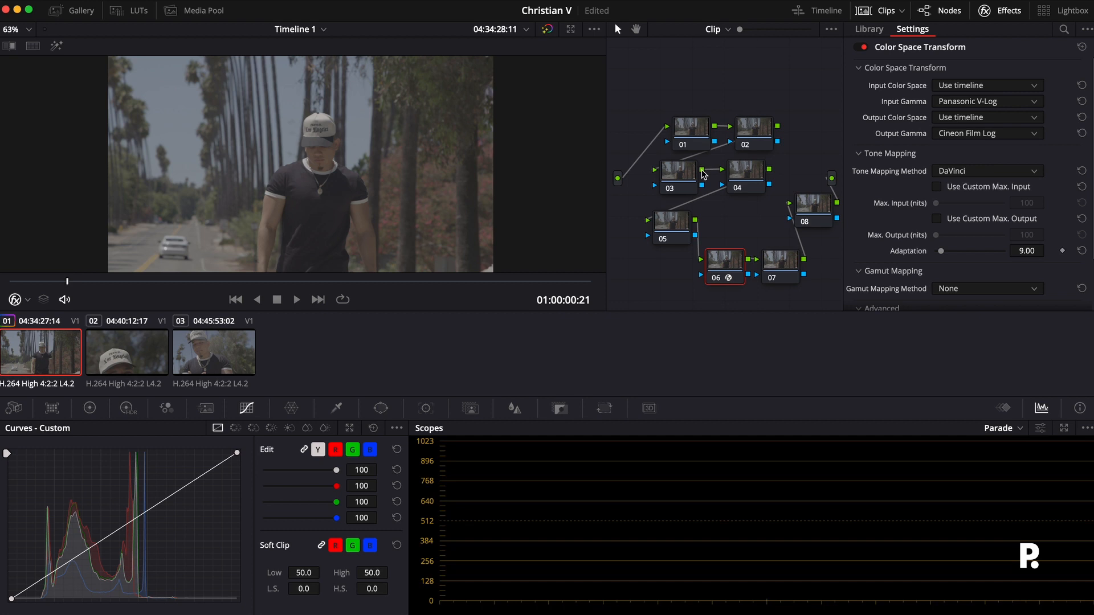
pyautogui.moveTo(774, 255)
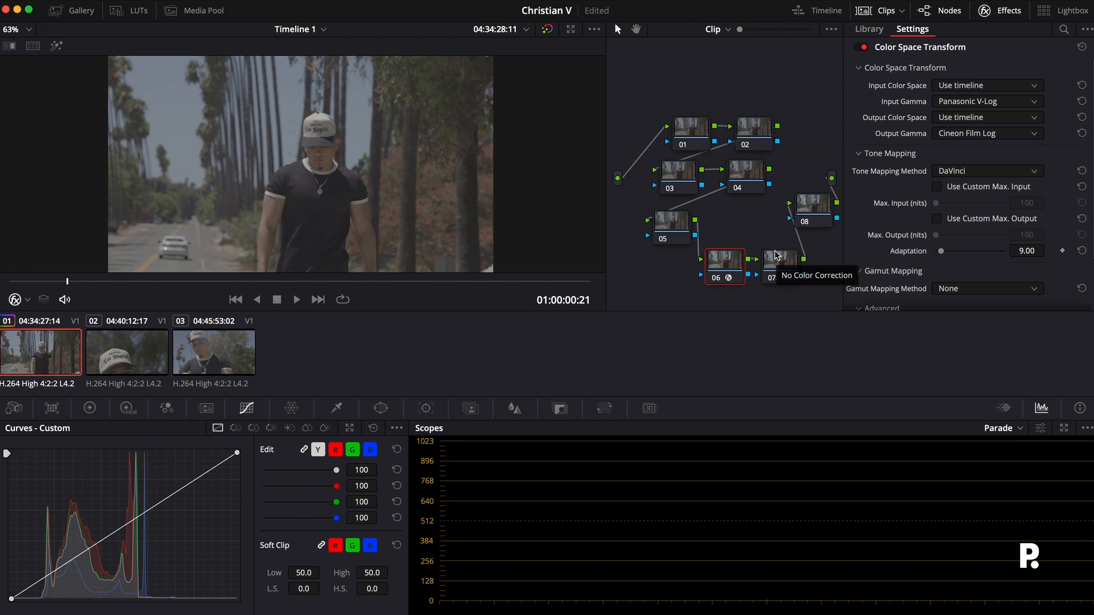
pyautogui.moveTo(729, 263)
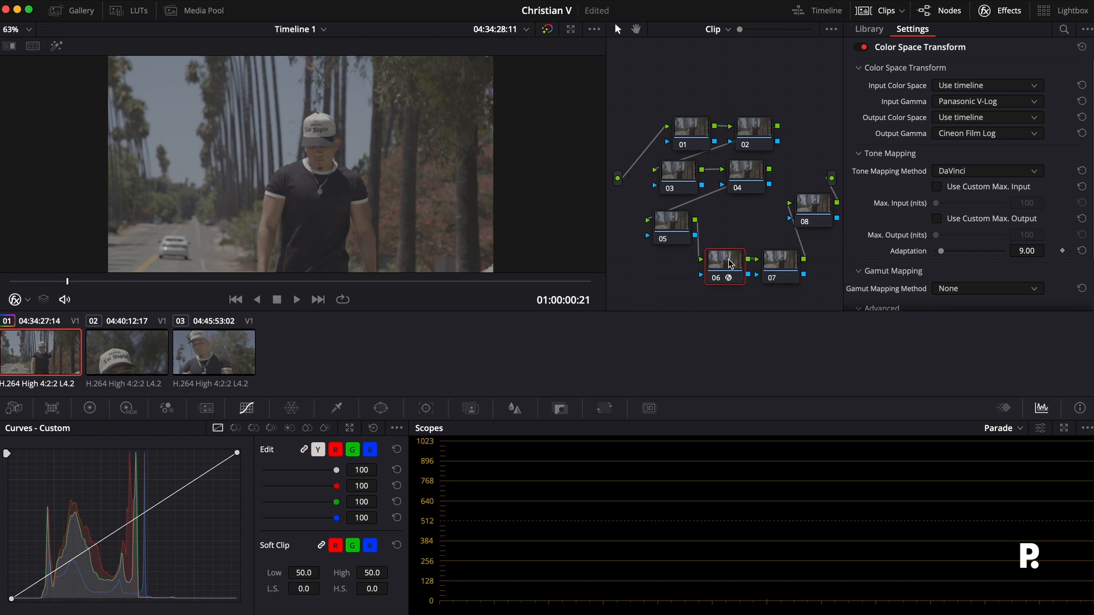
# Assign a Film Looks print LUT to node 07 from its context menu and confirm it.
pyautogui.rightClick(780, 267)
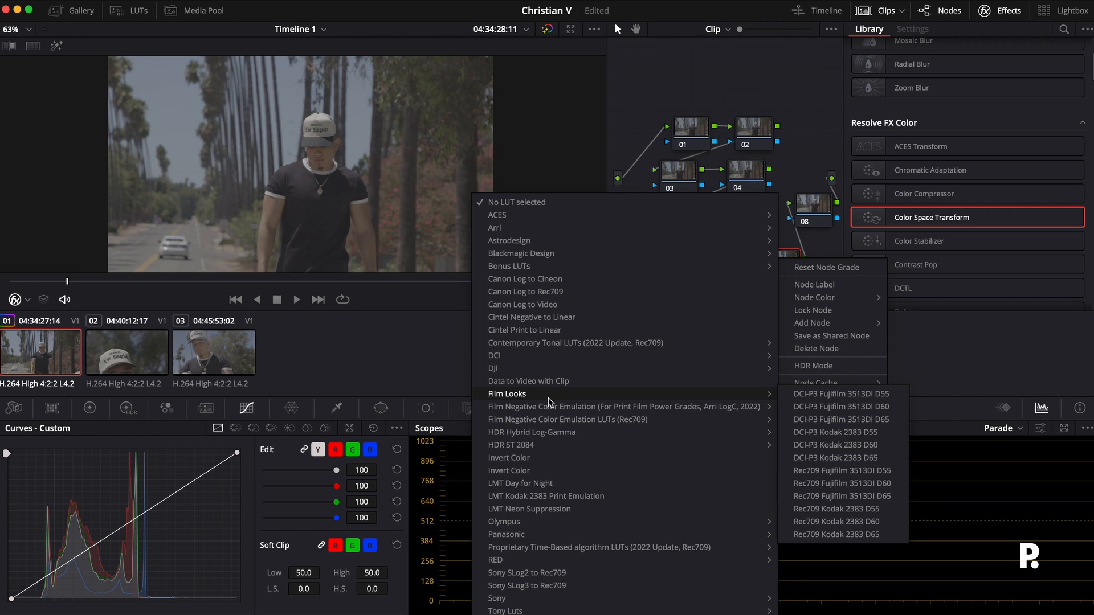
pyautogui.moveTo(524, 400)
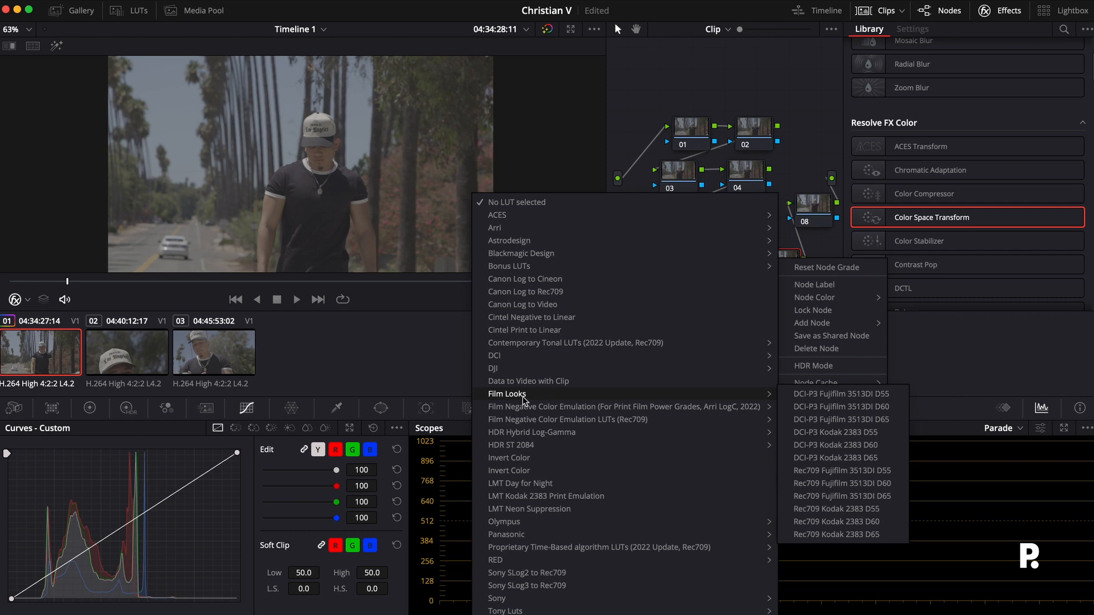
pyautogui.moveTo(648, 411)
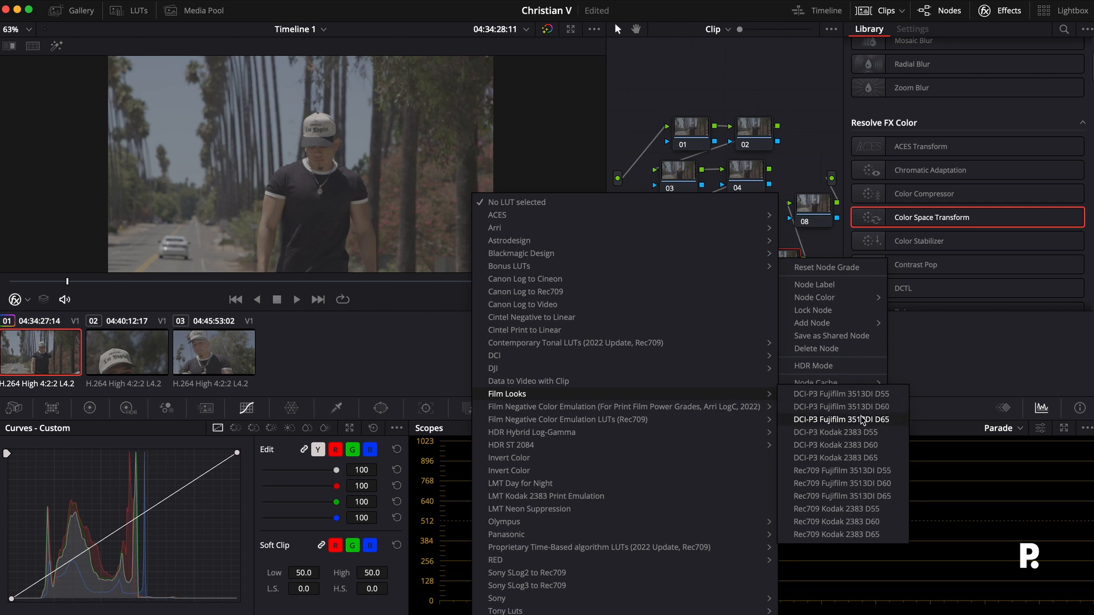
pyautogui.moveTo(870, 509)
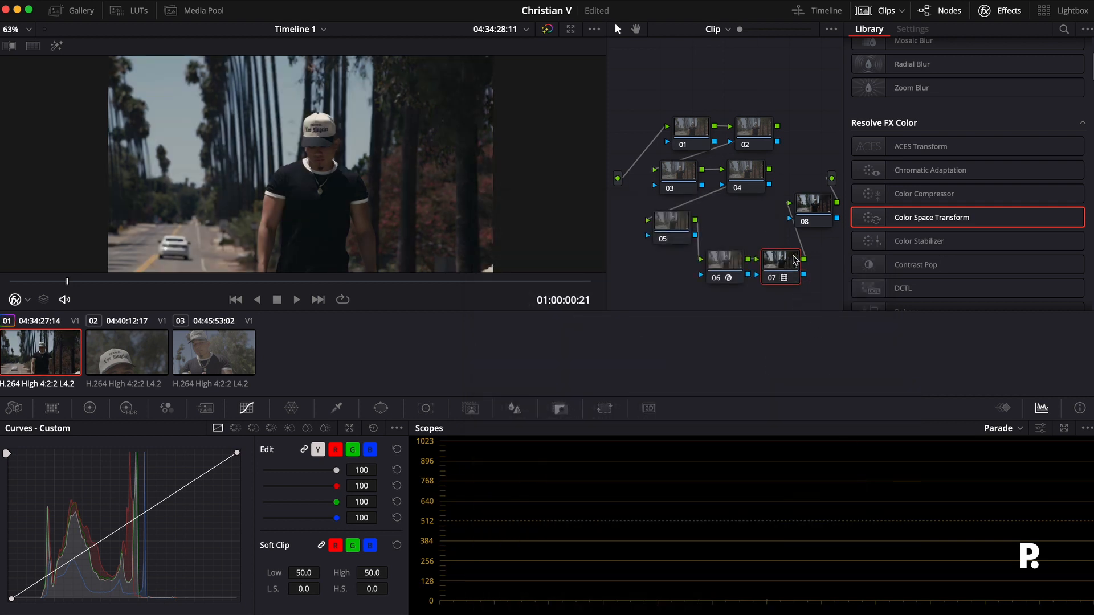
pyautogui.rightClick(780, 260)
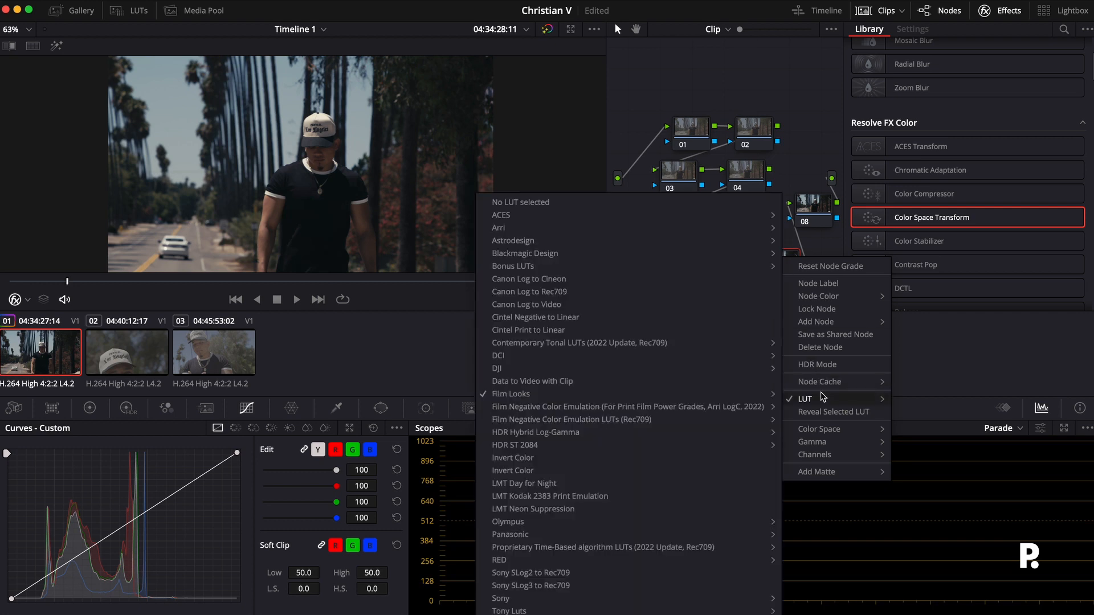
pyautogui.moveTo(510, 393)
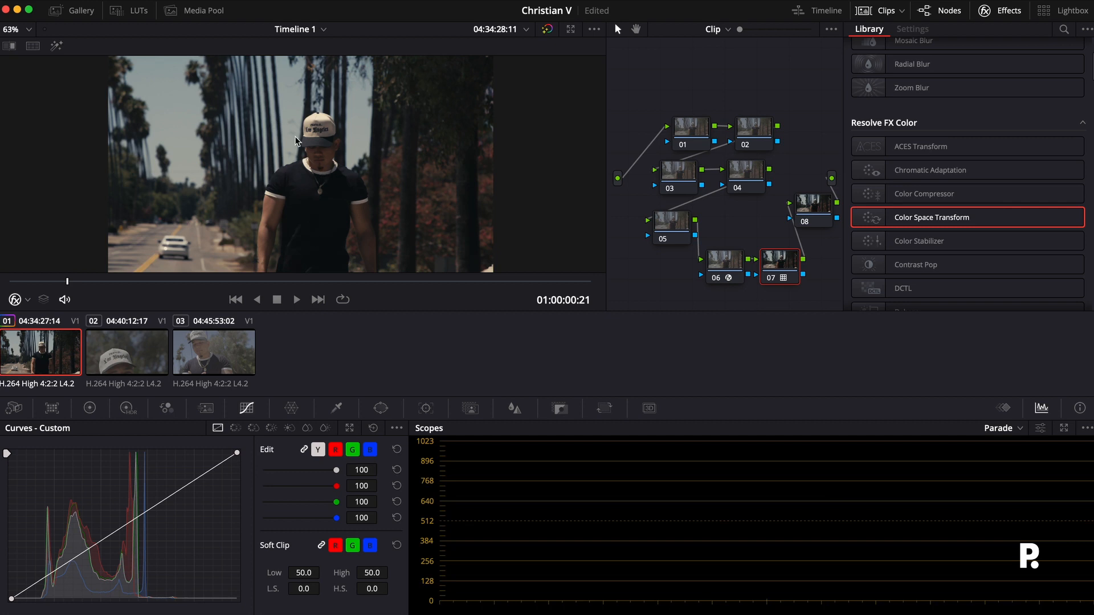
pyautogui.moveTo(209, 175)
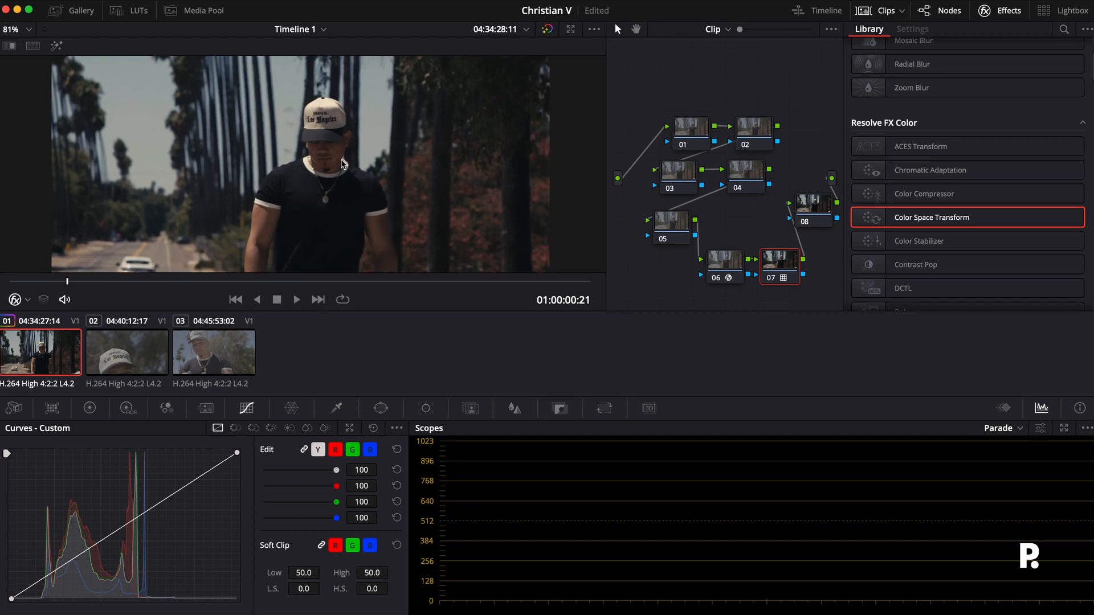
pyautogui.moveTo(547, 190)
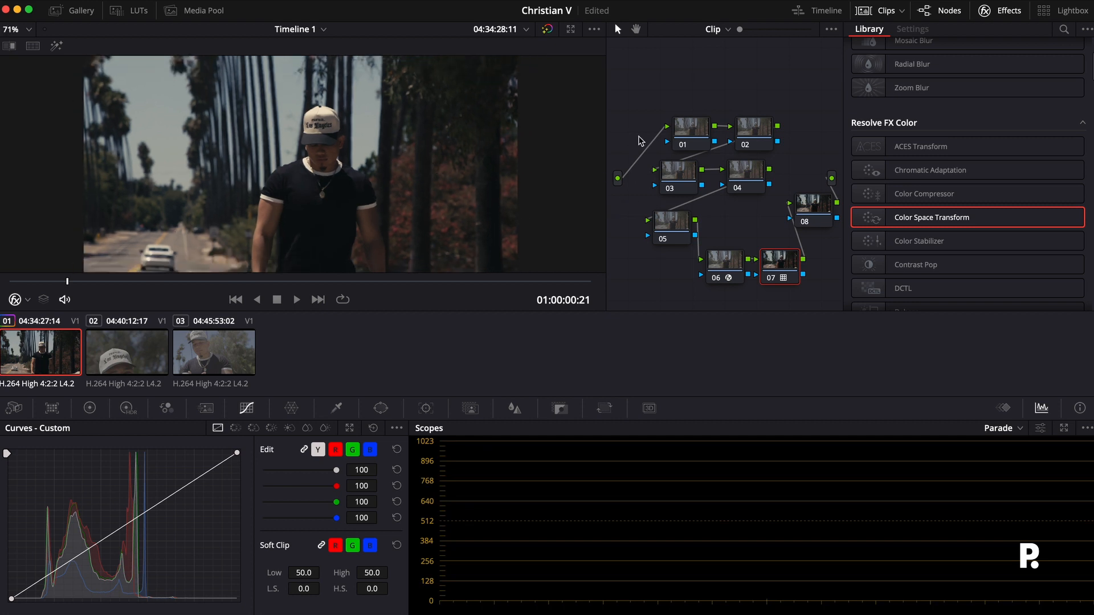
# On node 01, open the Color Wheels, switch the side panel to Info, and set gamma to 0.00.
pyautogui.click(692, 129)
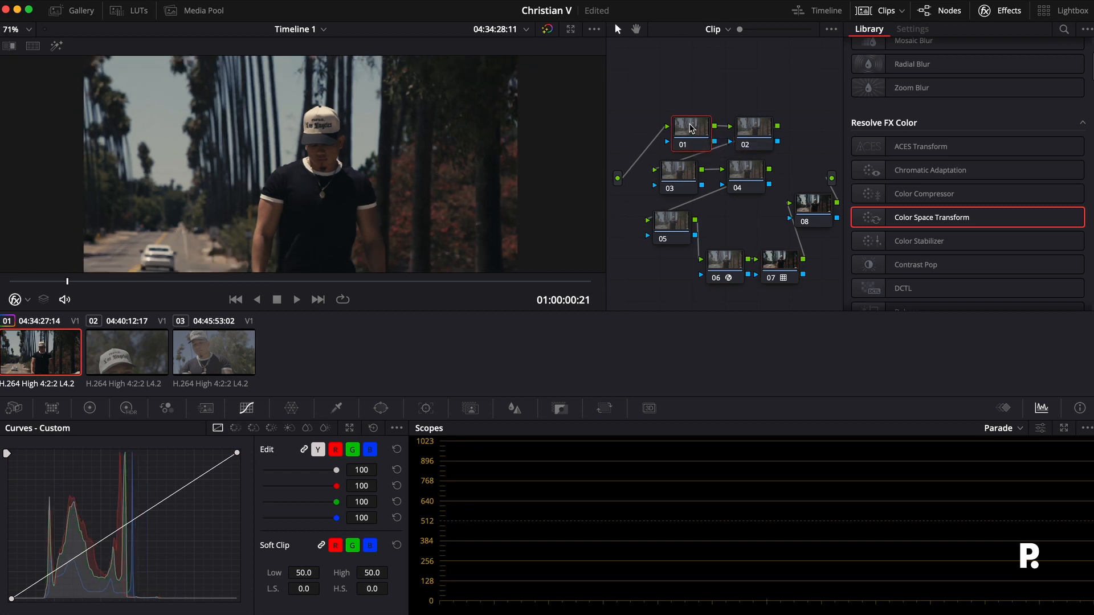
pyautogui.click(90, 409)
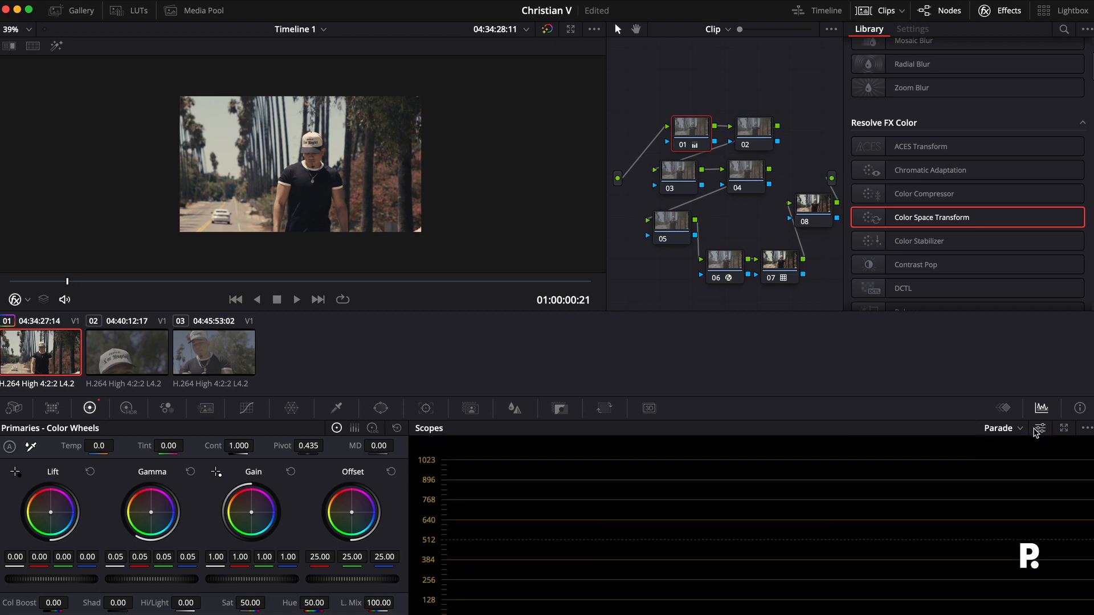
pyautogui.click(1079, 408)
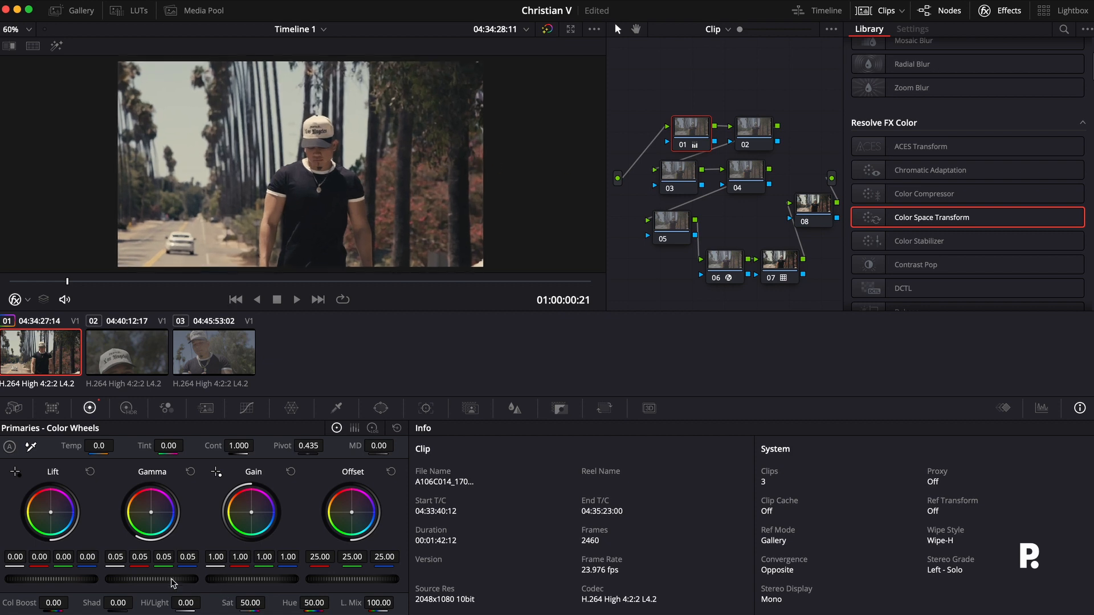
pyautogui.moveTo(174, 580); pyautogui.dragTo(161, 581)
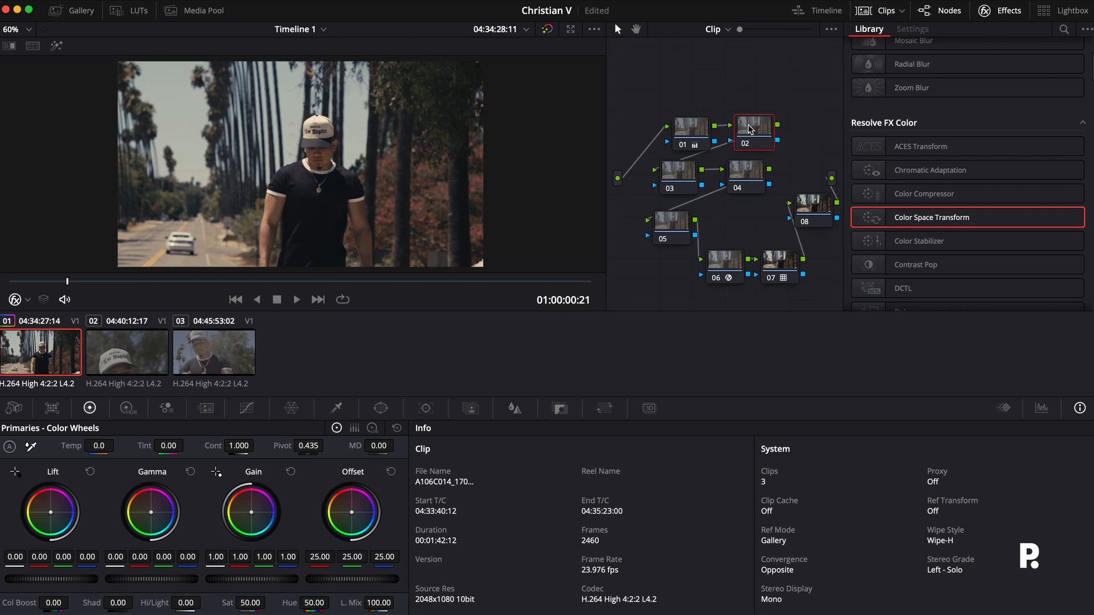
pyautogui.moveTo(165, 412)
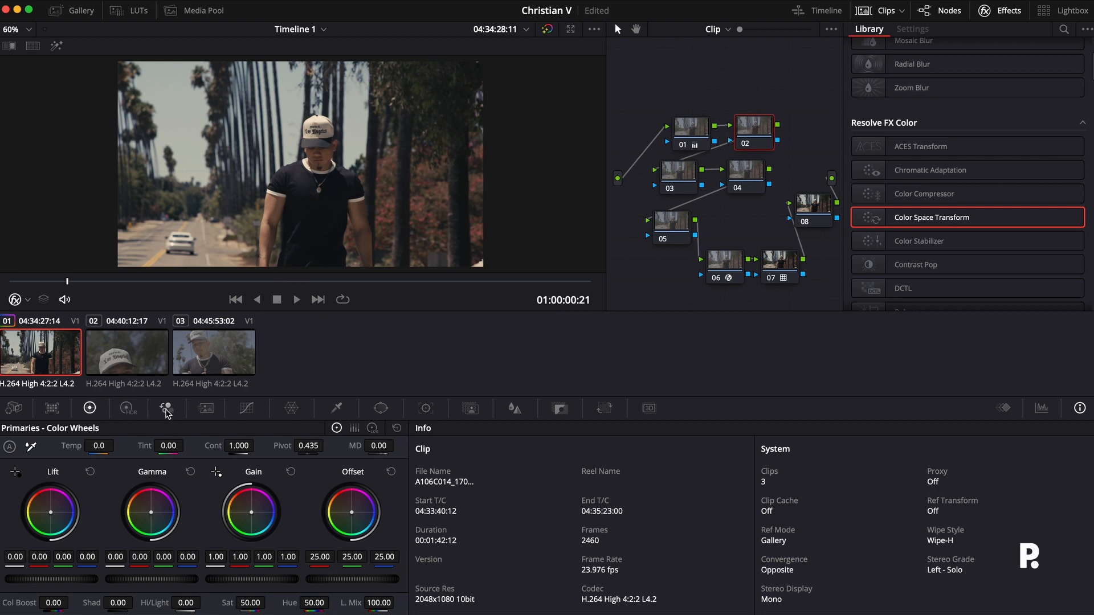
pyautogui.moveTo(166, 409)
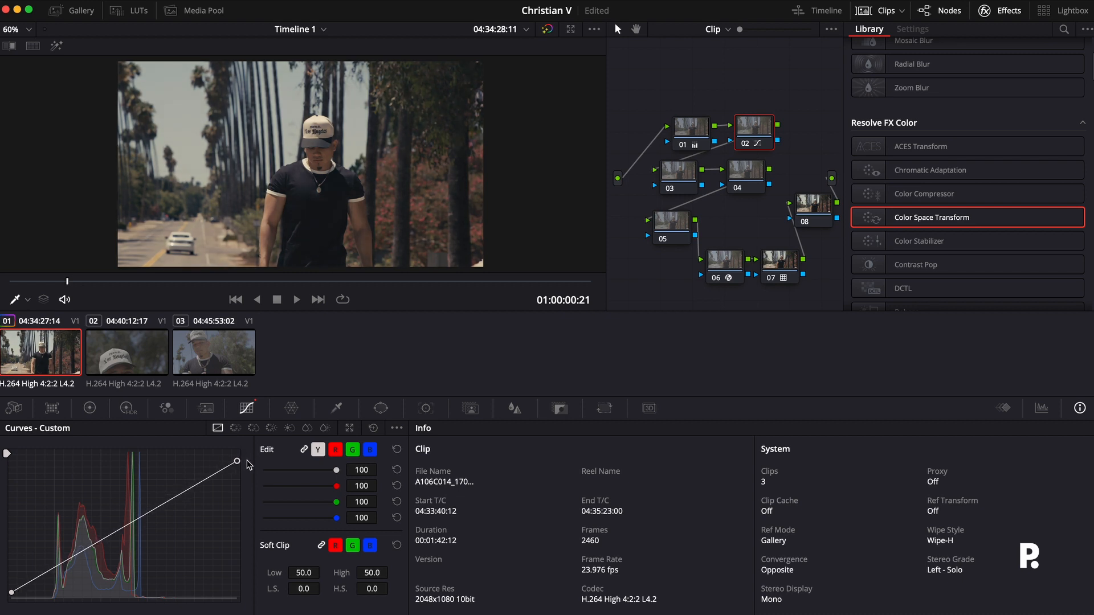
pyautogui.moveTo(62, 573)
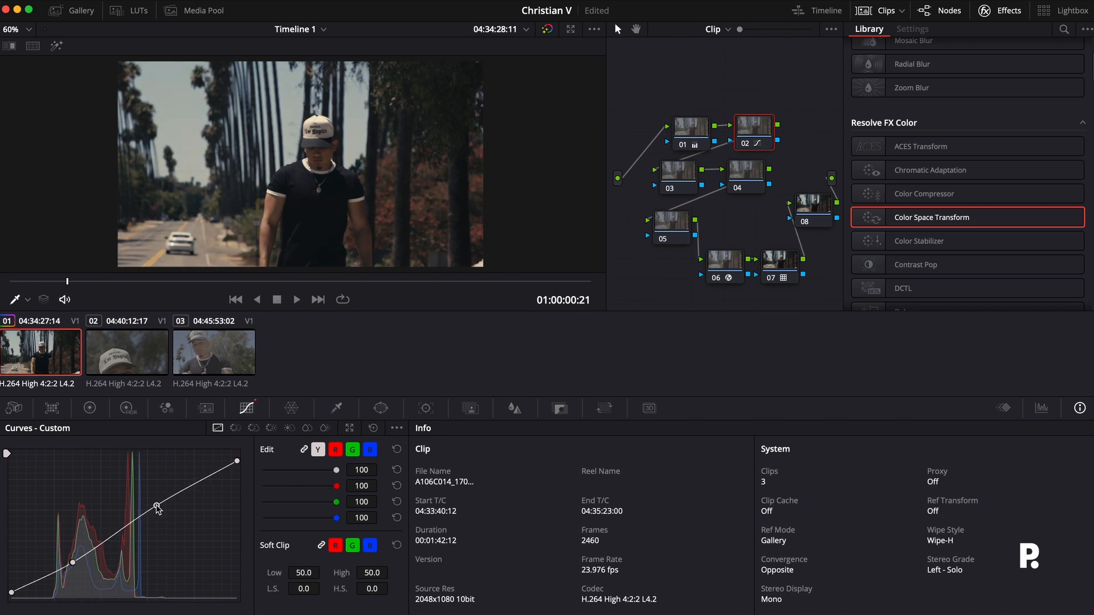
# Drag a point on node 02's custom curve to form a gentle contrast S-curve.
pyautogui.moveTo(158, 507); pyautogui.dragTo(153, 503)
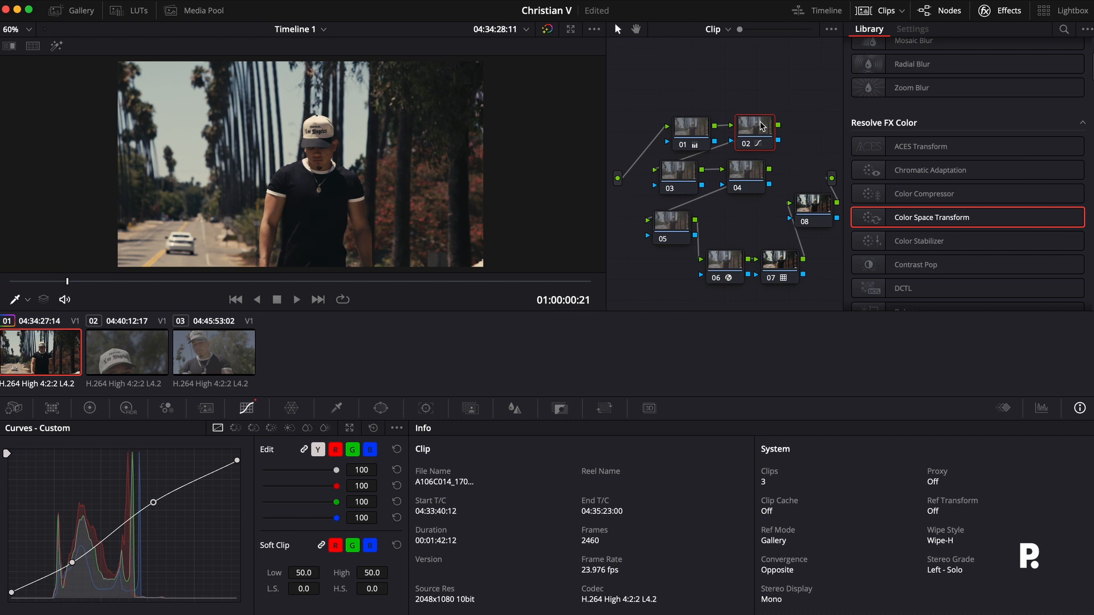
pyautogui.moveTo(750, 135)
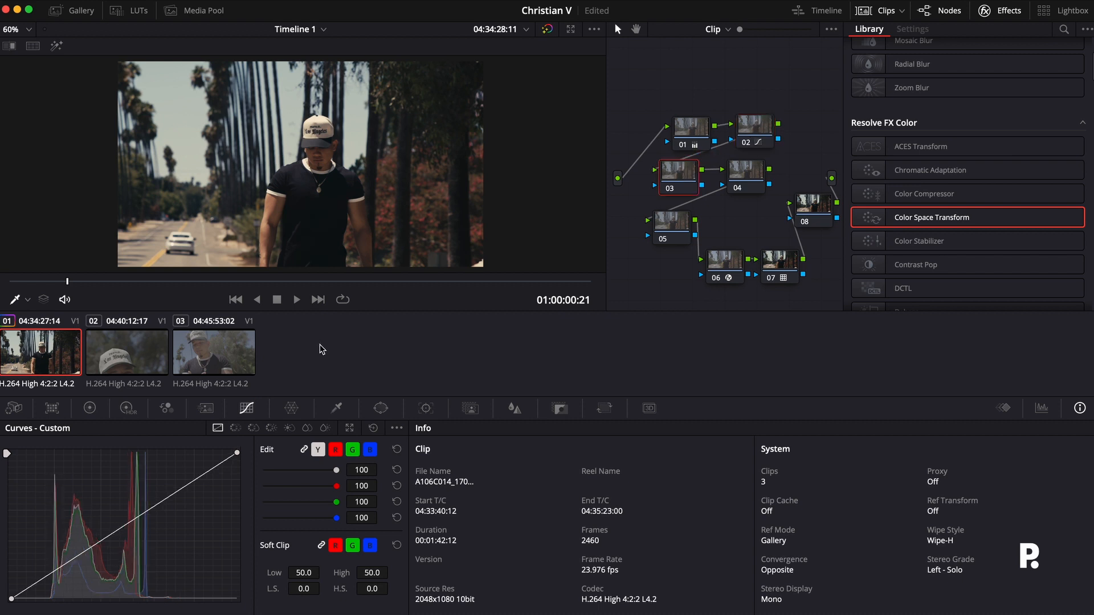
# In node 03's RGB Mixer, raise each channel's output to 2.00 and key output gain to 0.480.
pyautogui.click(165, 409)
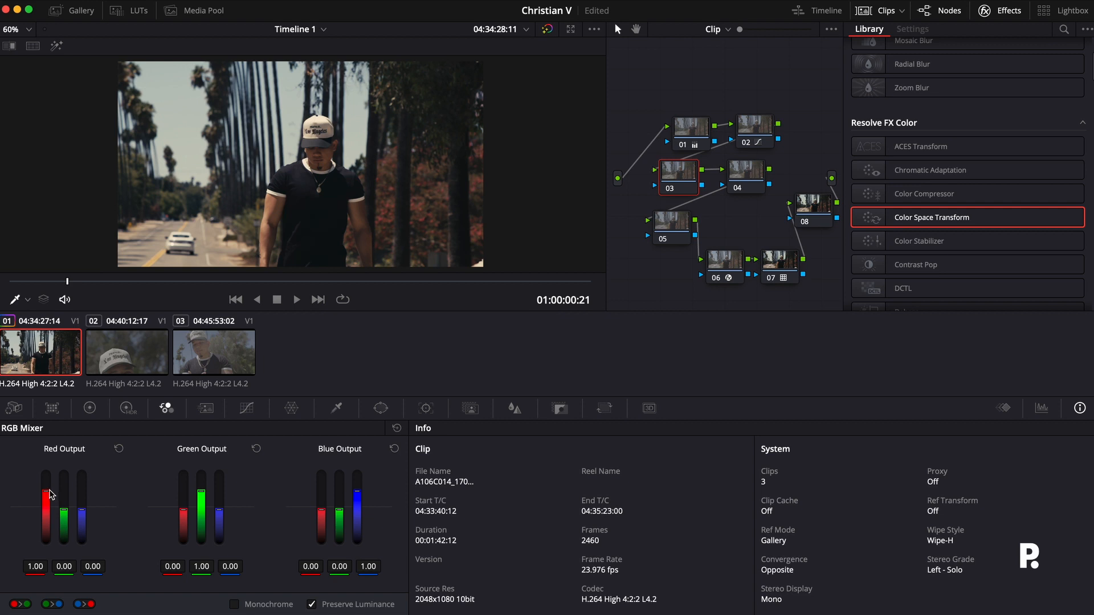
pyautogui.moveTo(45, 495); pyautogui.dragTo(45, 473)
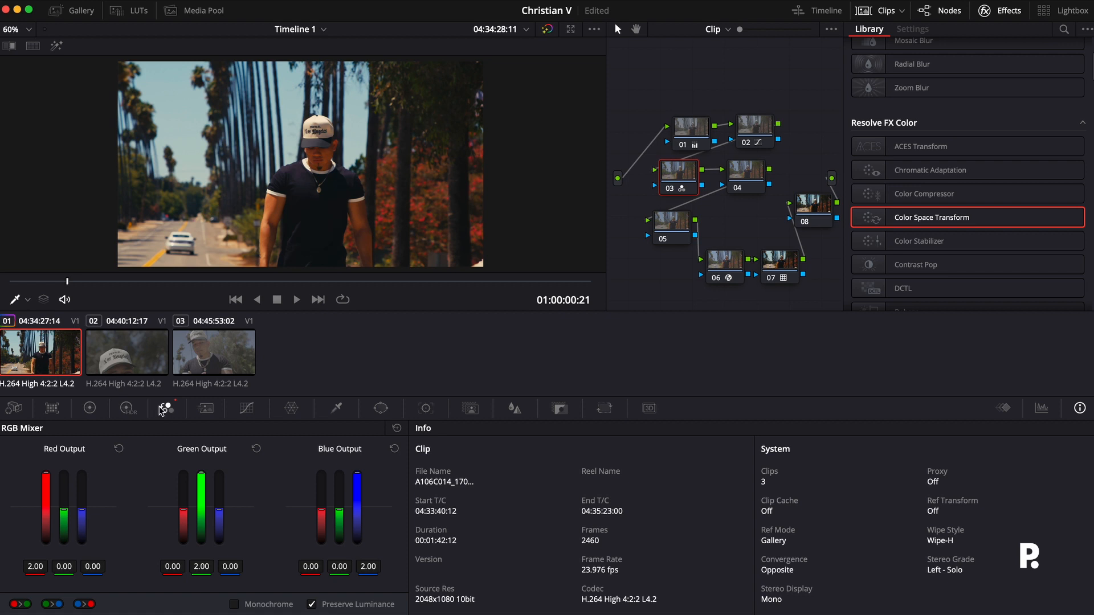
pyautogui.moveTo(563, 435)
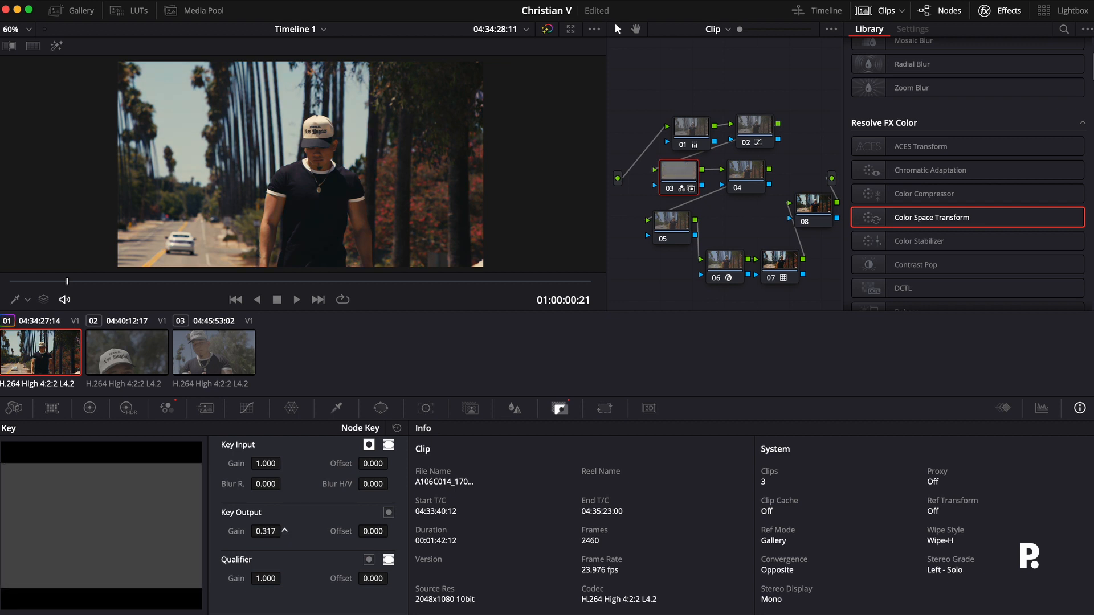
pyautogui.moveTo(265, 531); pyautogui.dragTo(265, 520)
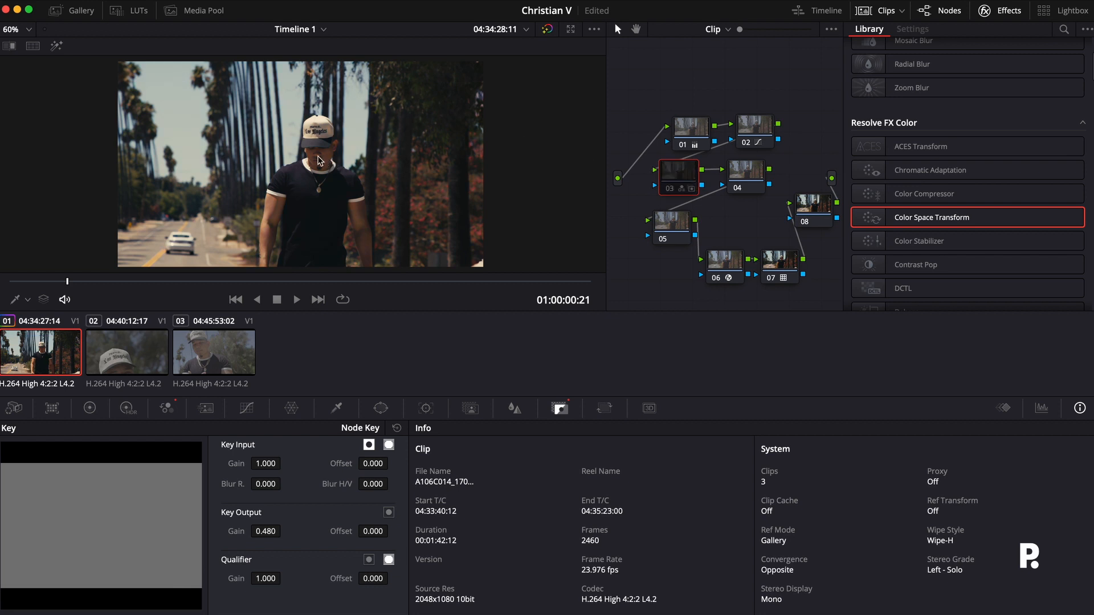
pyautogui.moveTo(306, 165)
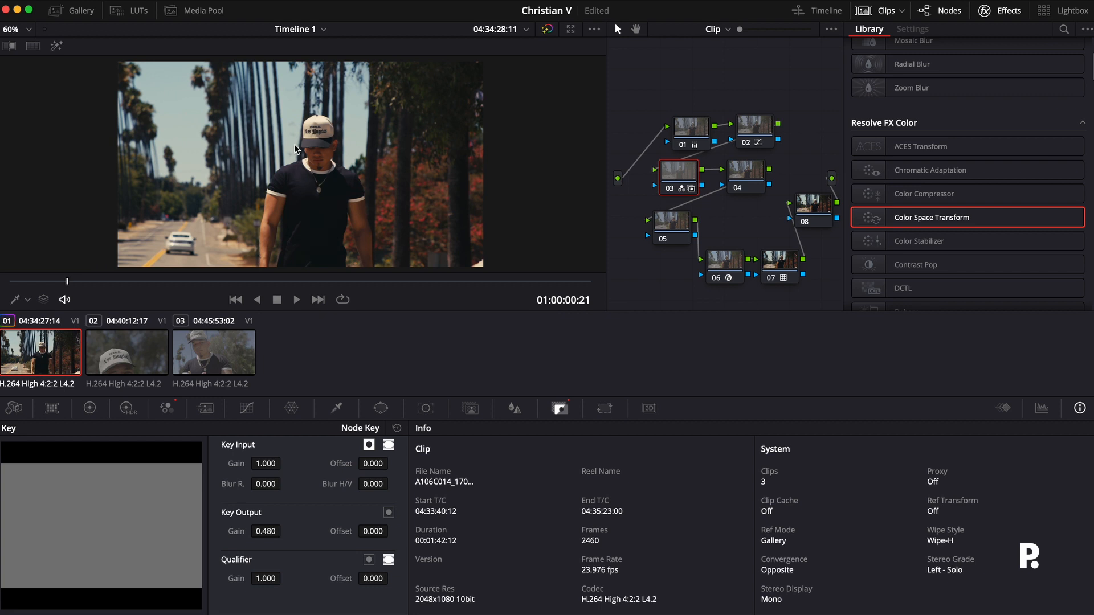
pyautogui.moveTo(656, 266)
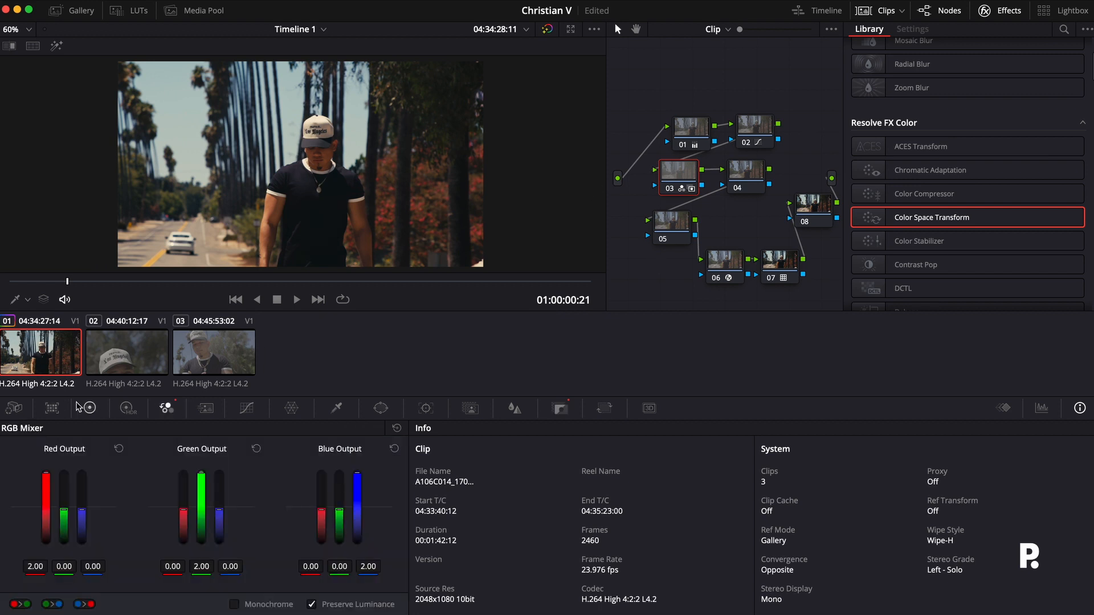
# Select node 04, browse the Resolve FX effects, and remove the trial Color Palette effect.
pyautogui.click(746, 174)
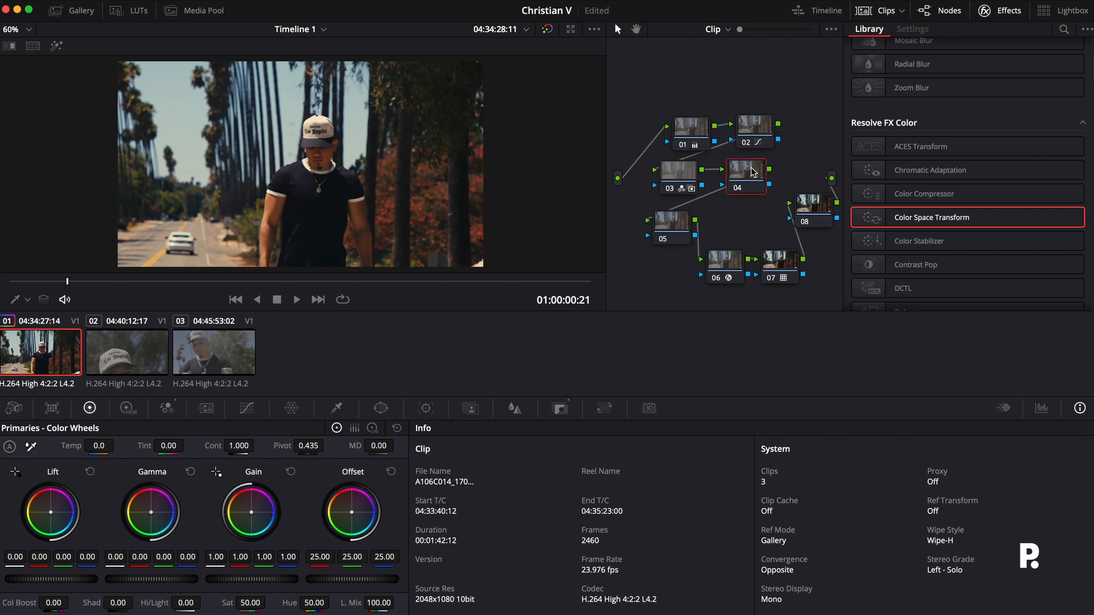
pyautogui.moveTo(753, 172)
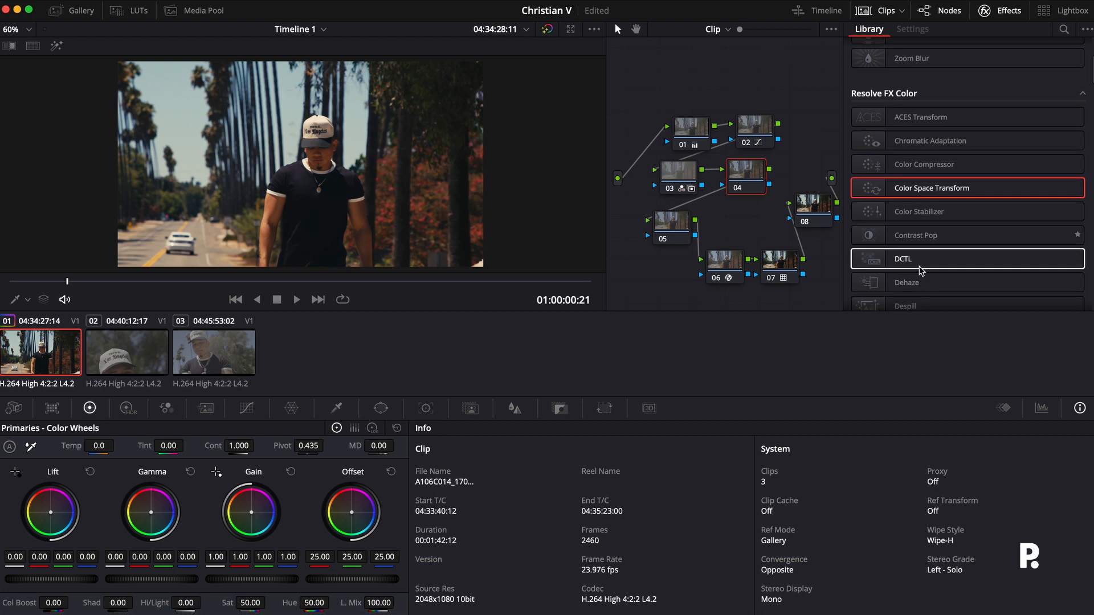
pyautogui.scroll(-3)
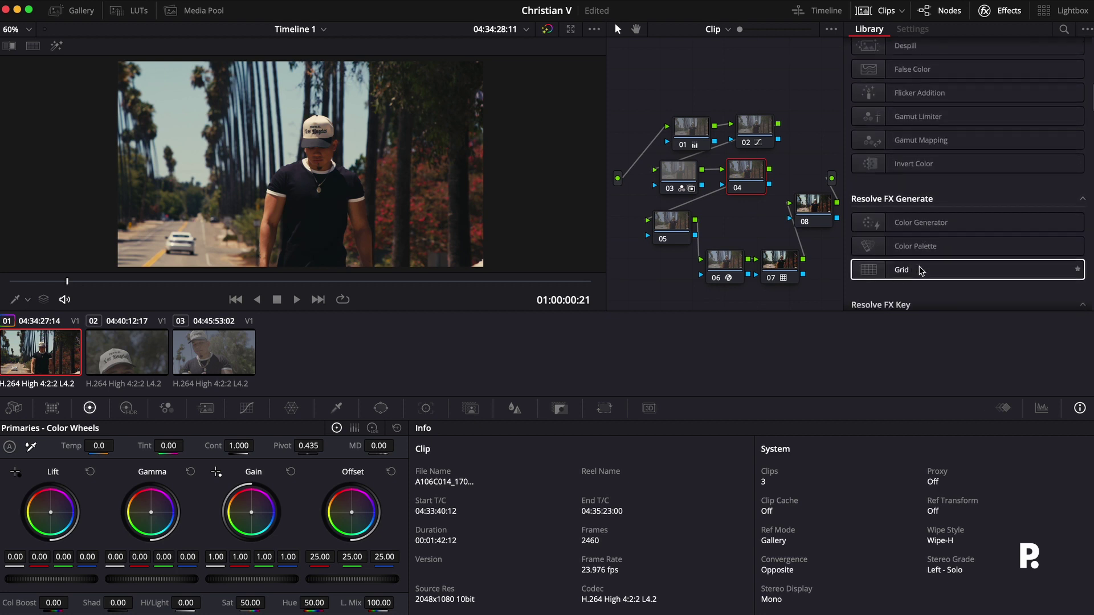
pyautogui.scroll(-3)
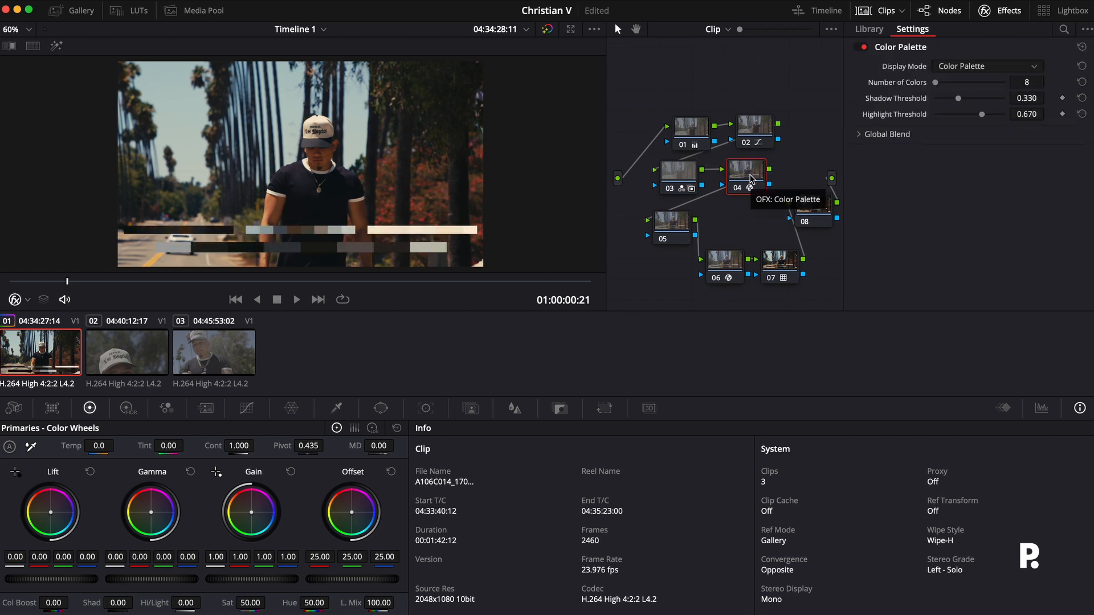
pyautogui.click(868, 28)
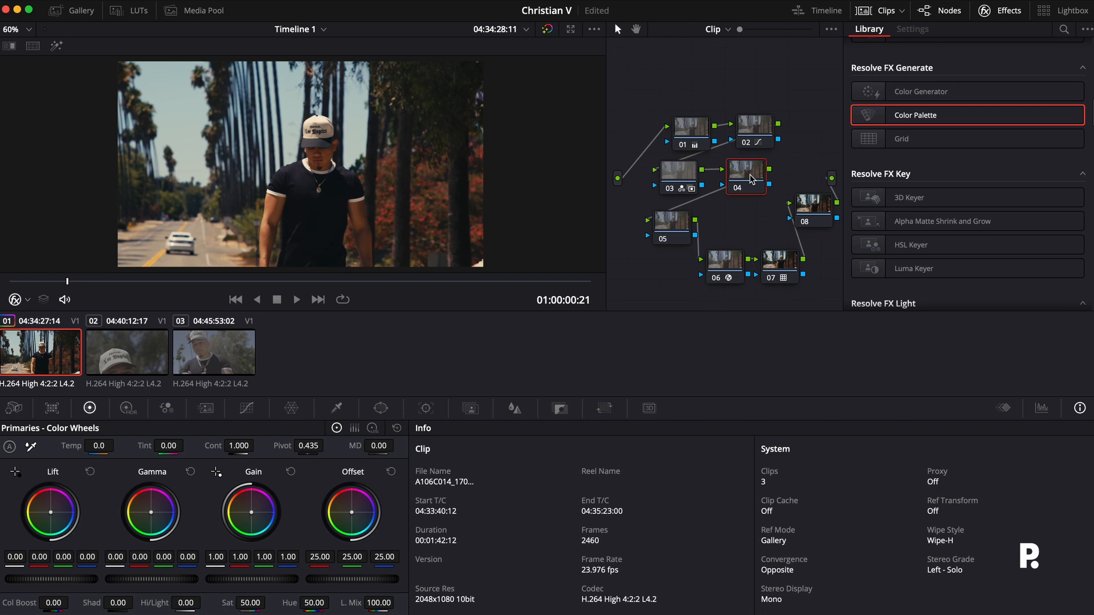
pyautogui.moveTo(749, 175)
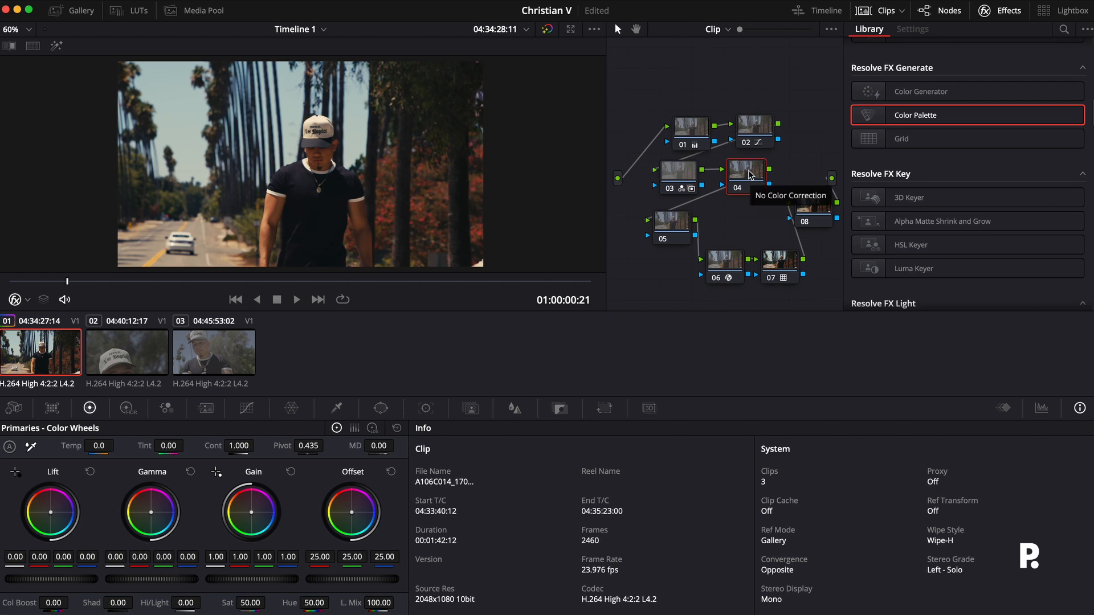
pyautogui.moveTo(497, 266)
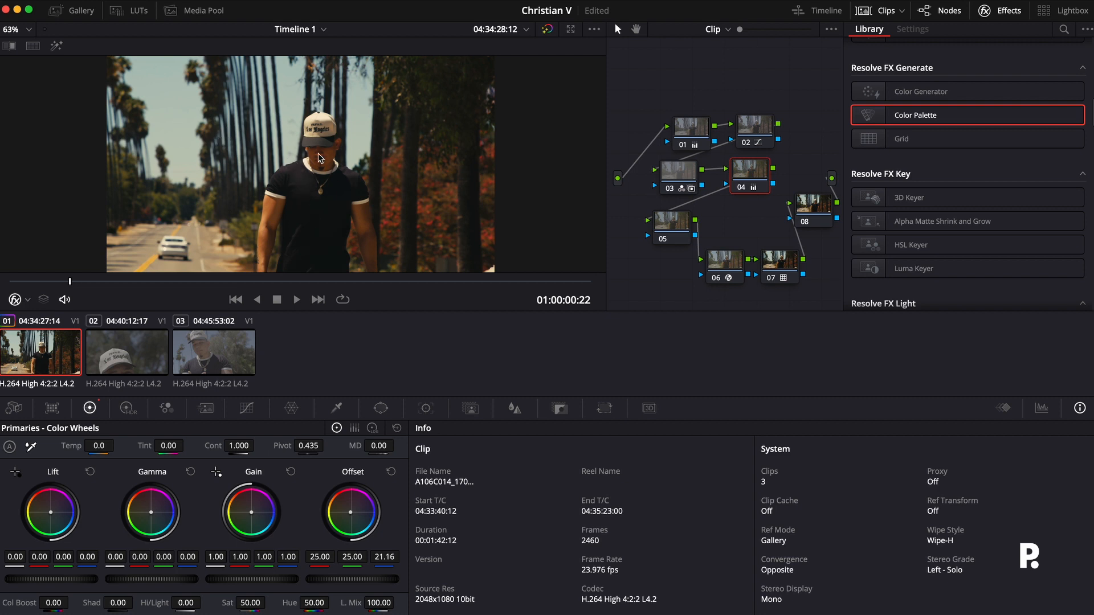
pyautogui.moveTo(324, 159)
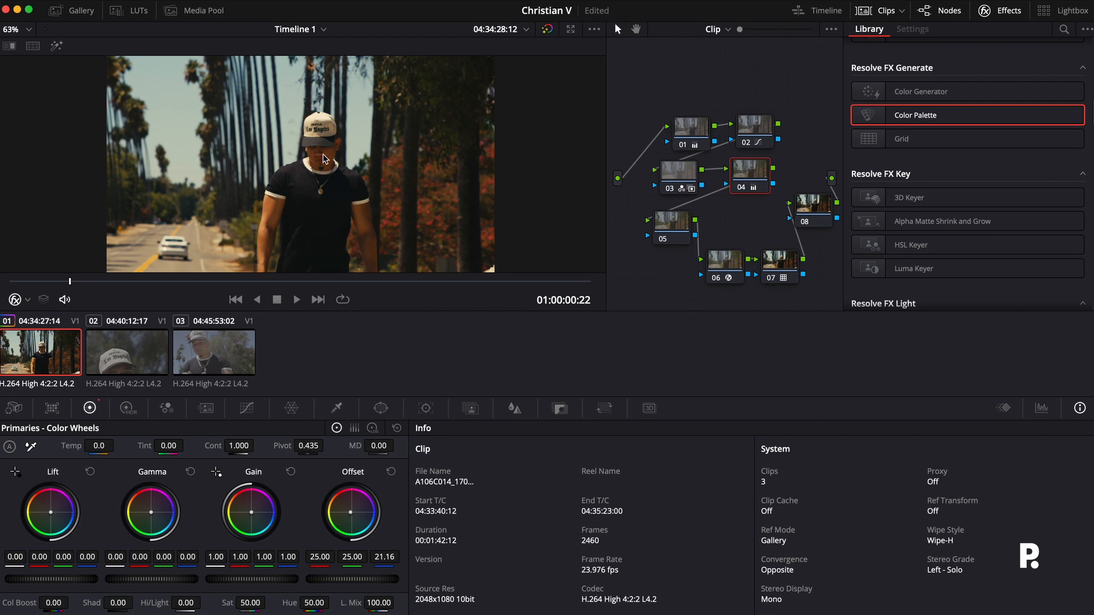
pyautogui.moveTo(268, 165)
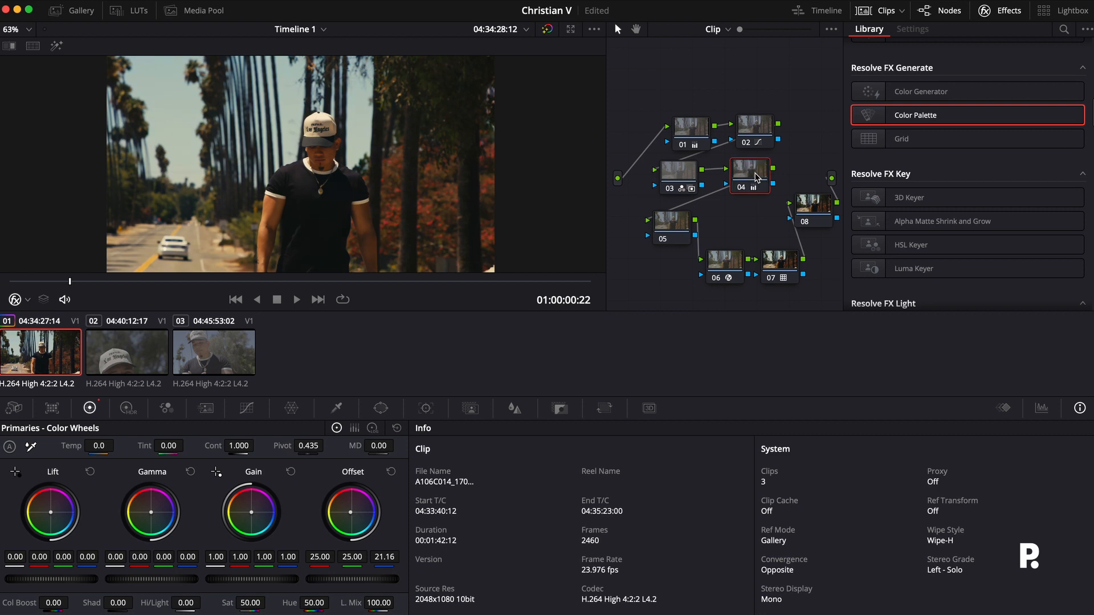
# Apply the Halation effect to node 05 and try out threshold values.
pyautogui.click(673, 222)
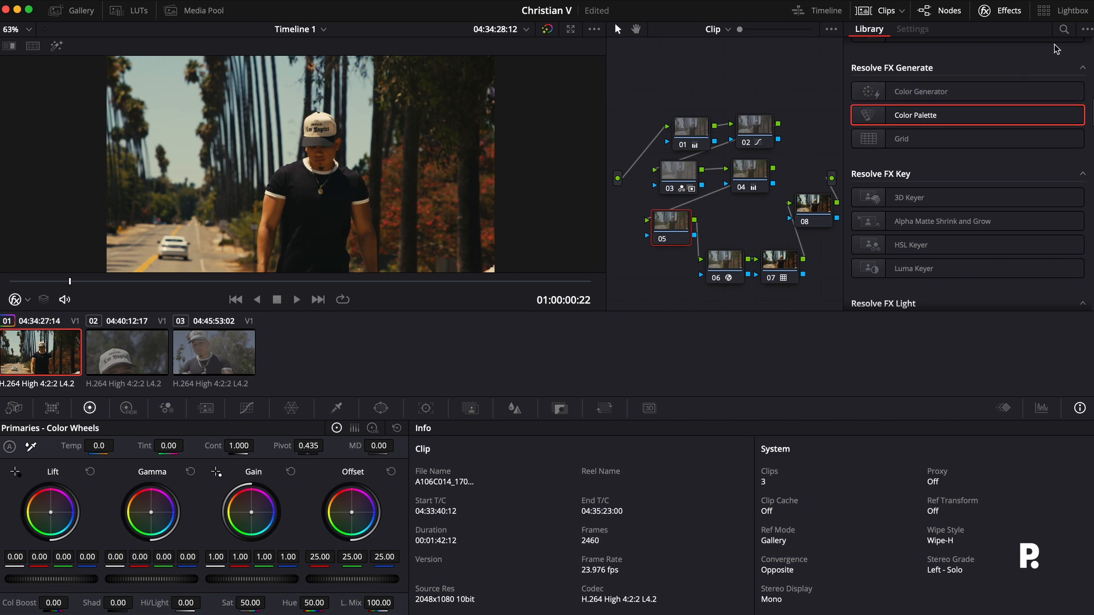
pyautogui.write('hal')
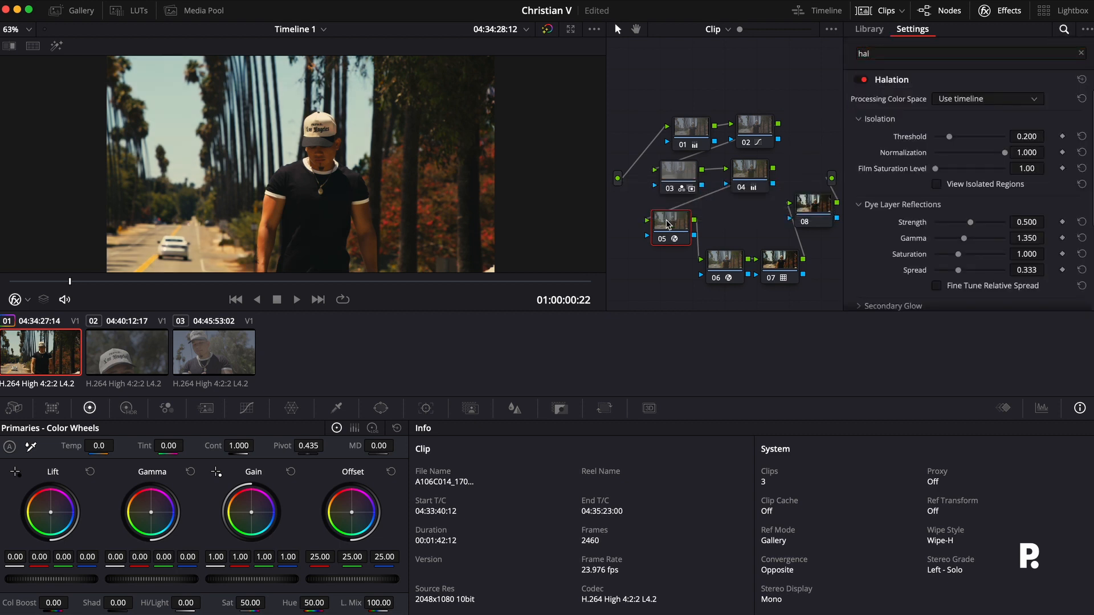
pyautogui.moveTo(946, 137); pyautogui.dragTo(973, 137)
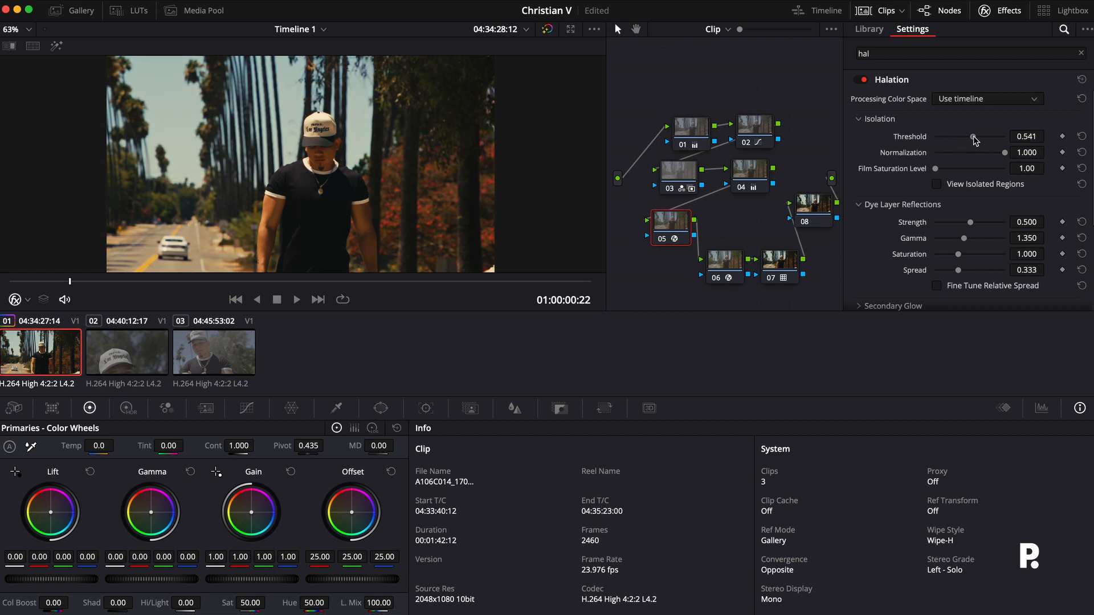
pyautogui.moveTo(976, 138); pyautogui.dragTo(936, 137)
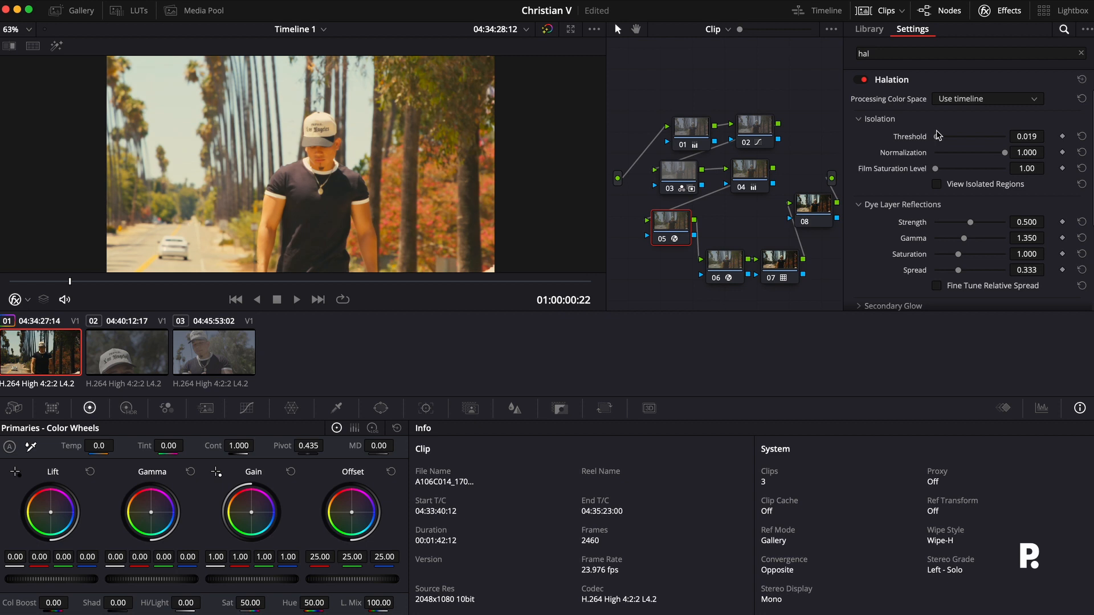
pyautogui.moveTo(936, 136); pyautogui.dragTo(975, 136)
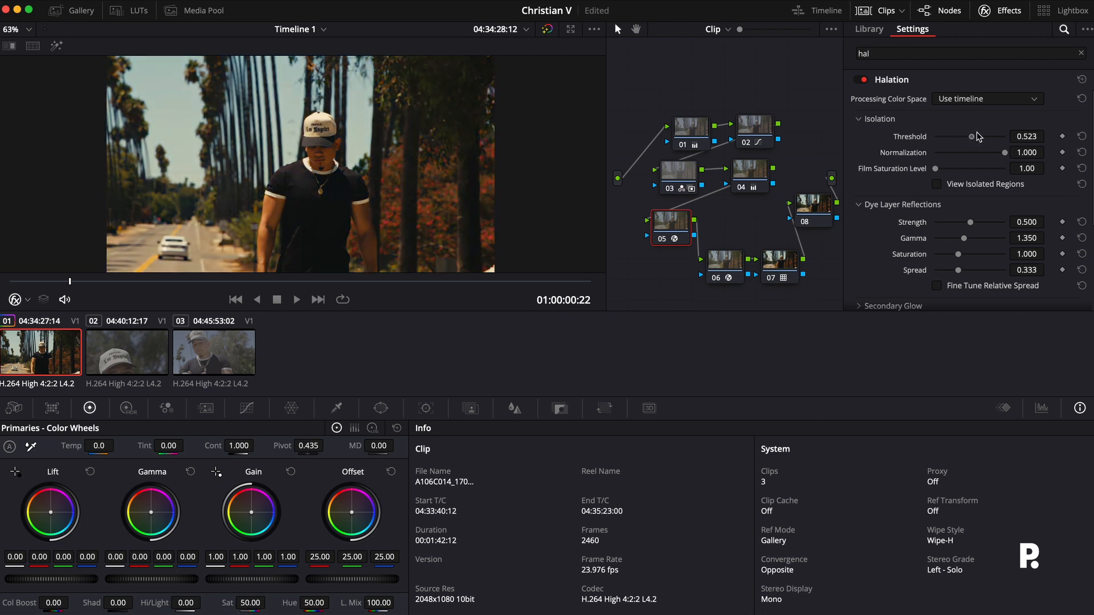
# Expand the secondary glow settings and give the glow an orange tint.
pyautogui.click(859, 118)
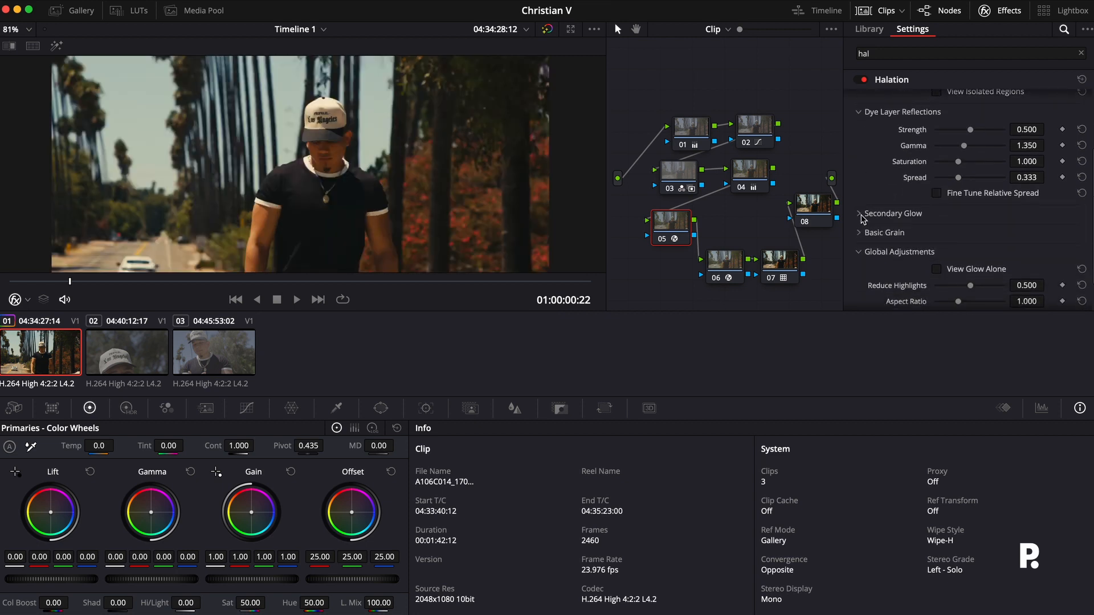
pyautogui.click(859, 214)
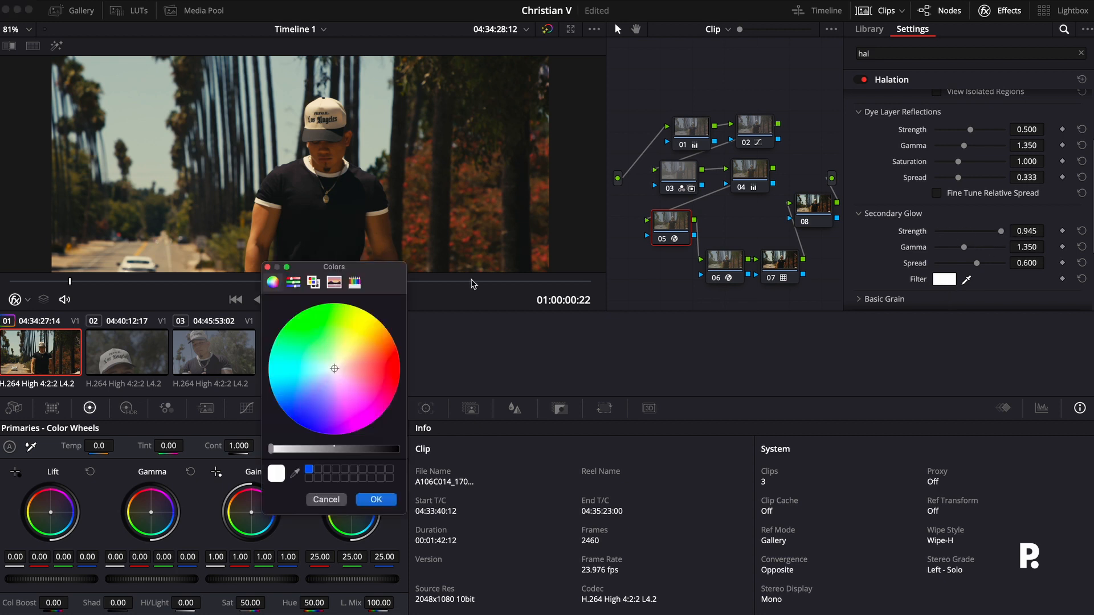
pyautogui.click(378, 347)
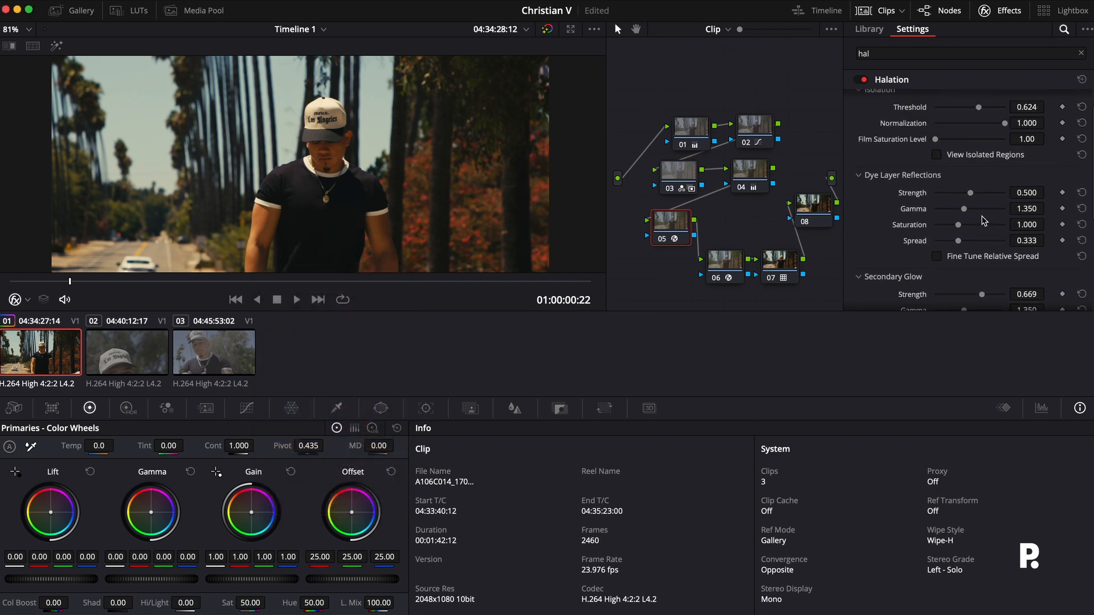
# Settle the halation threshold near 0.39 and keep dye layer strength at 0.500.
pyautogui.moveTo(980, 106); pyautogui.dragTo(958, 107)
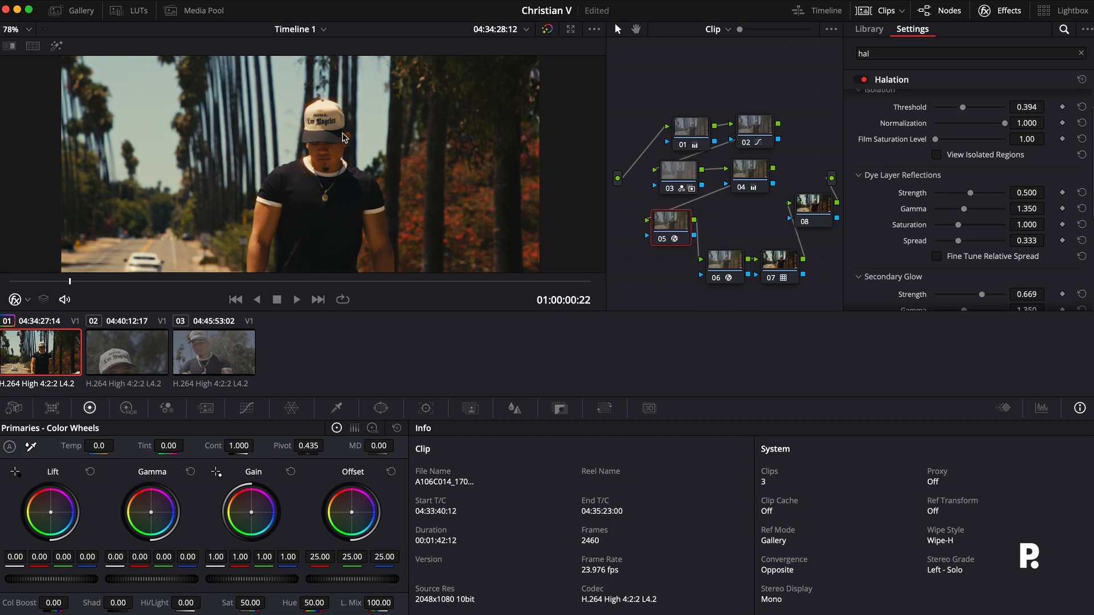
pyautogui.scroll(-3)
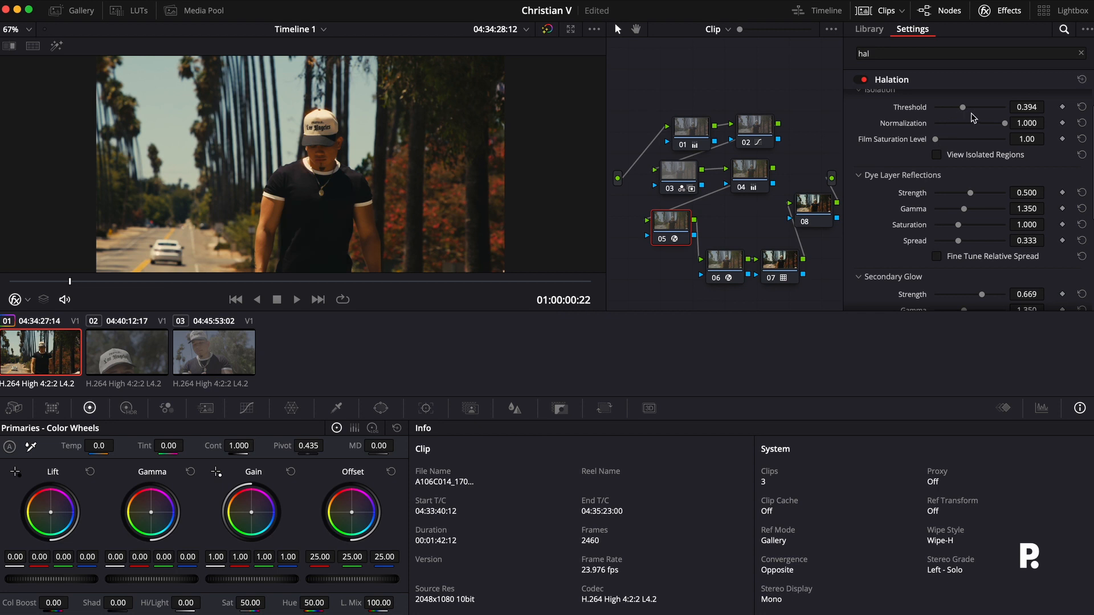
pyautogui.moveTo(968, 106); pyautogui.dragTo(936, 107)
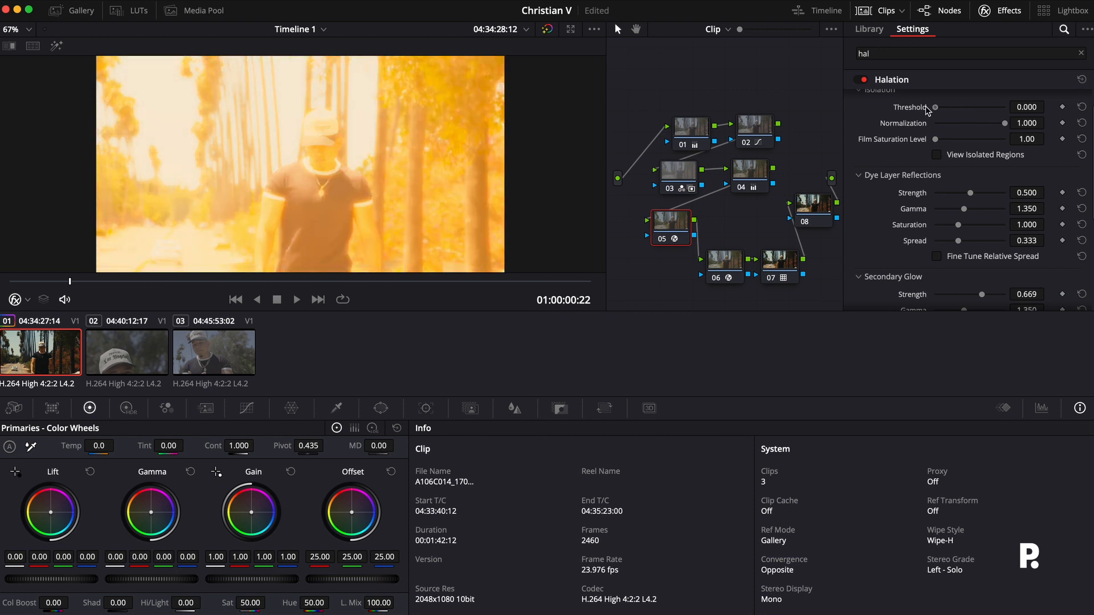
pyautogui.moveTo(935, 107); pyautogui.dragTo(976, 107)
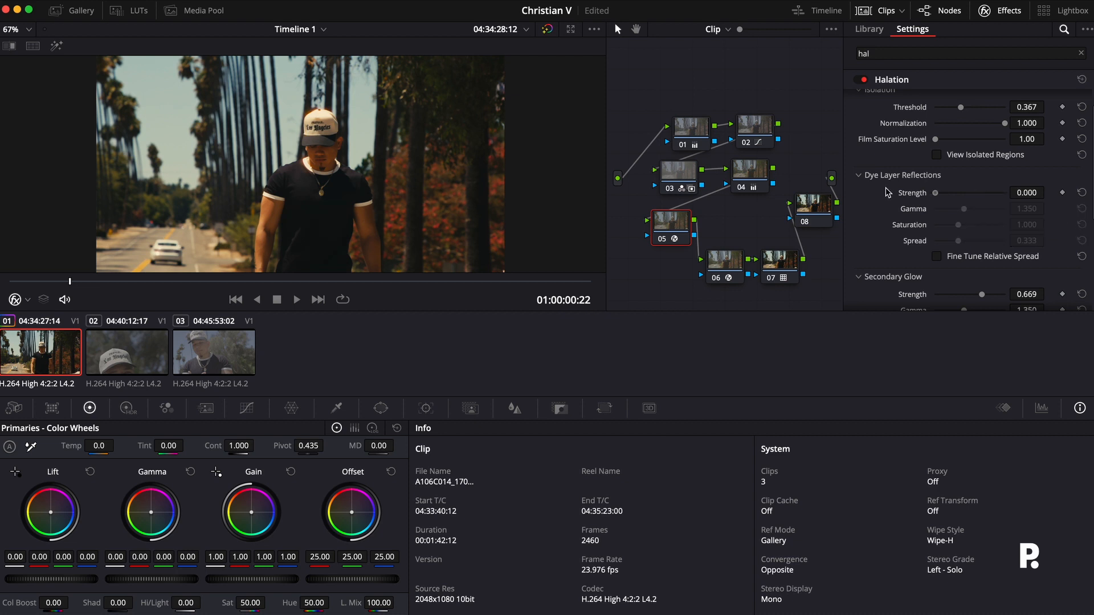
pyautogui.moveTo(918, 192); pyautogui.dragTo(1000, 192)
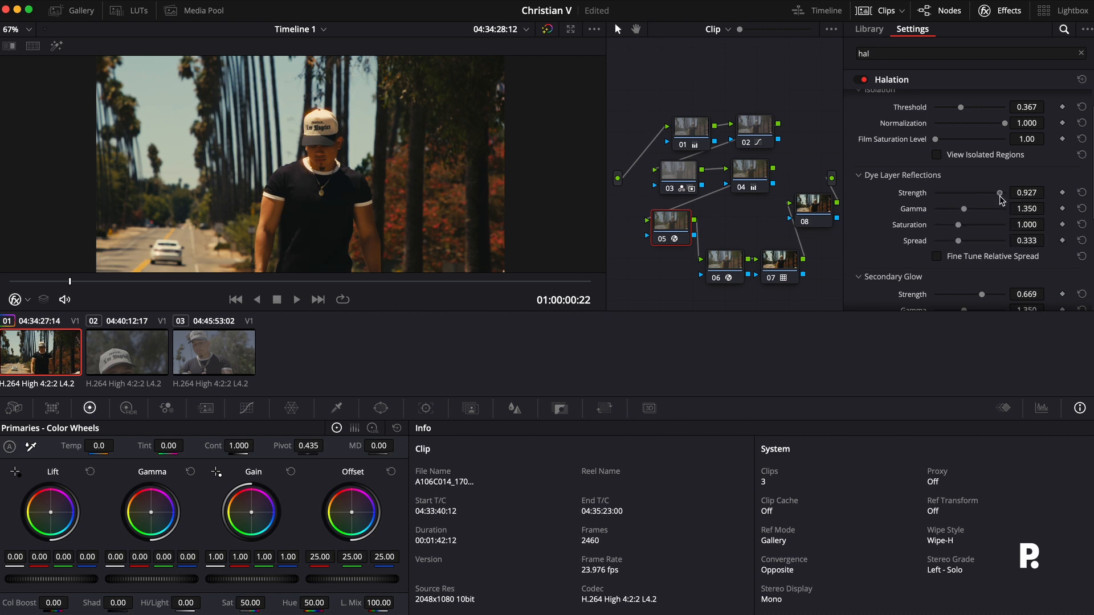
pyautogui.moveTo(1000, 193); pyautogui.dragTo(970, 193)
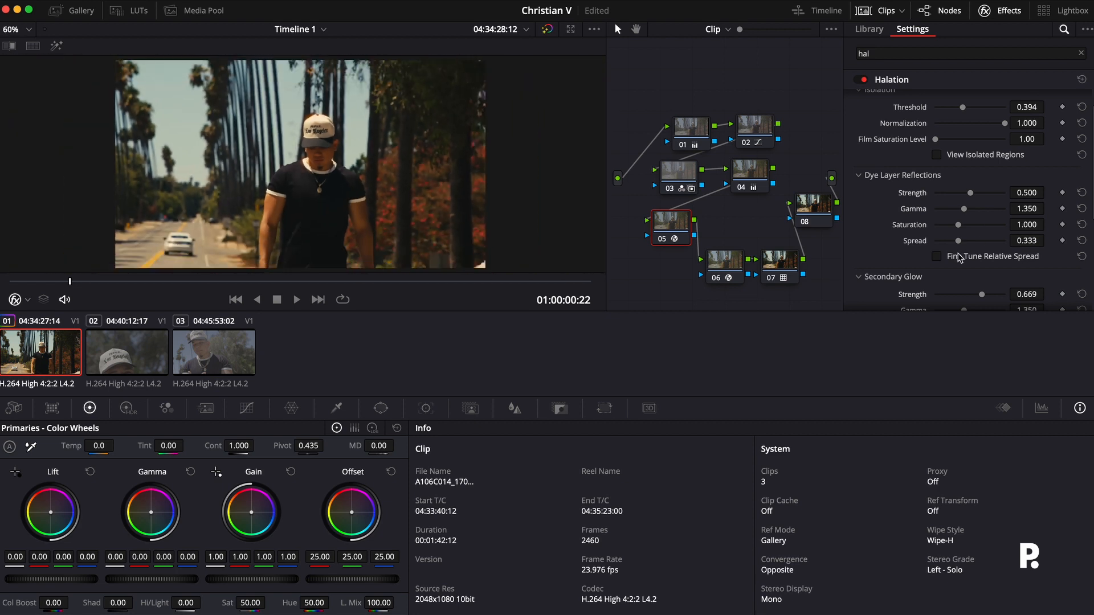
# Lower the halation secondary glow strength to about 0.61.
pyautogui.scroll(-3)
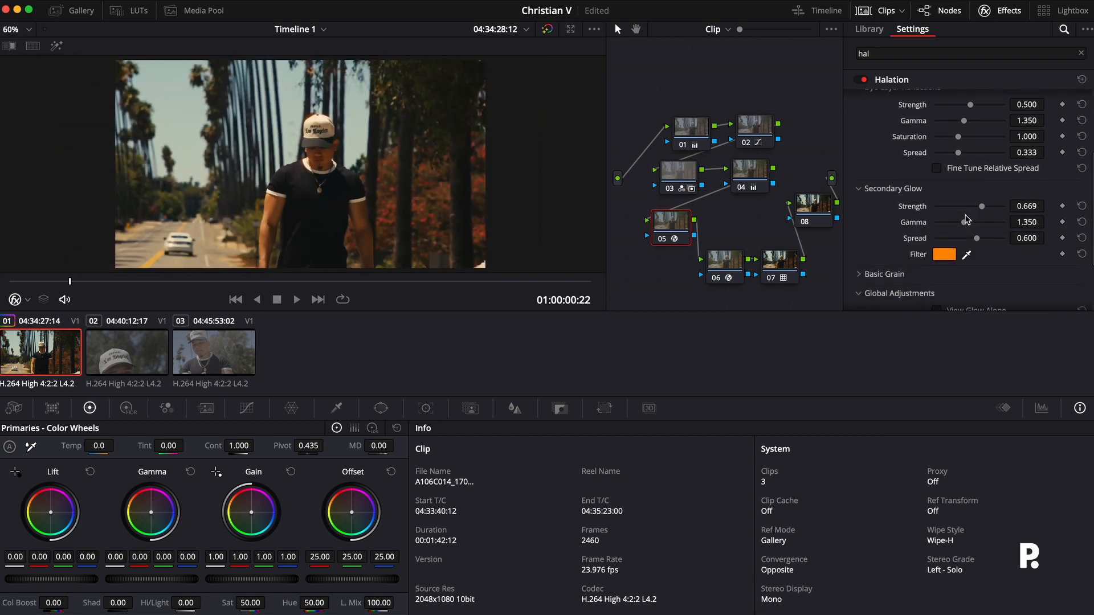
pyautogui.moveTo(980, 206); pyautogui.dragTo(976, 205)
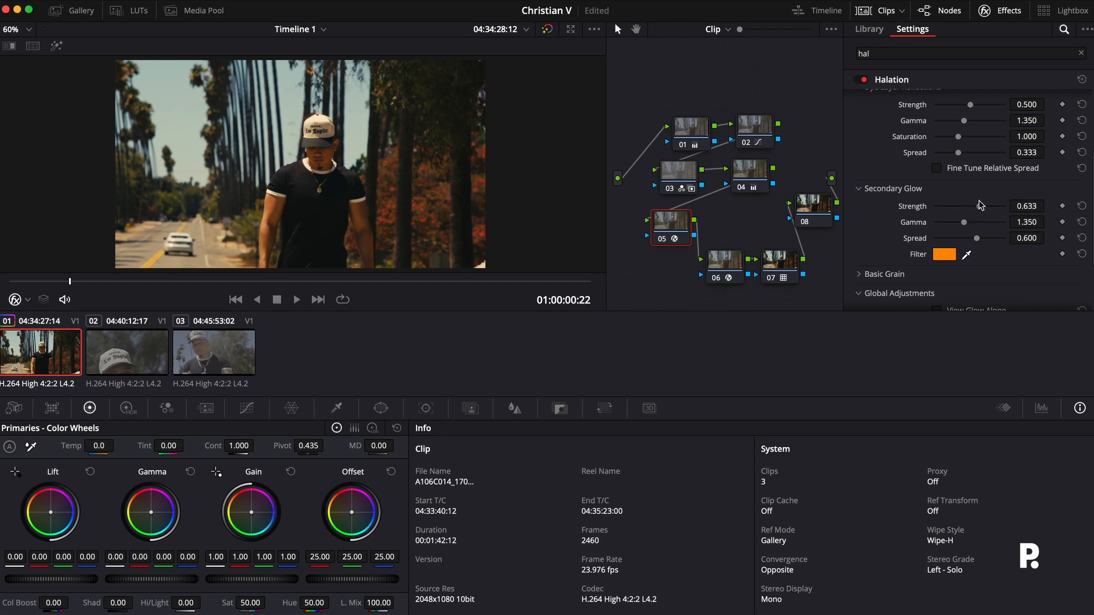
pyautogui.moveTo(980, 205); pyautogui.dragTo(977, 206)
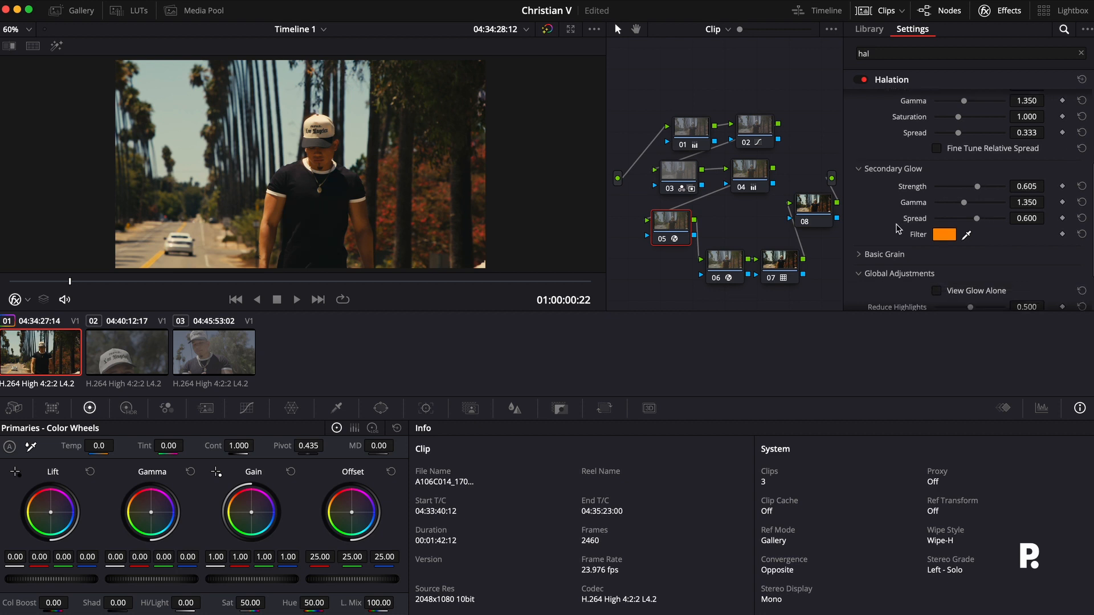
# Raise the halation Global Blend to about 0.71 and reselect the halation node.
pyautogui.scroll(-3)
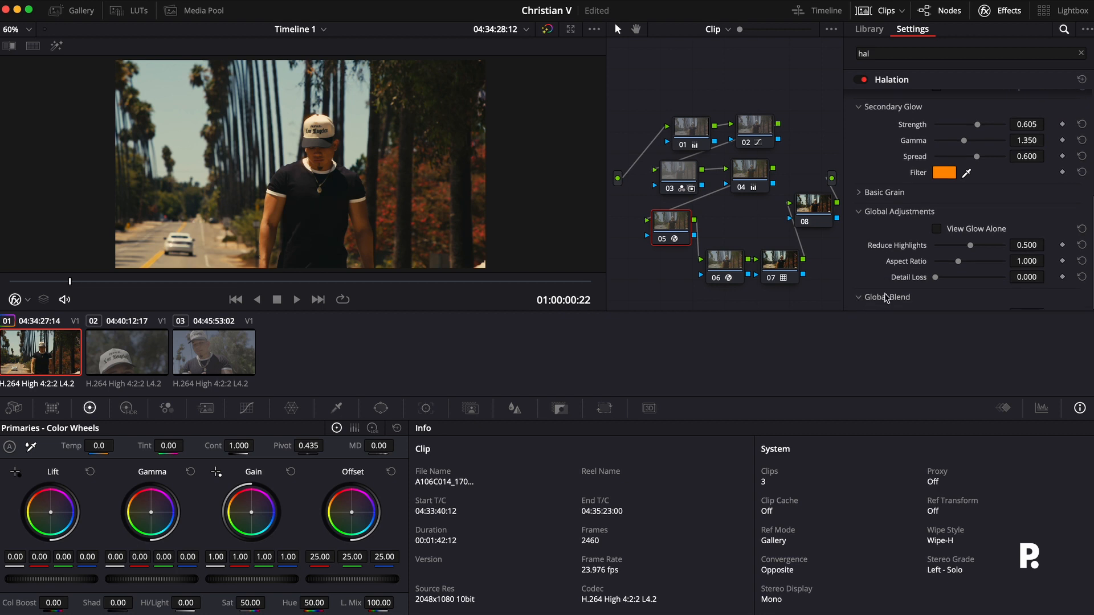
pyautogui.scroll(-3)
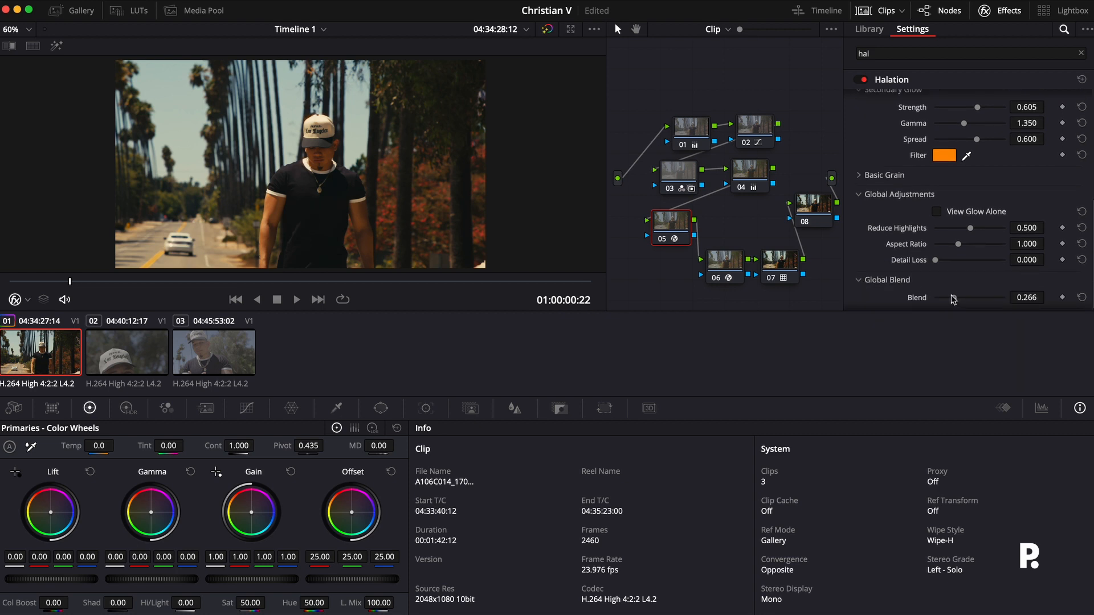
pyautogui.moveTo(974, 297); pyautogui.dragTo(999, 298)
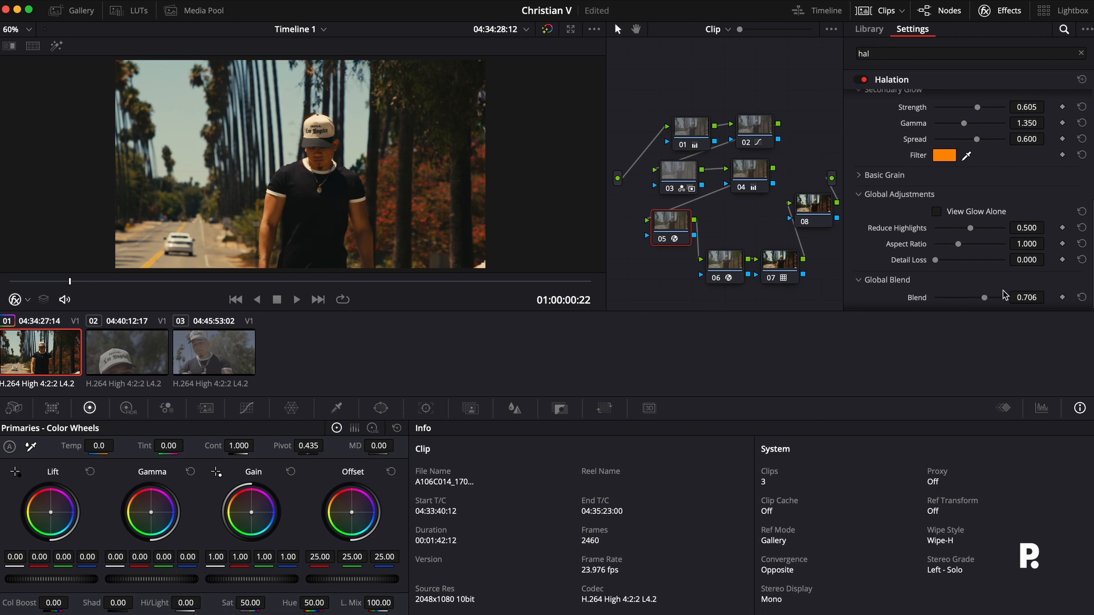
pyautogui.moveTo(671, 221)
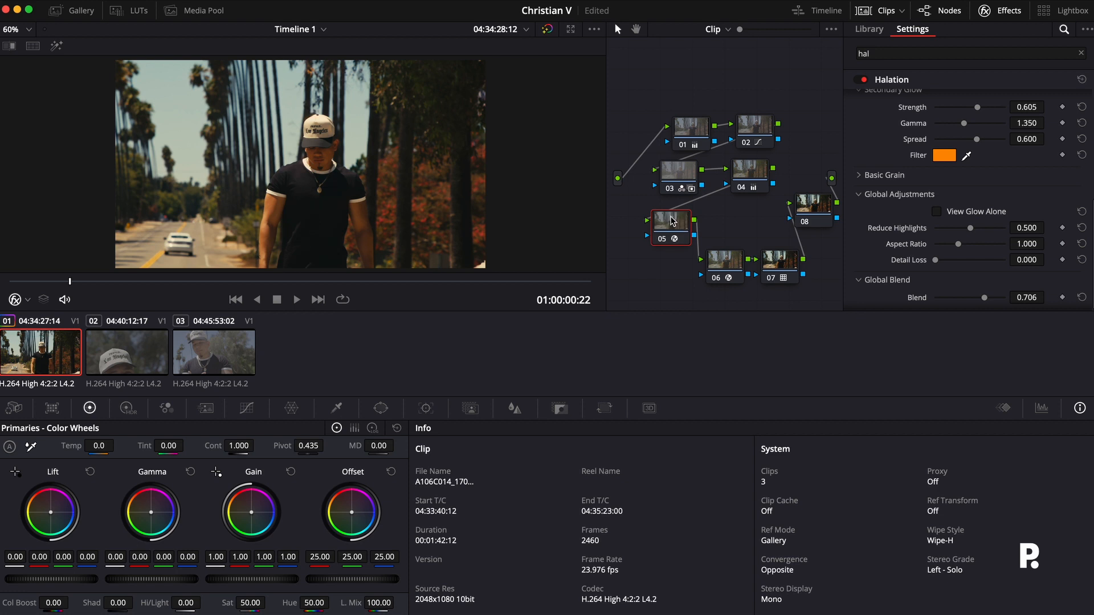
pyautogui.moveTo(670, 232)
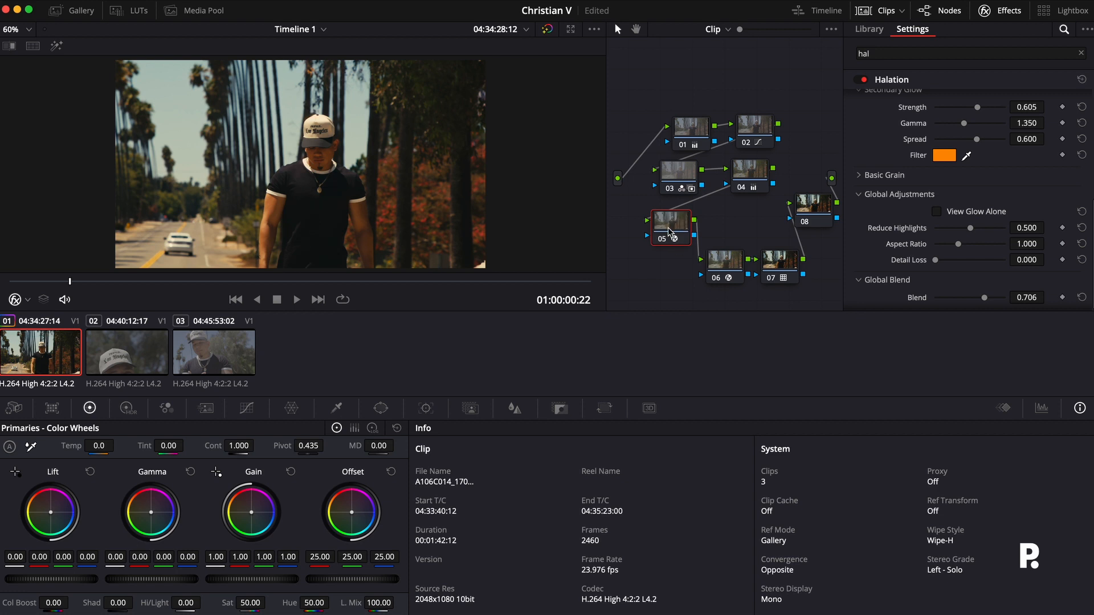
pyautogui.click(725, 263)
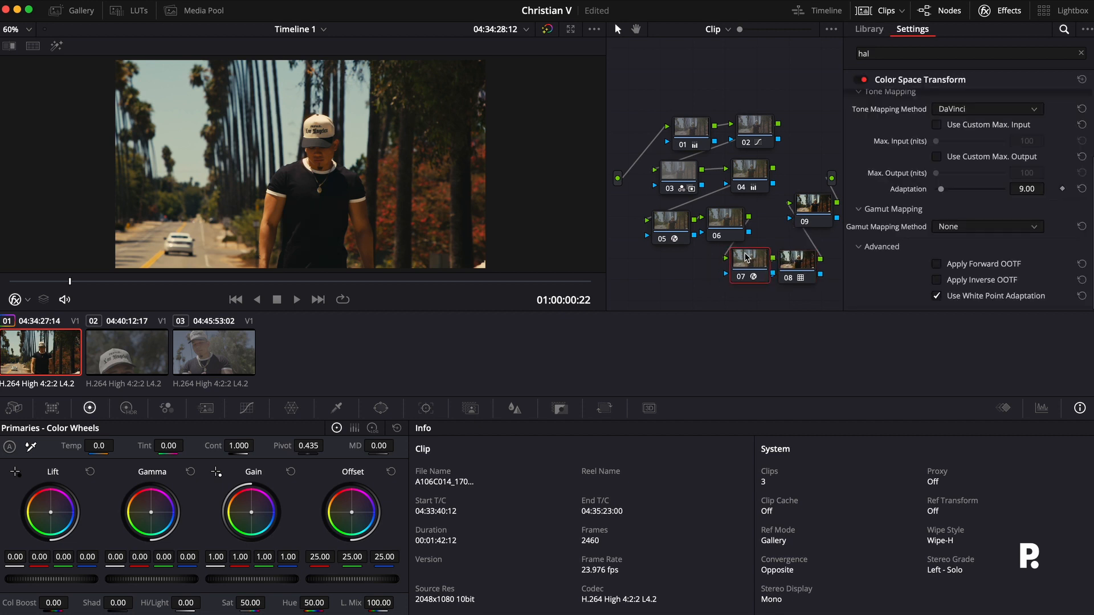
# Apply Glow to node 06 and set its Color Filter to cyan.
pyautogui.click(868, 28)
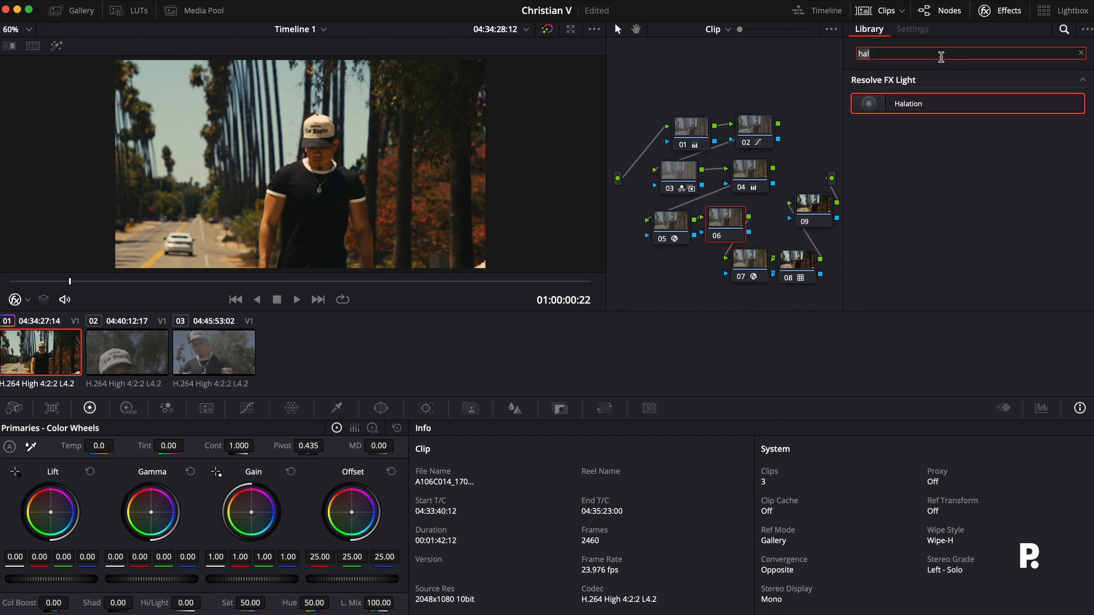
pyautogui.click(912, 28)
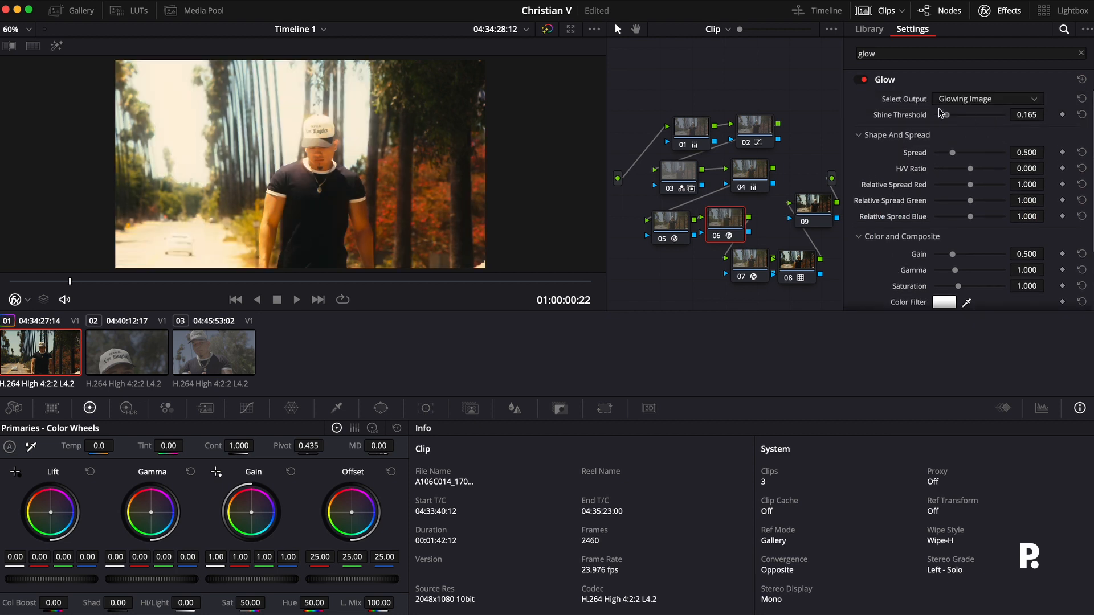
pyautogui.scroll(-3)
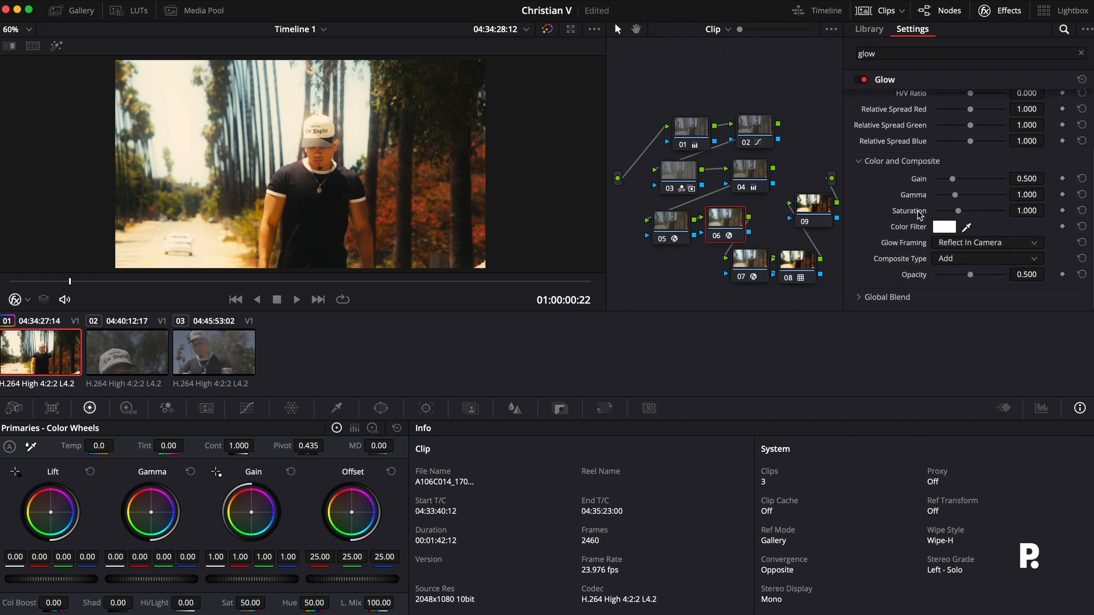
pyautogui.click(944, 227)
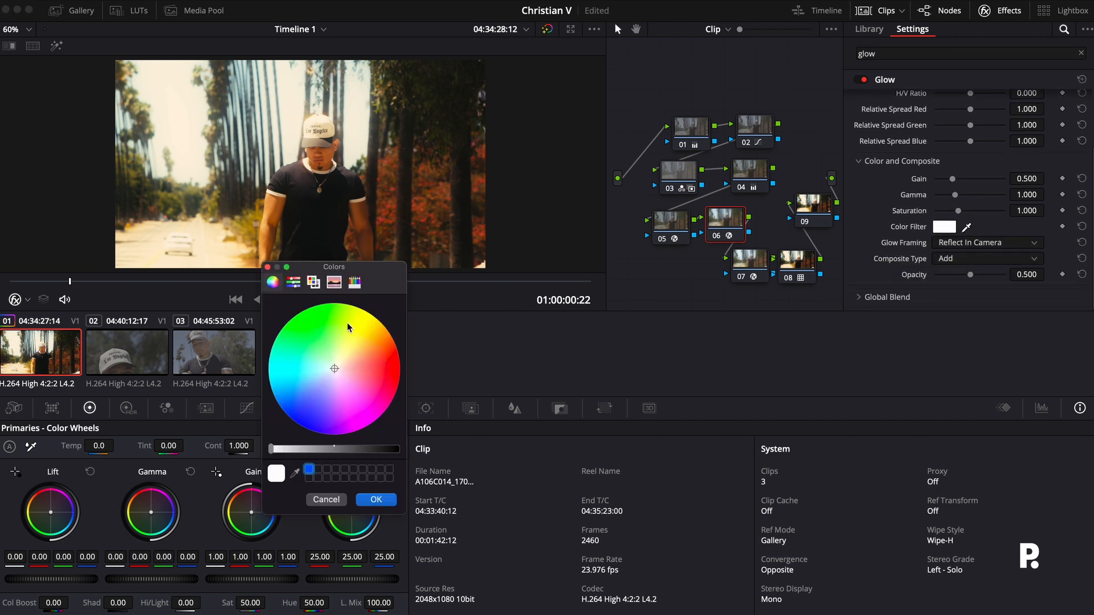
pyautogui.click(273, 358)
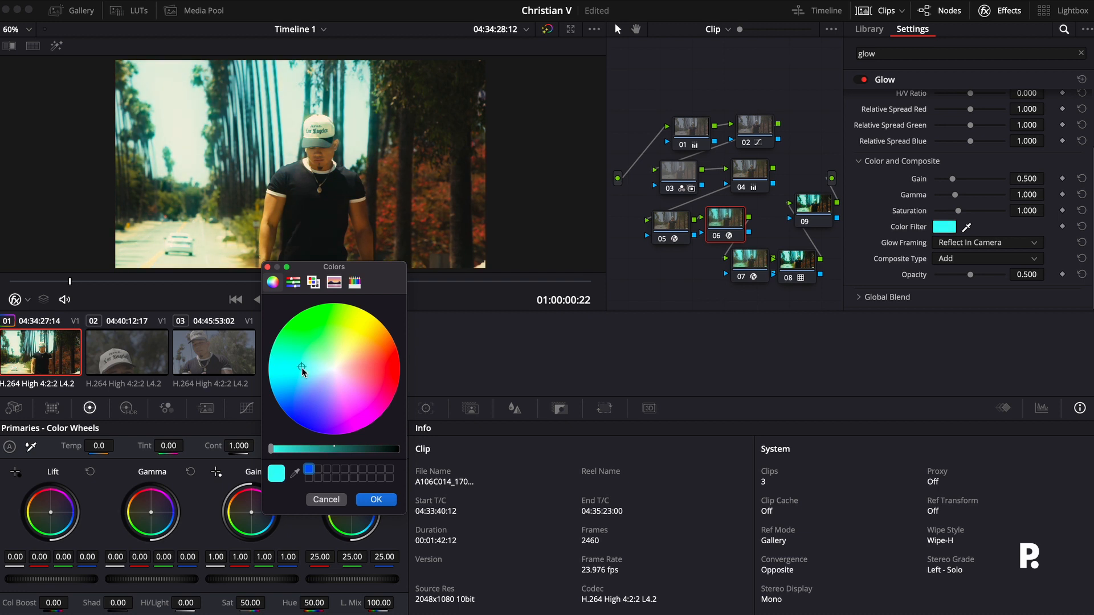
pyautogui.moveTo(307, 378)
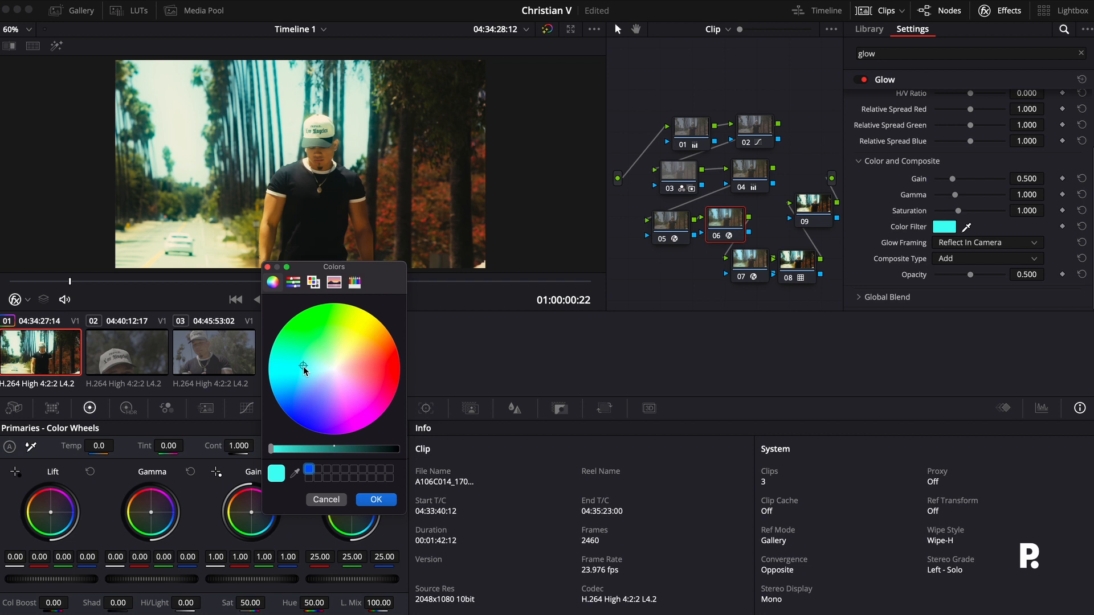
pyautogui.click(377, 500)
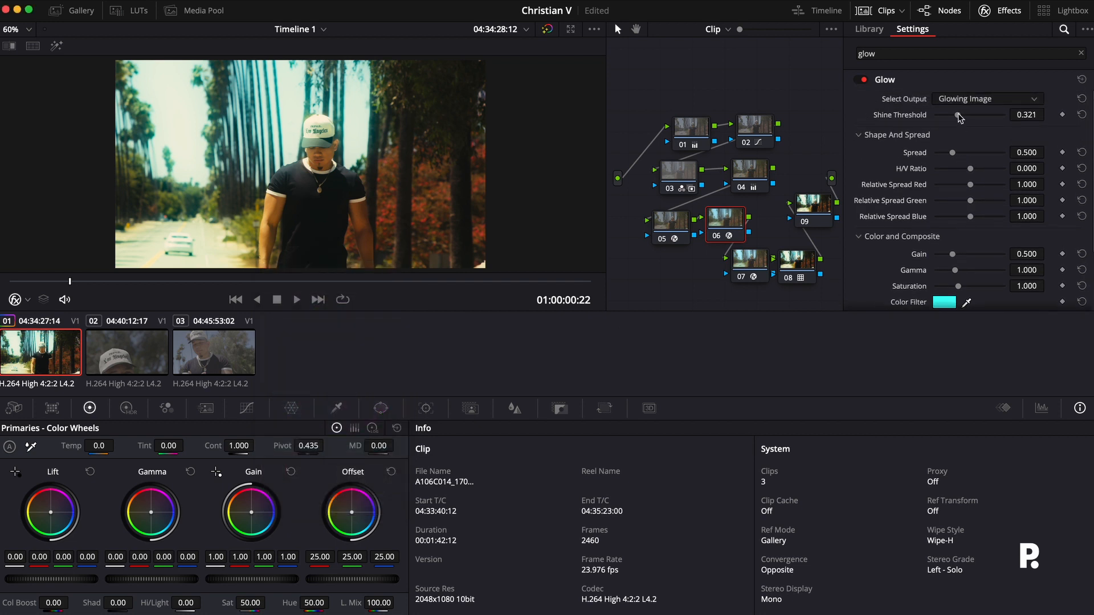
# Raise the glow shine threshold to 0.514 and adjust the glow blend.
pyautogui.moveTo(957, 115); pyautogui.dragTo(969, 115)
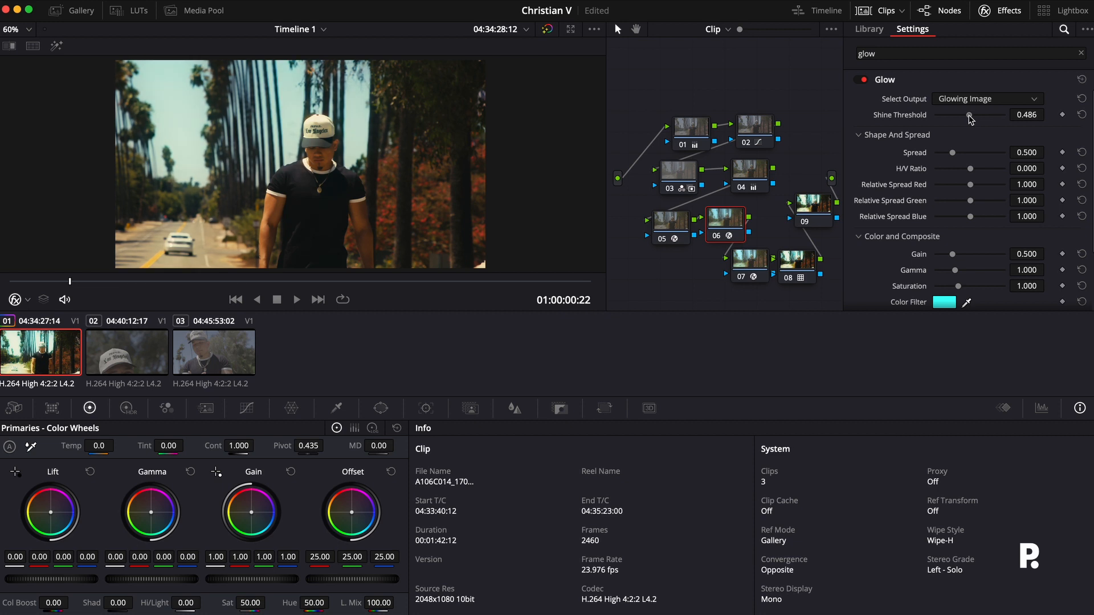
pyautogui.moveTo(969, 115); pyautogui.dragTo(974, 115)
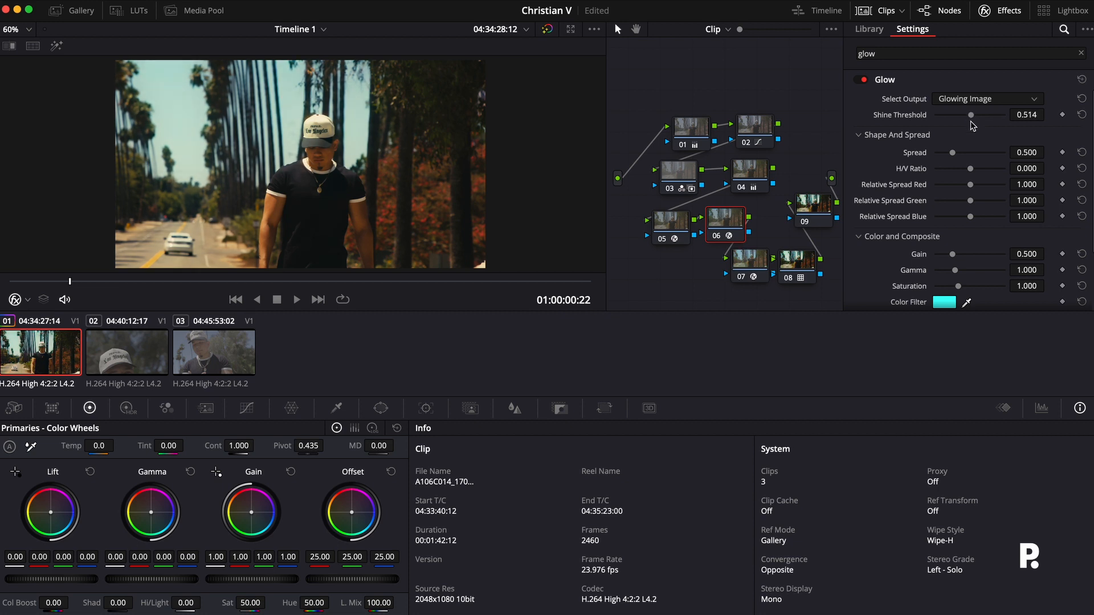
pyautogui.moveTo(832, 181)
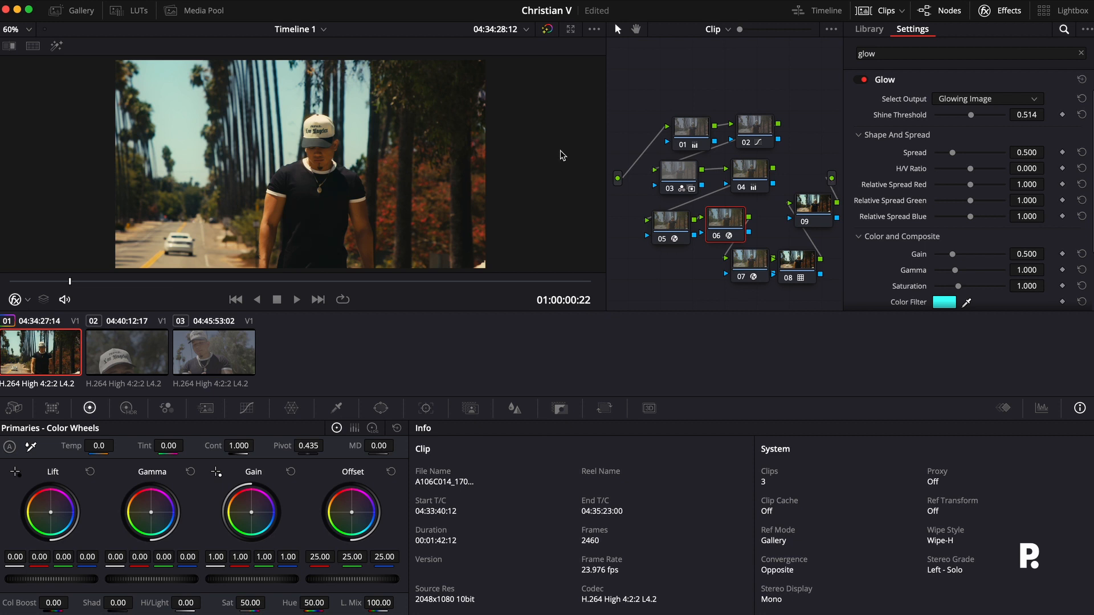
pyautogui.moveTo(726, 220)
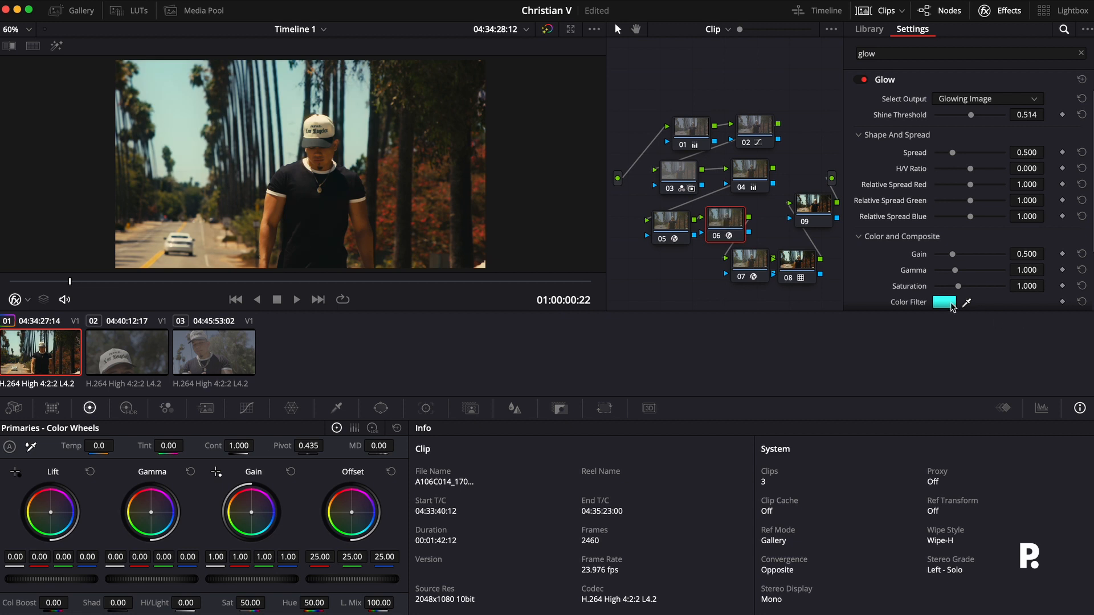
pyautogui.click(944, 302)
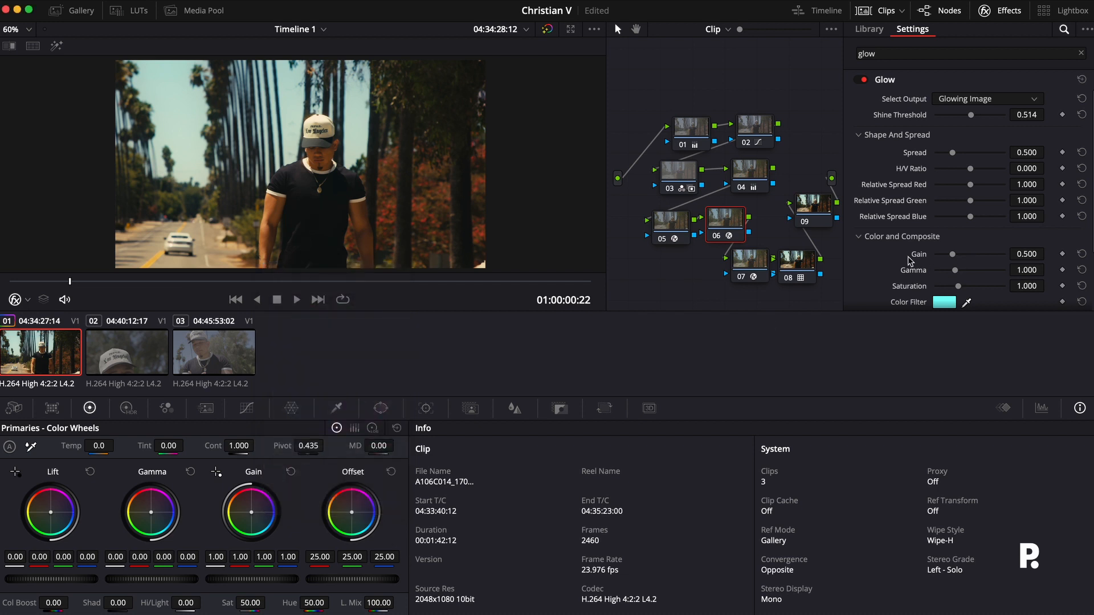
pyautogui.scroll(-3)
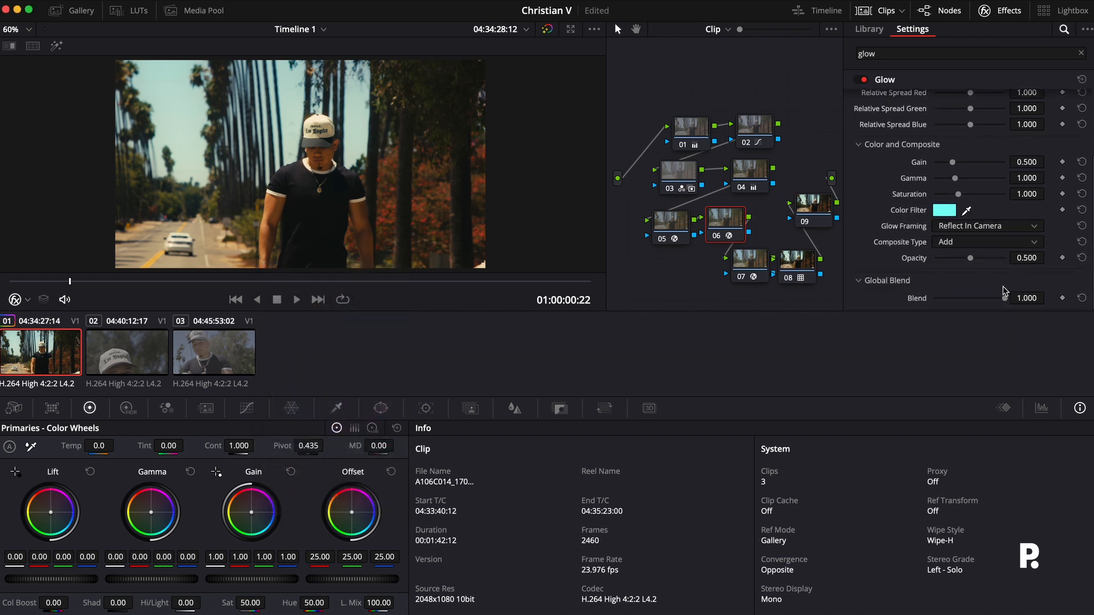
pyautogui.moveTo(1038, 298); pyautogui.dragTo(963, 298)
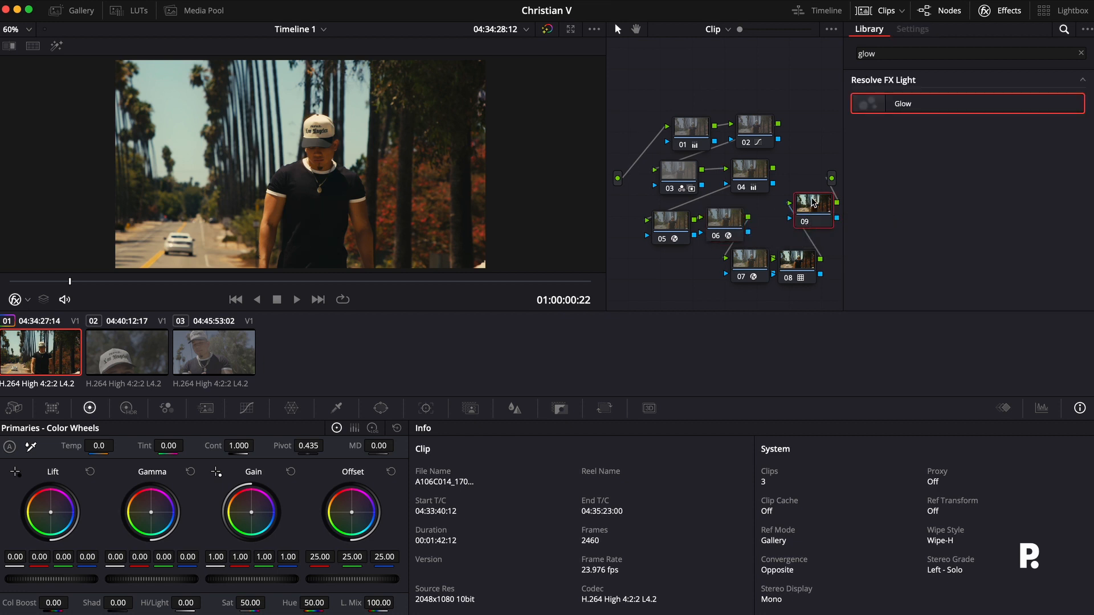
# Apply Film Grain from the Effects Library with the 16mm 500T preset.
pyautogui.write('grain')
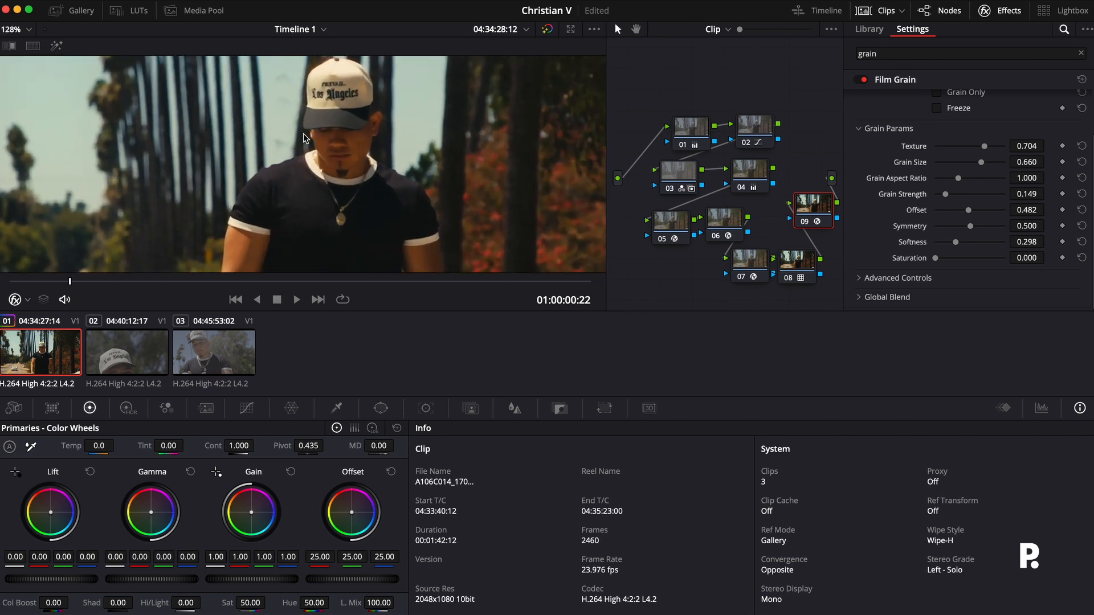
pyautogui.click(987, 99)
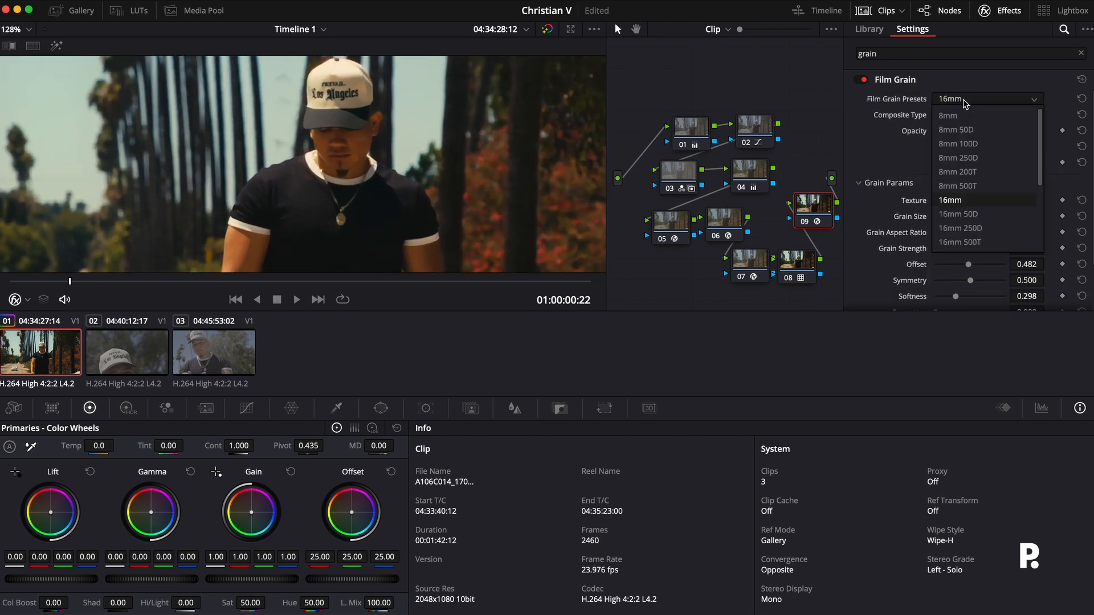
pyautogui.click(960, 242)
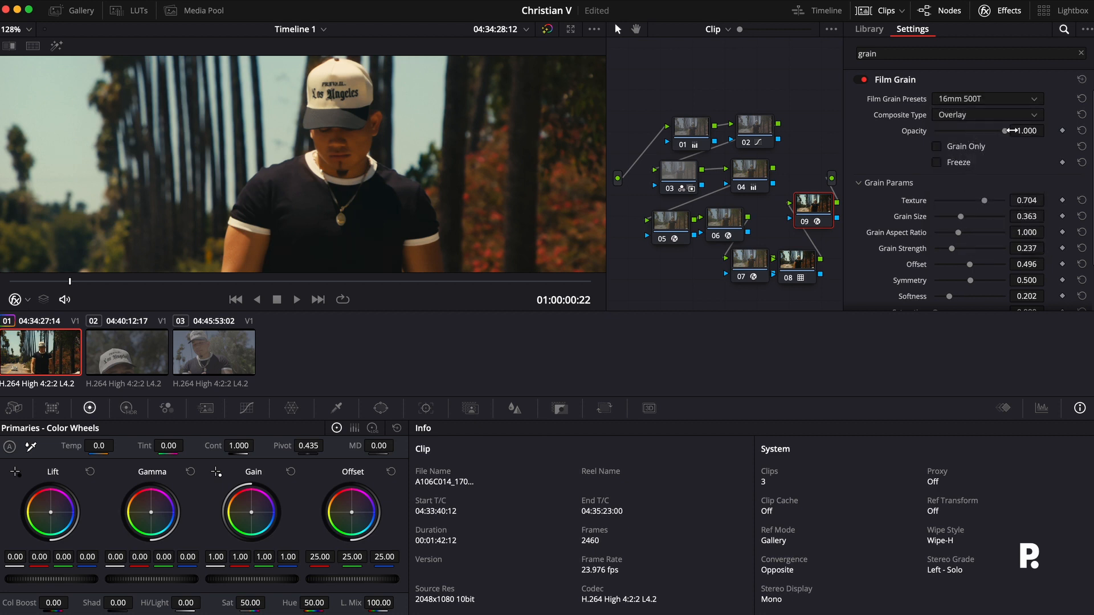
# Lower the film grain opacity to about 0.67 and select the final grain node.
pyautogui.moveTo(1023, 130); pyautogui.dragTo(988, 131)
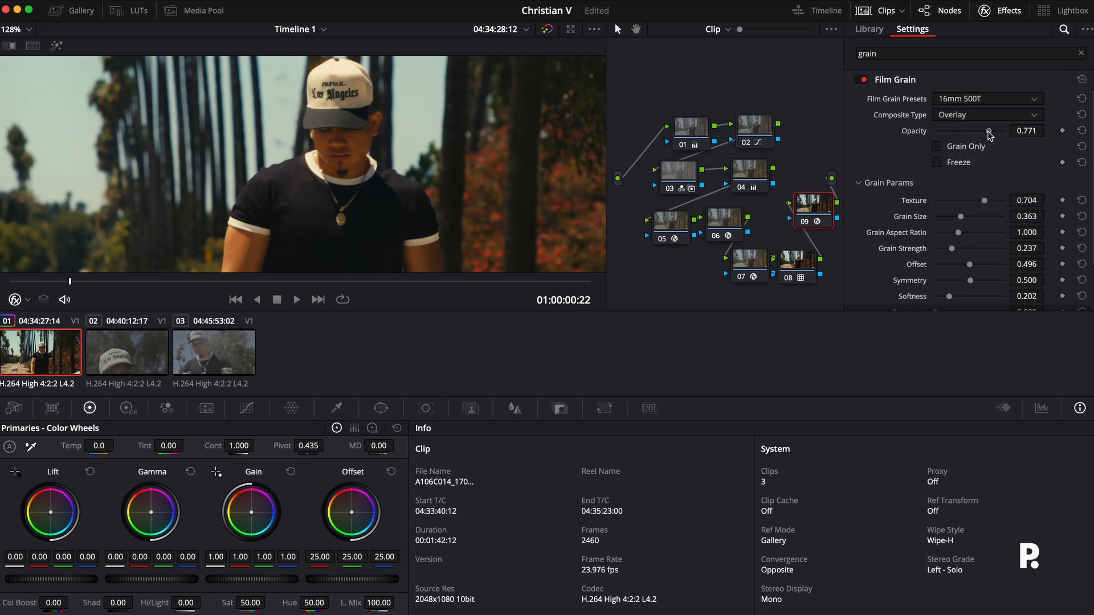
pyautogui.moveTo(989, 131); pyautogui.dragTo(980, 131)
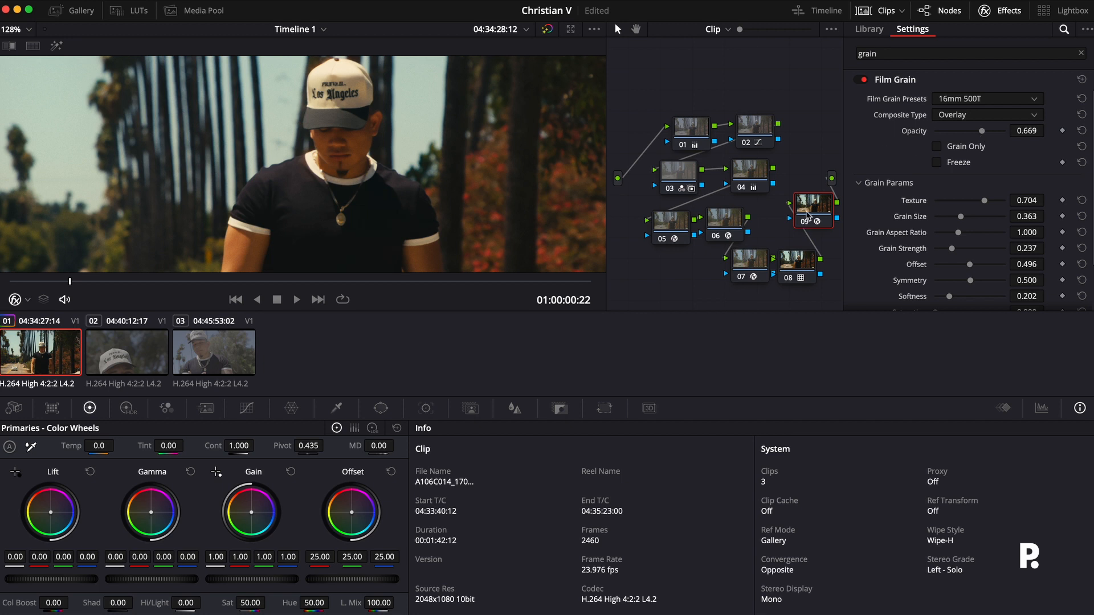
pyautogui.click(869, 29)
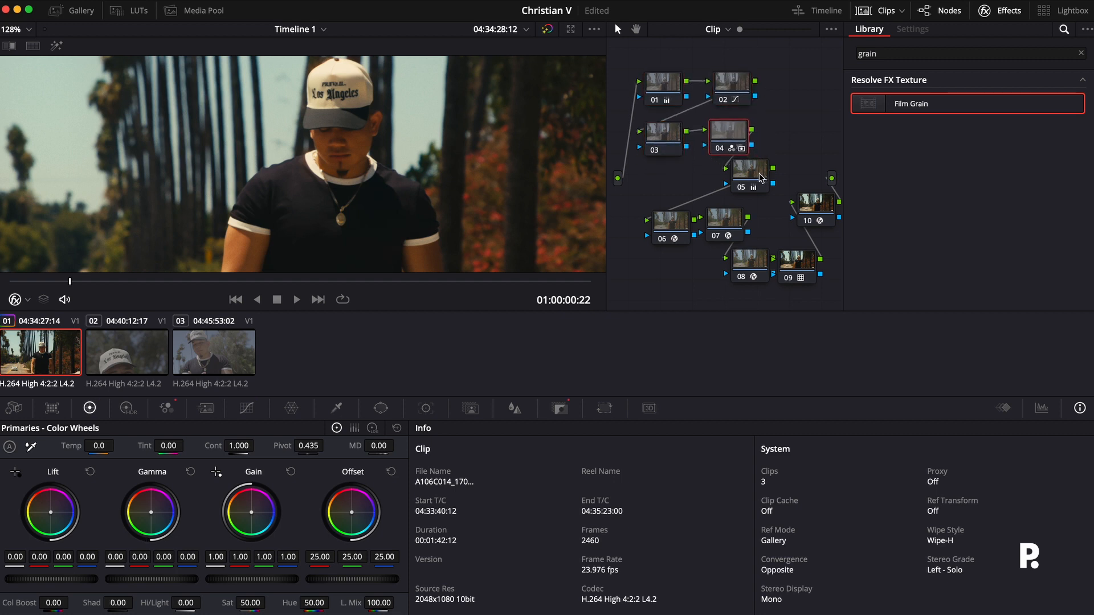
# Check the glow node, then set node 03's Gaussian Blur strength from 0.220 to 0.119.
pyautogui.click(720, 182)
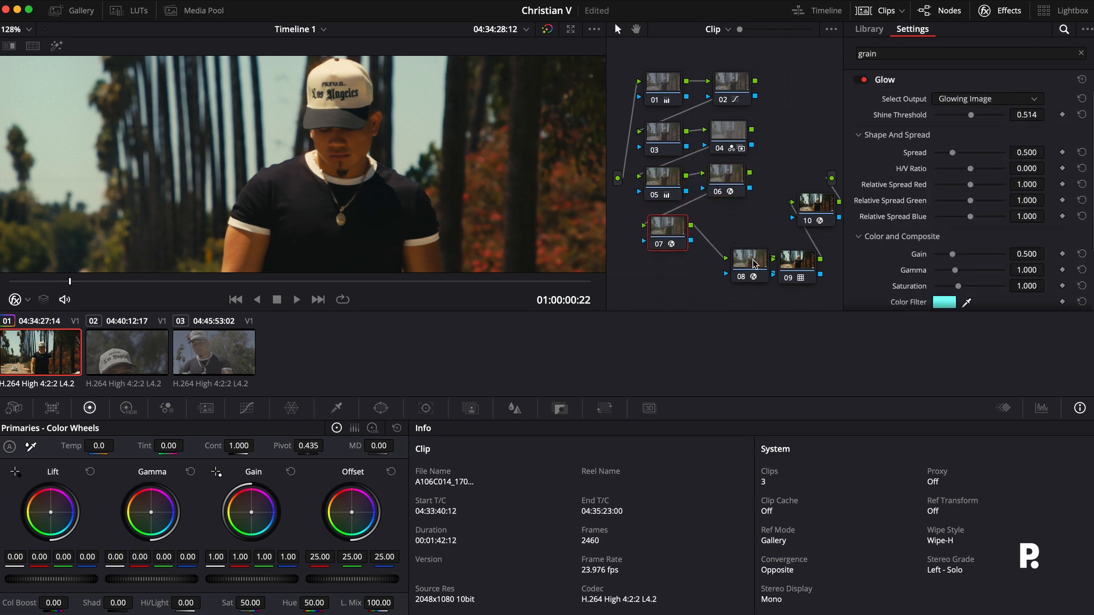
pyautogui.click(869, 28)
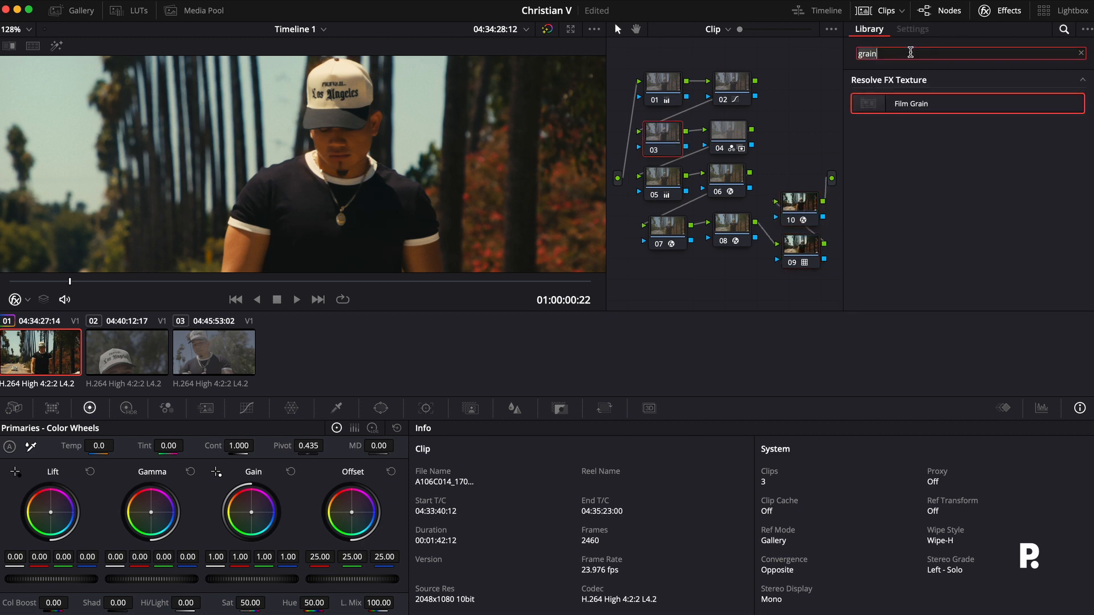
pyautogui.write('gaus')
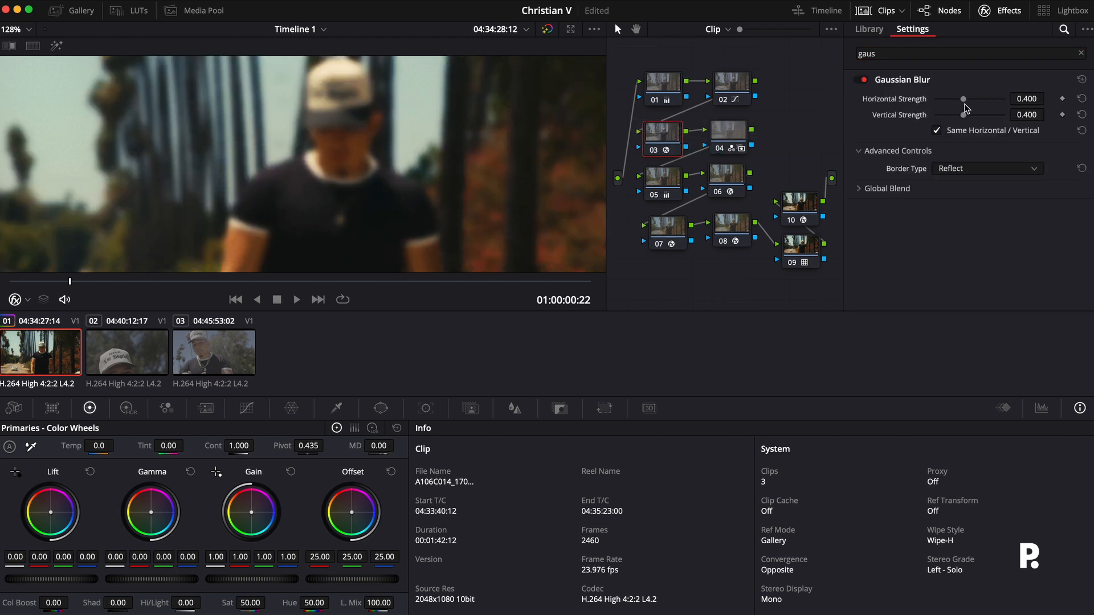
pyautogui.moveTo(965, 99); pyautogui.dragTo(949, 99)
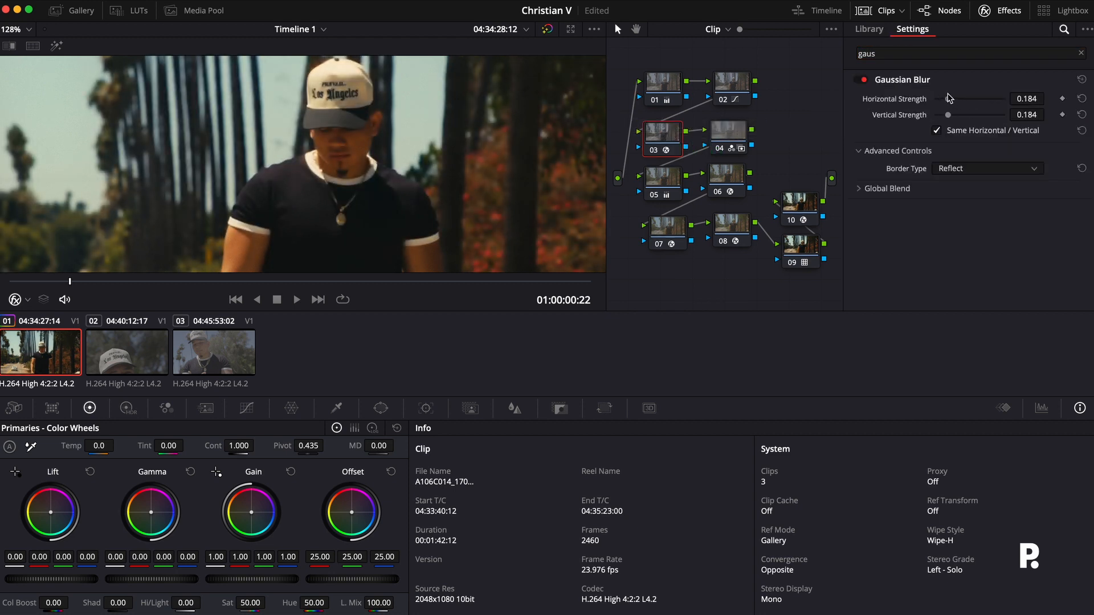
pyautogui.moveTo(942, 99); pyautogui.dragTo(949, 98)
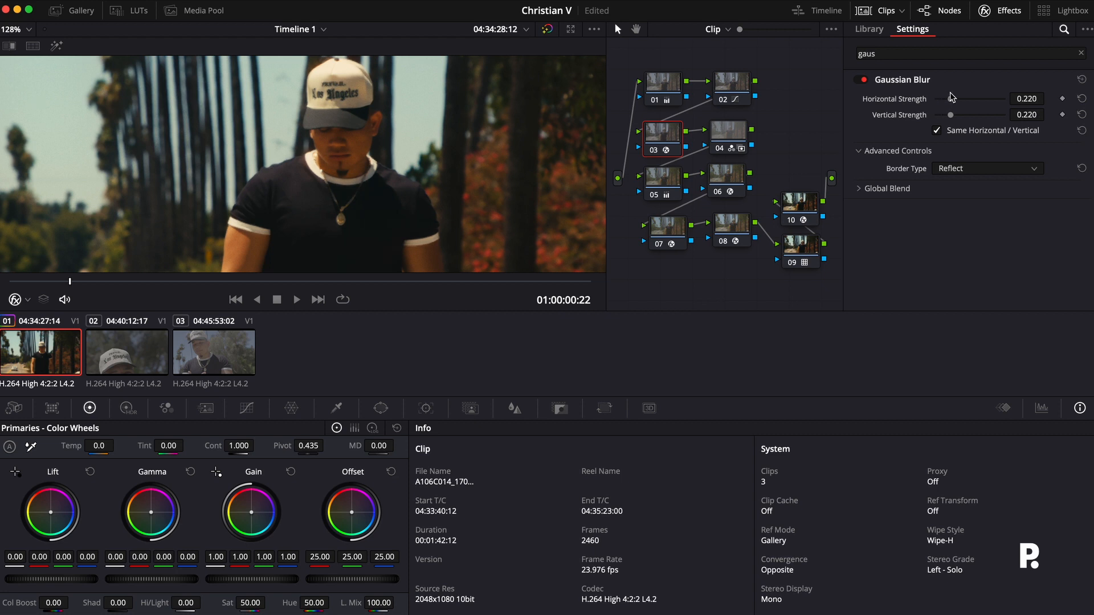
pyautogui.moveTo(960, 99); pyautogui.dragTo(943, 99)
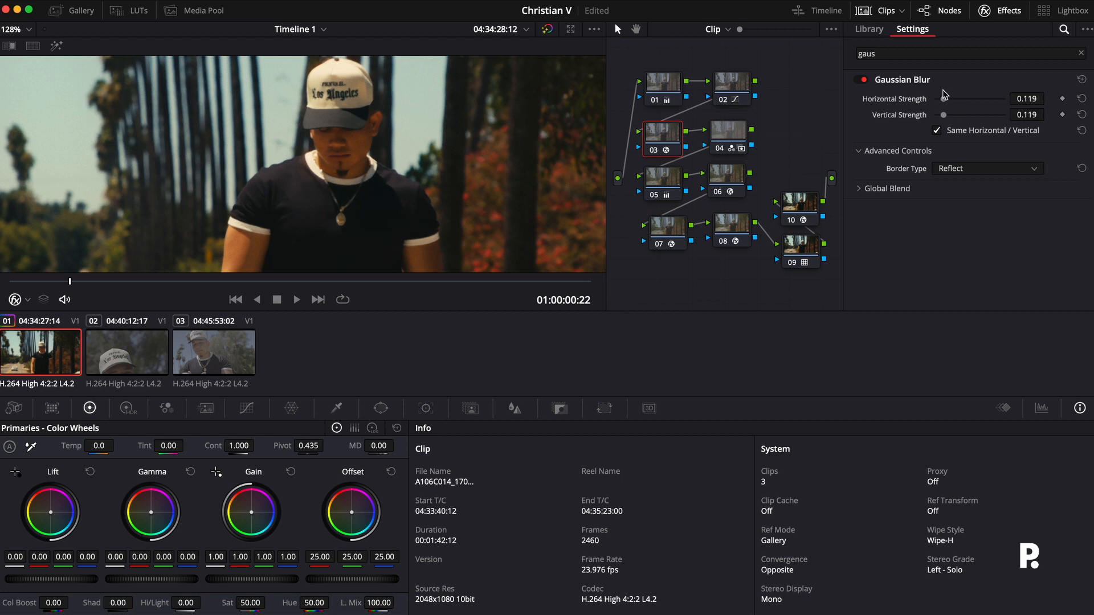
pyautogui.click(869, 29)
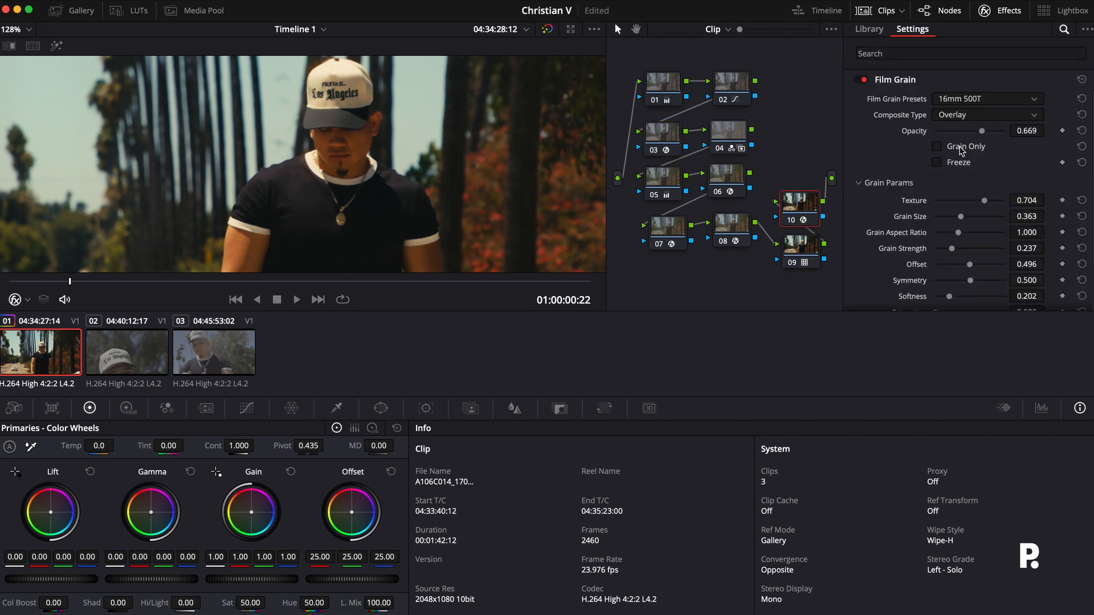
# Set node 10's film grain opacity to 0.688.
pyautogui.moveTo(997, 131); pyautogui.dragTo(971, 131)
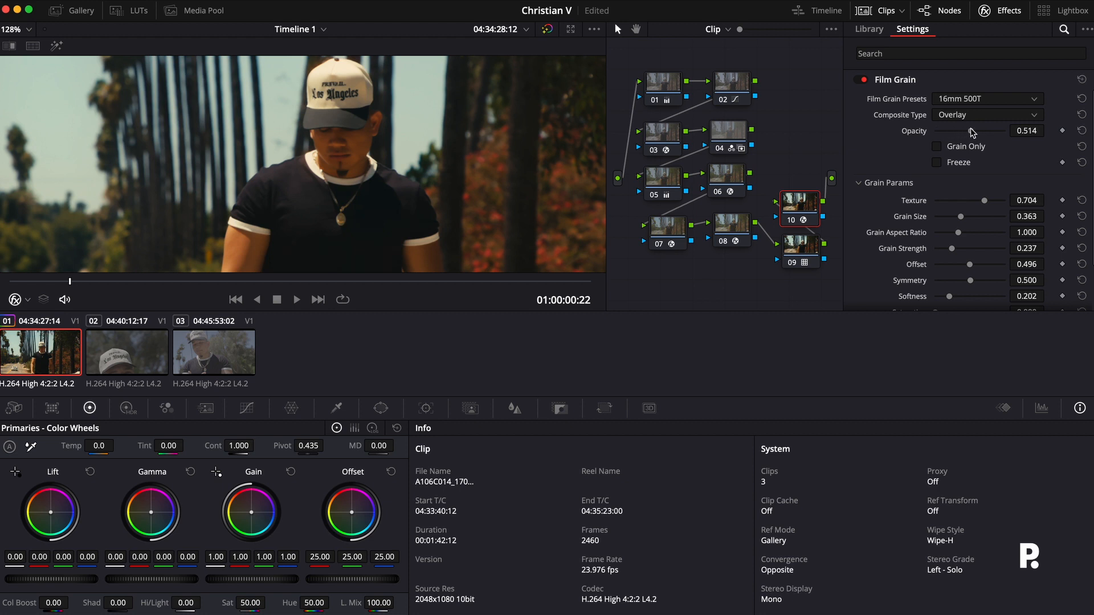
pyautogui.moveTo(977, 131); pyautogui.dragTo(998, 131)
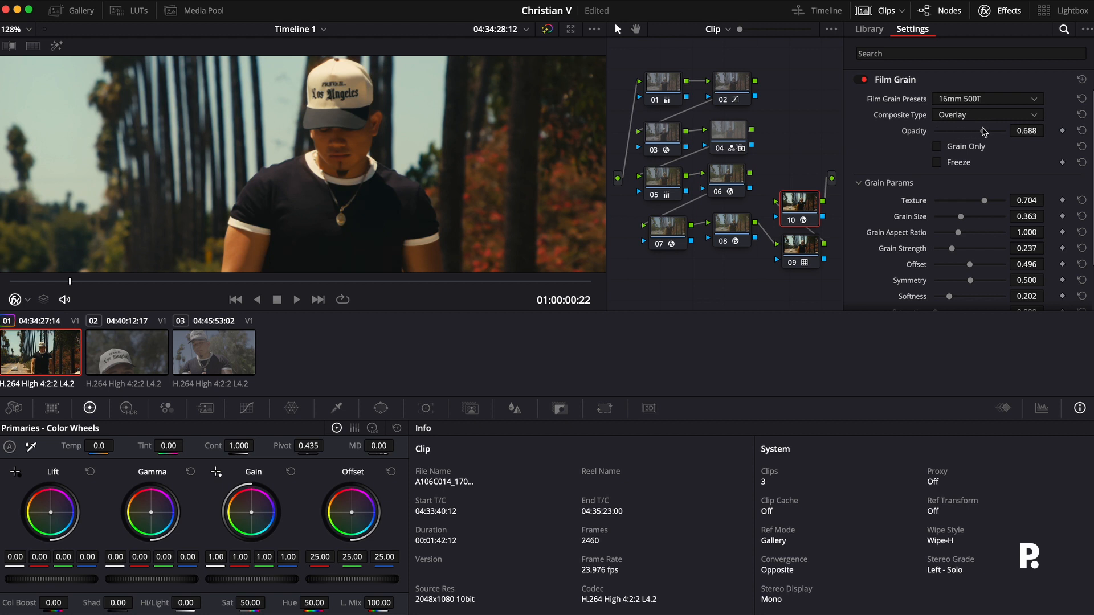
pyautogui.scroll(-3)
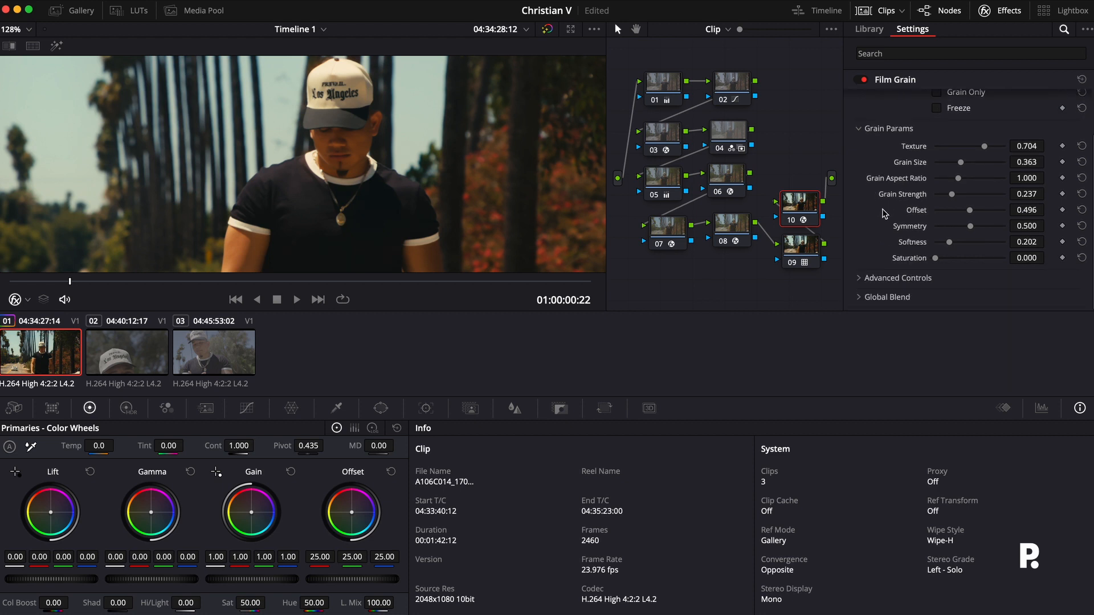
# Raise the grain saturation to 0.101 and play the clip to preview.
pyautogui.click(897, 278)
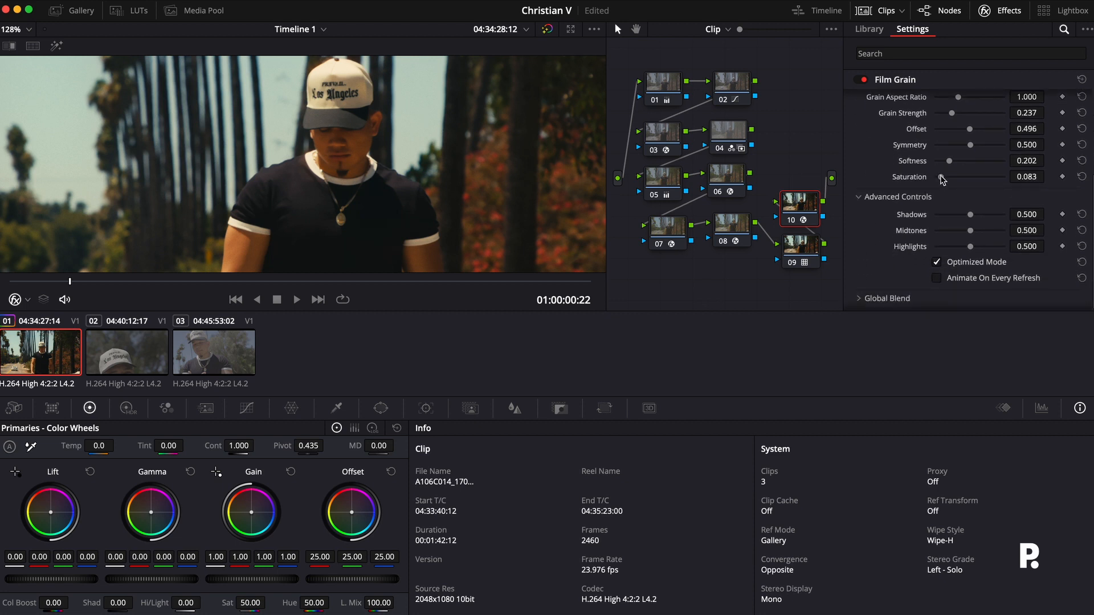
pyautogui.moveTo(949, 177); pyautogui.dragTo(953, 177)
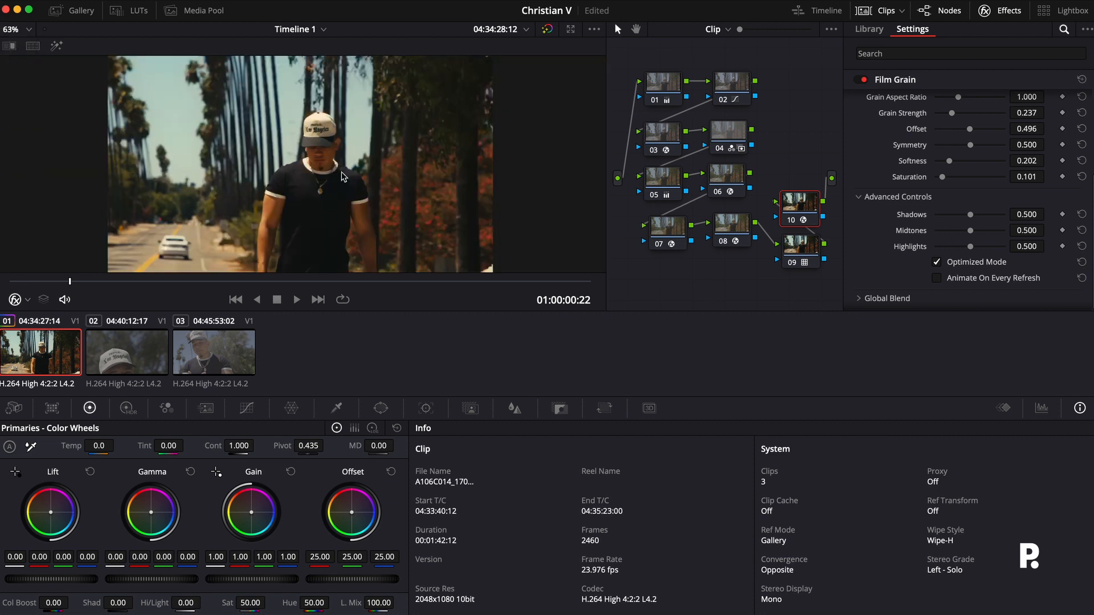
pyautogui.click(297, 299)
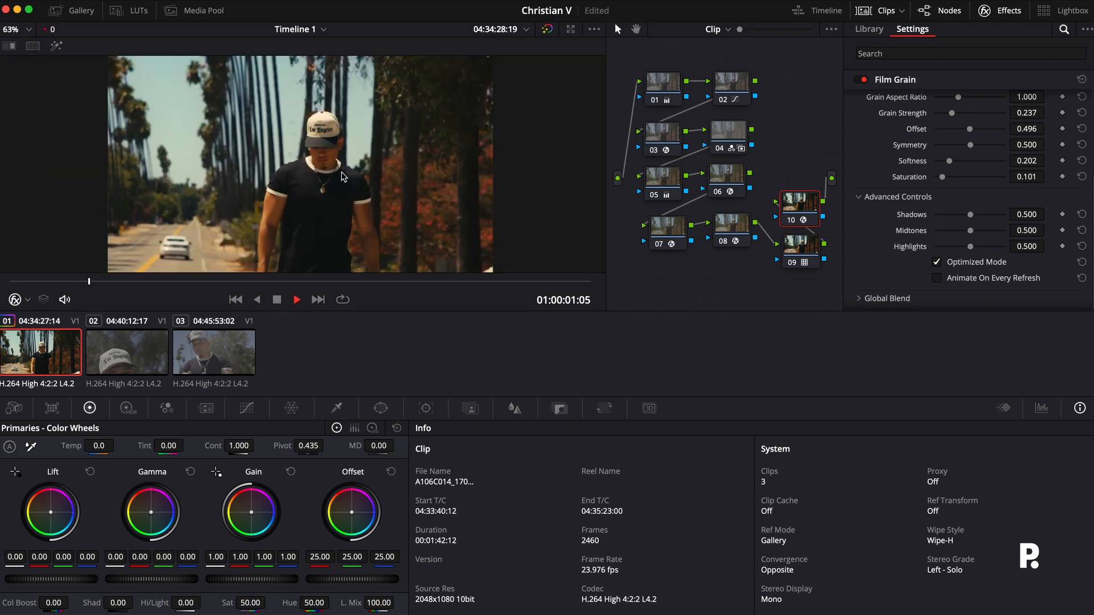
pyautogui.click(296, 300)
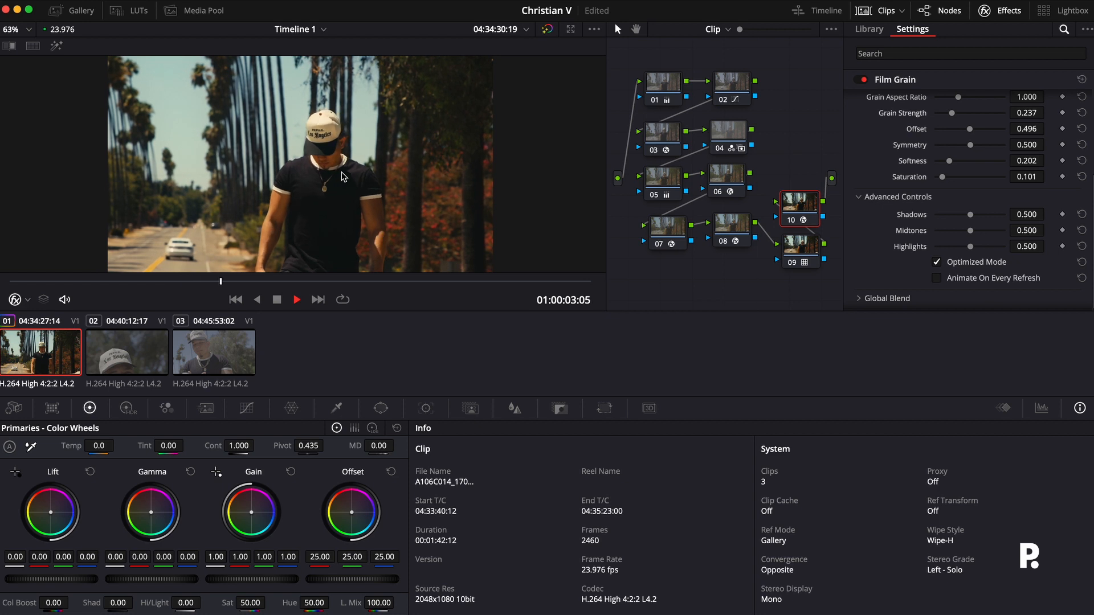
pyautogui.click(296, 300)
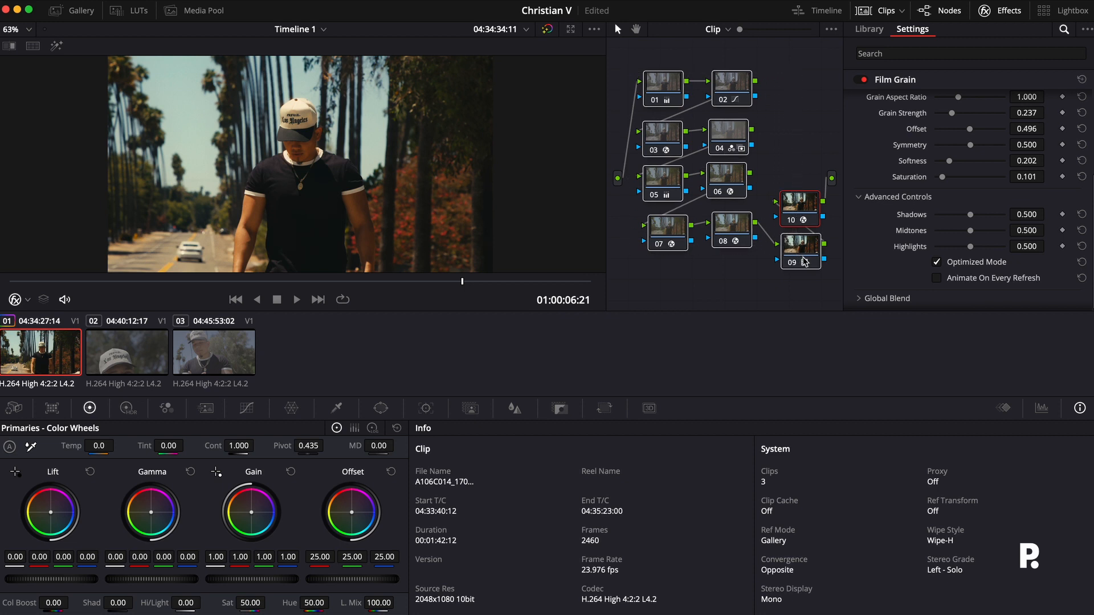
pyautogui.click(801, 250)
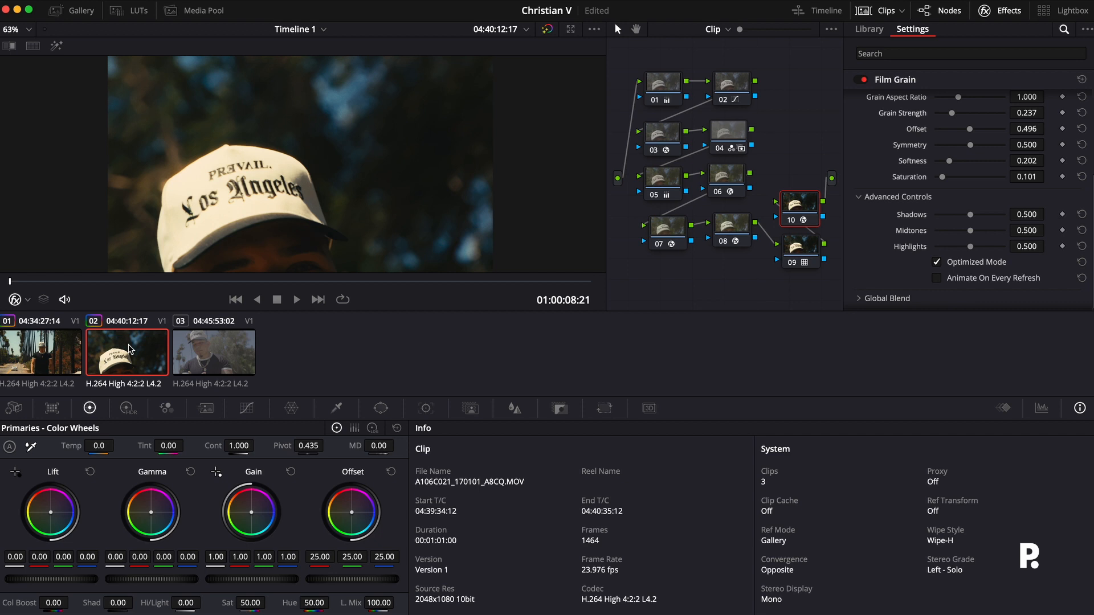
# Apply the ten-node grade to clip 03 via its right-click menu, then reselect clip 02.
pyautogui.click(296, 300)
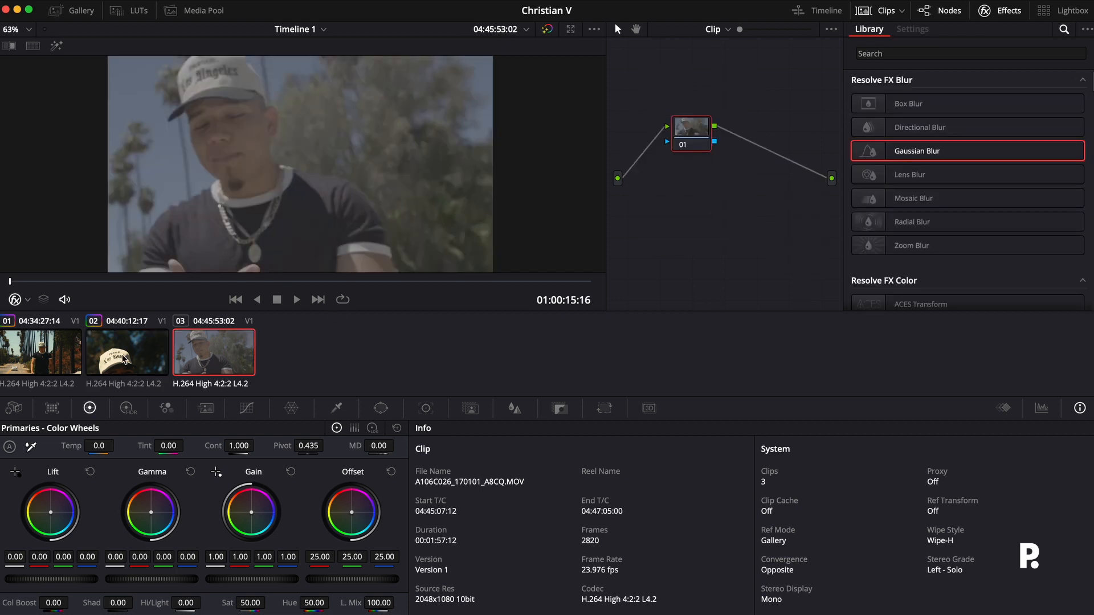
pyautogui.rightClick(213, 352)
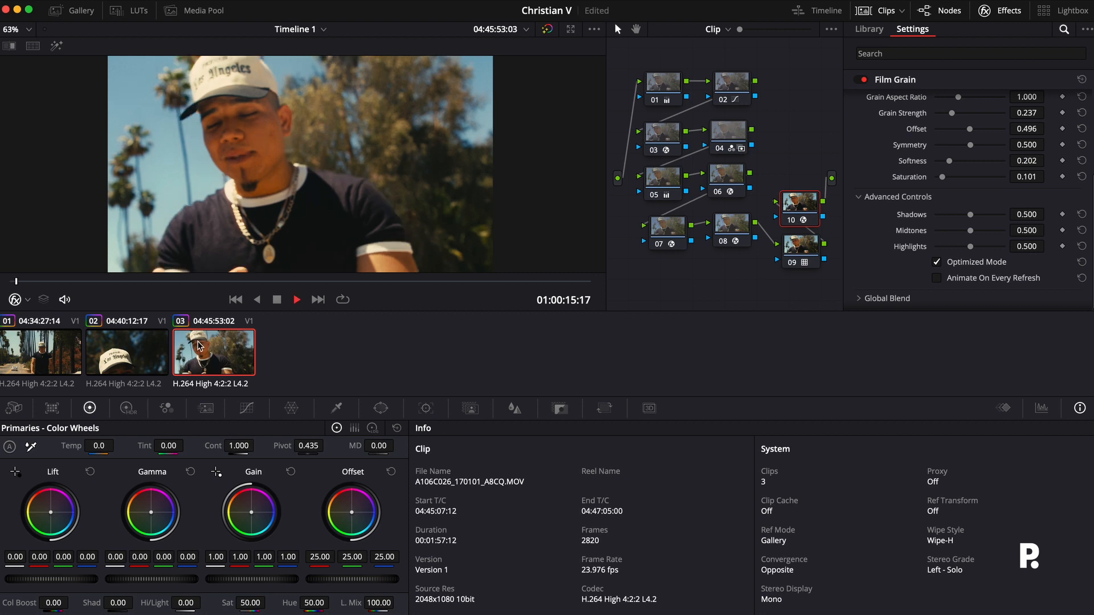
pyautogui.click(296, 300)
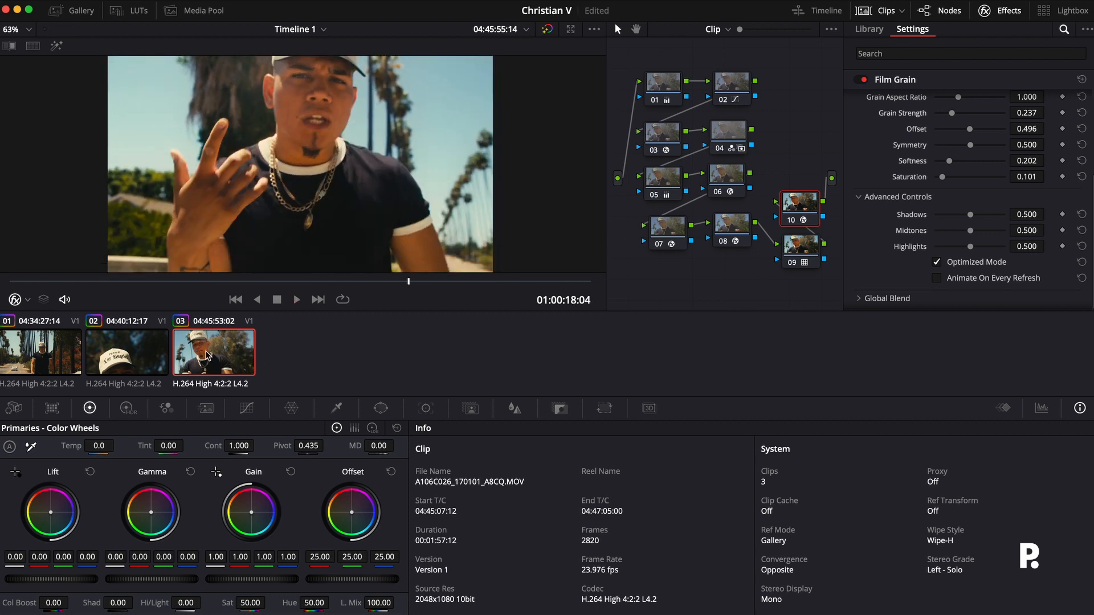
pyautogui.click(127, 352)
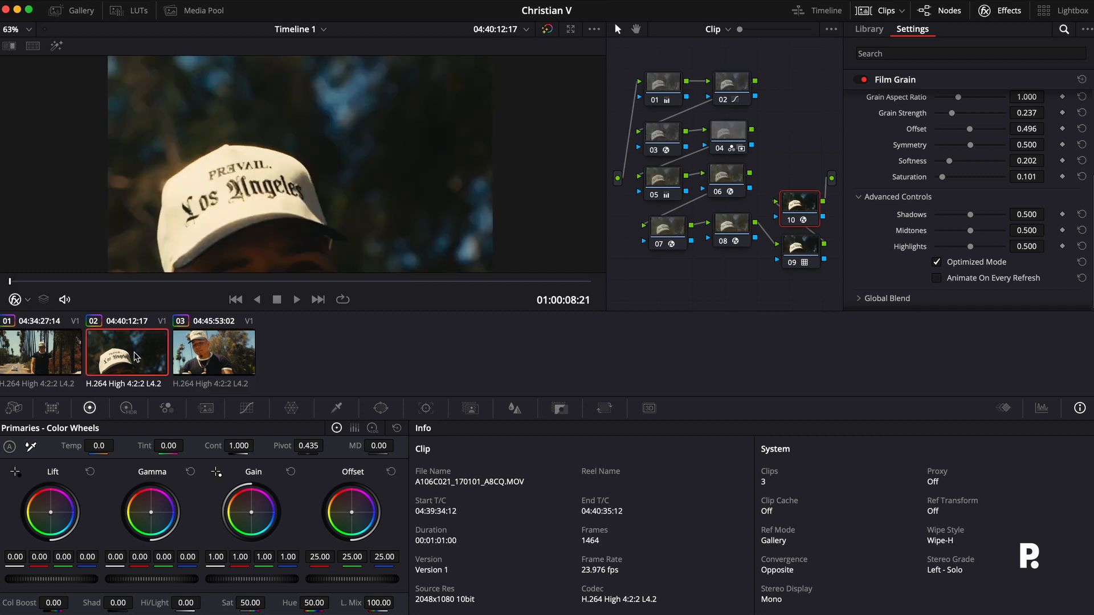
pyautogui.moveTo(715, 91)
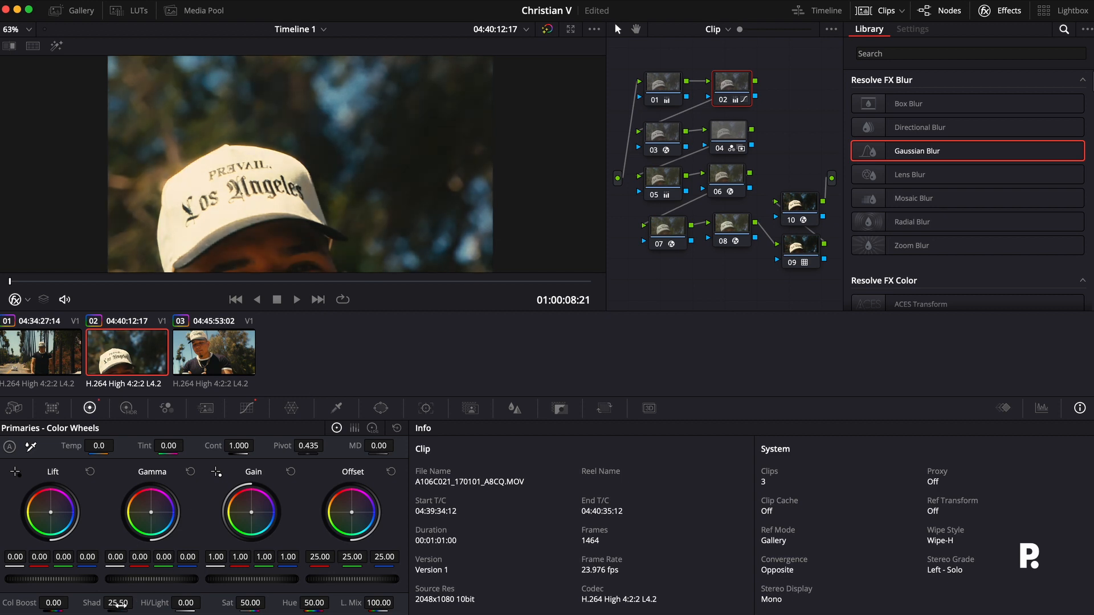
# Set Shad 35.50/Hi-Light -30.50 on clip 02, Shad 32.50/Hi-Light -8.50 on clip 03.
pyautogui.click(296, 300)
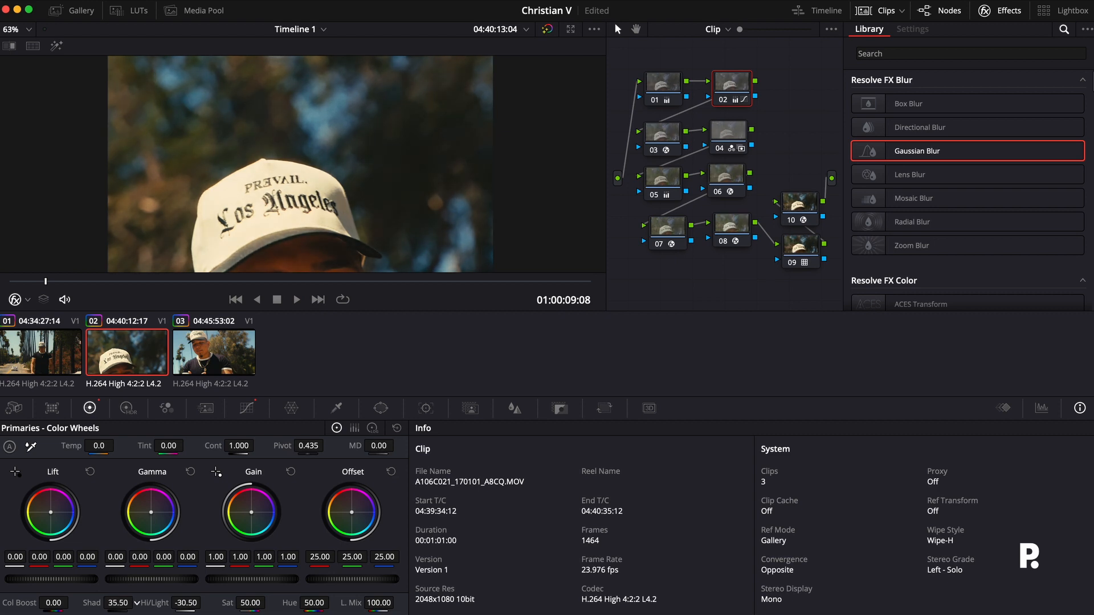
pyautogui.click(214, 353)
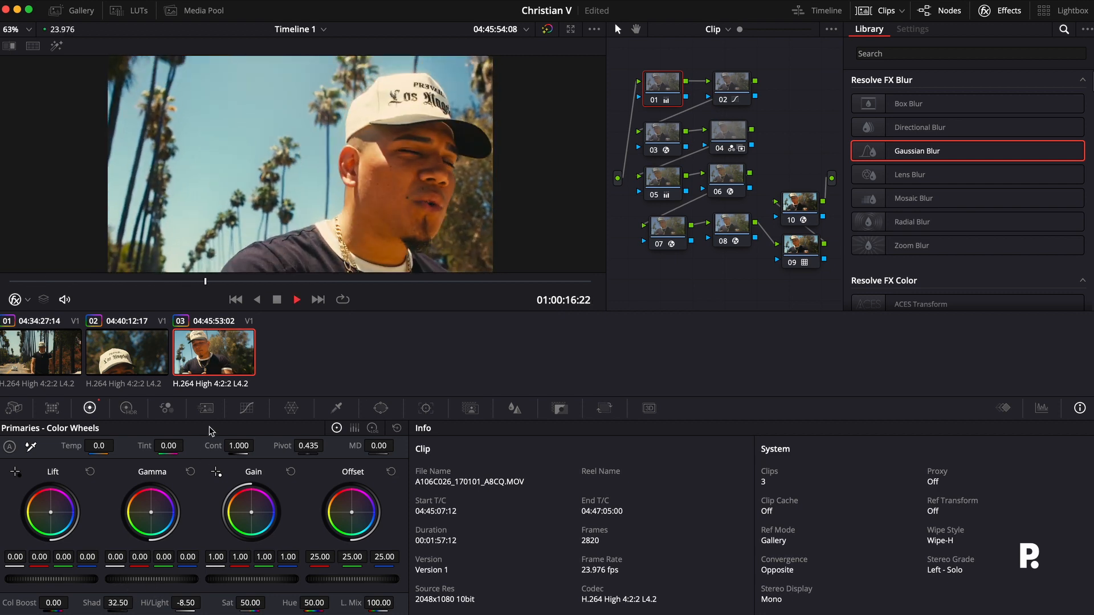
pyautogui.click(40, 352)
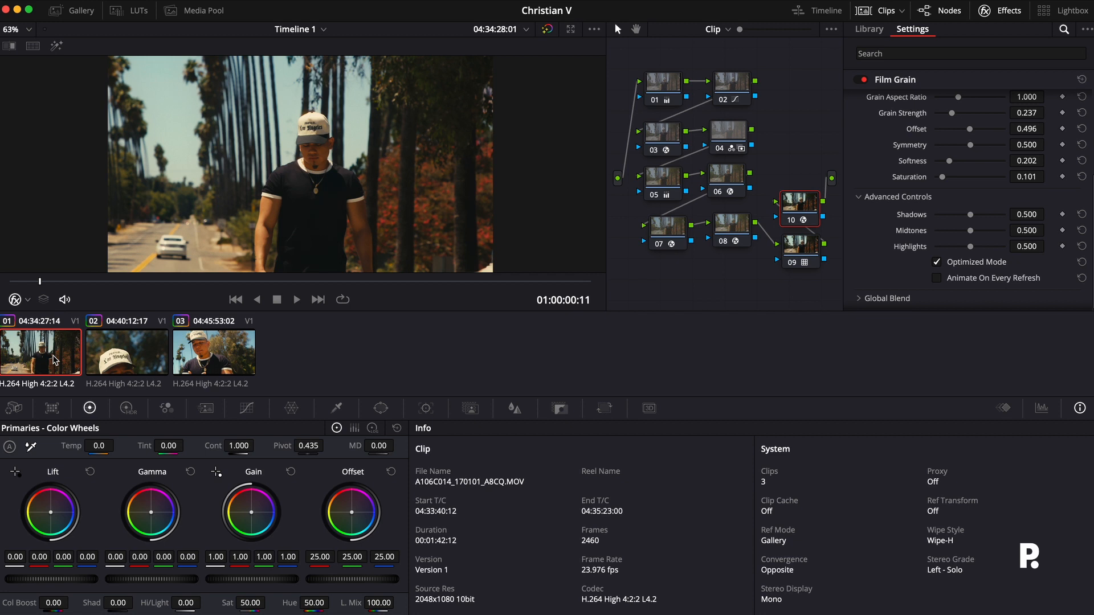
pyautogui.moveTo(626, 84)
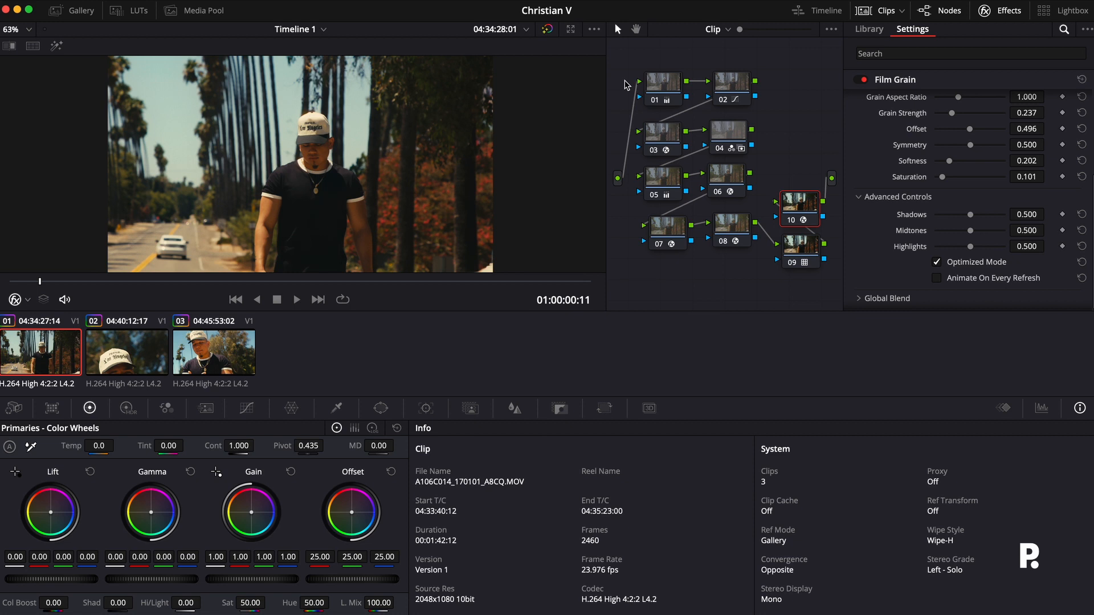
pyautogui.moveTo(762, 127)
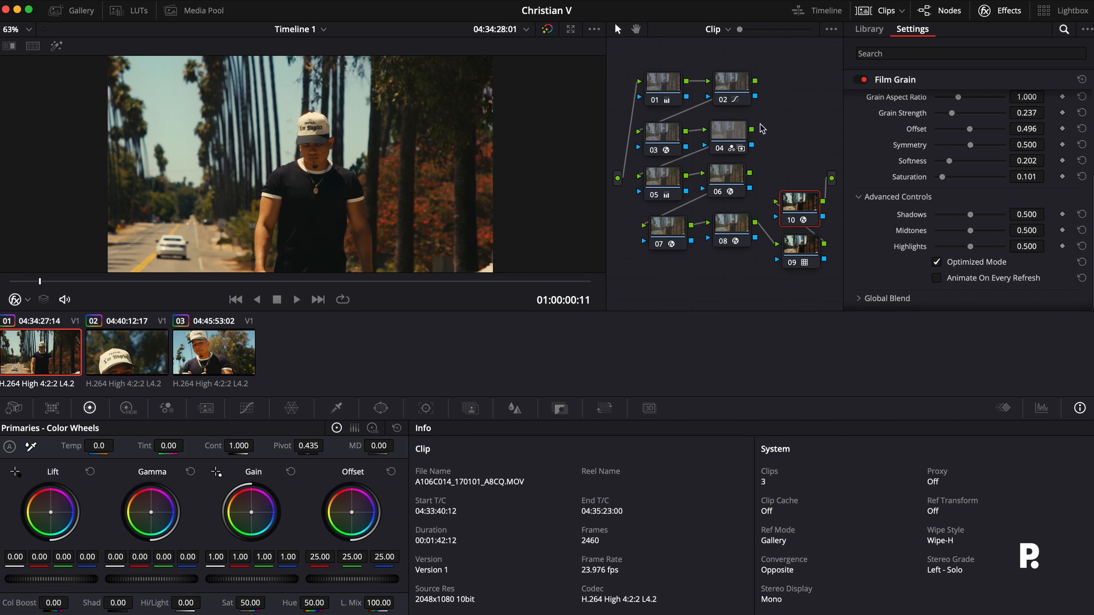
pyautogui.moveTo(712, 194)
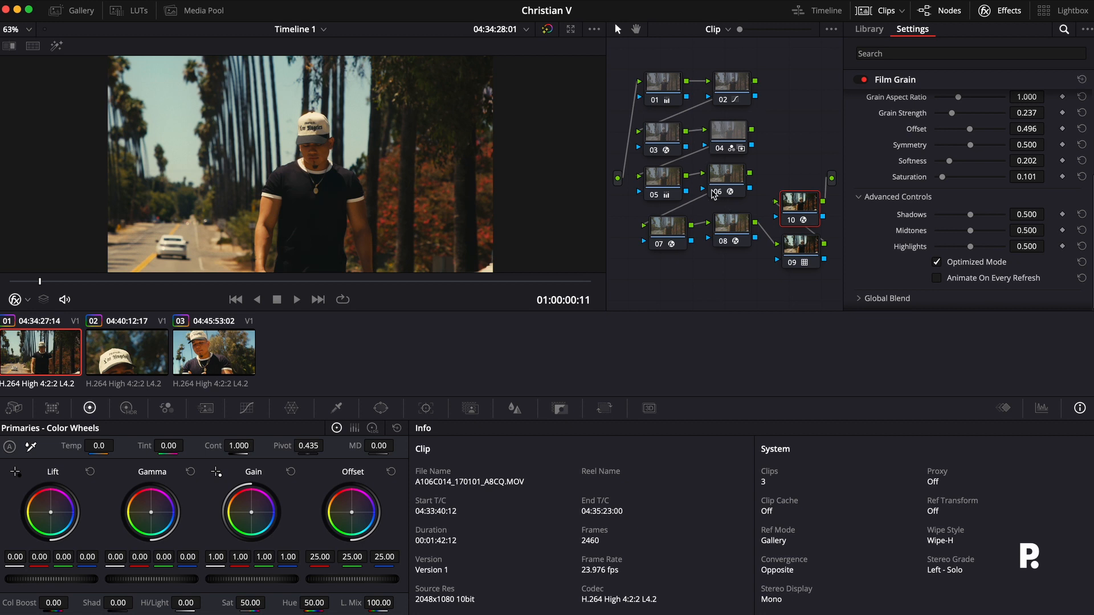
pyautogui.moveTo(713, 194)
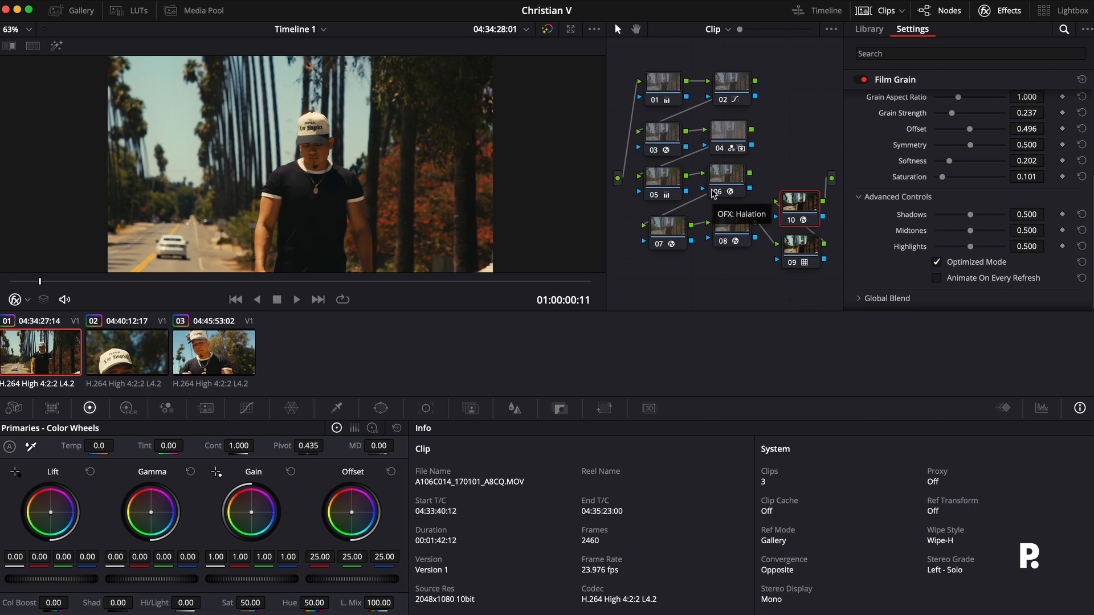
pyautogui.moveTo(142, 358)
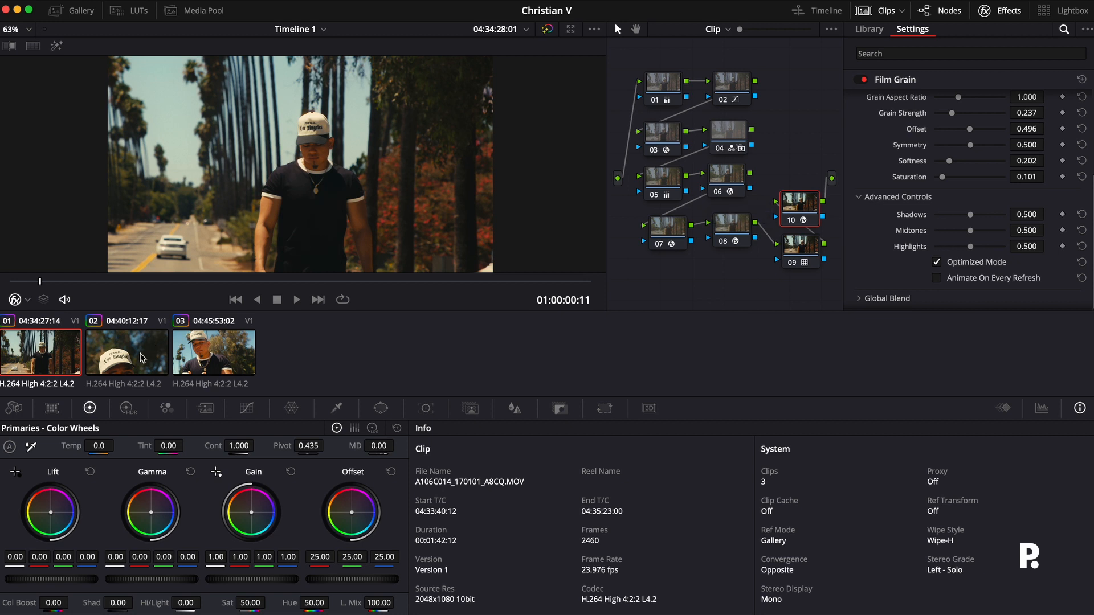
# Select the clip 02 thumbnail, the cap close-up.
pyautogui.click(127, 352)
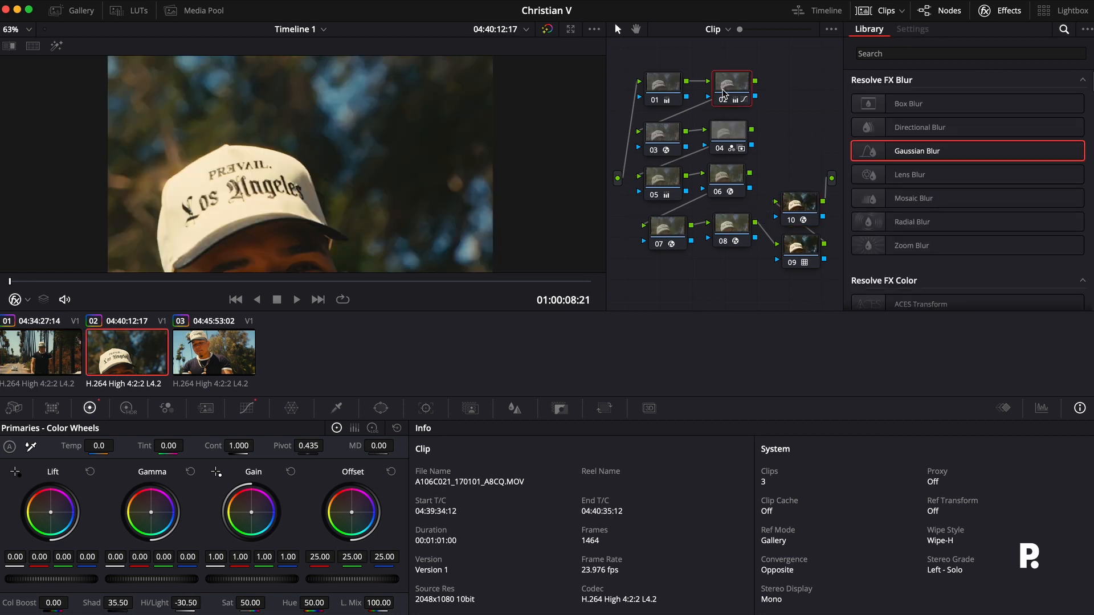